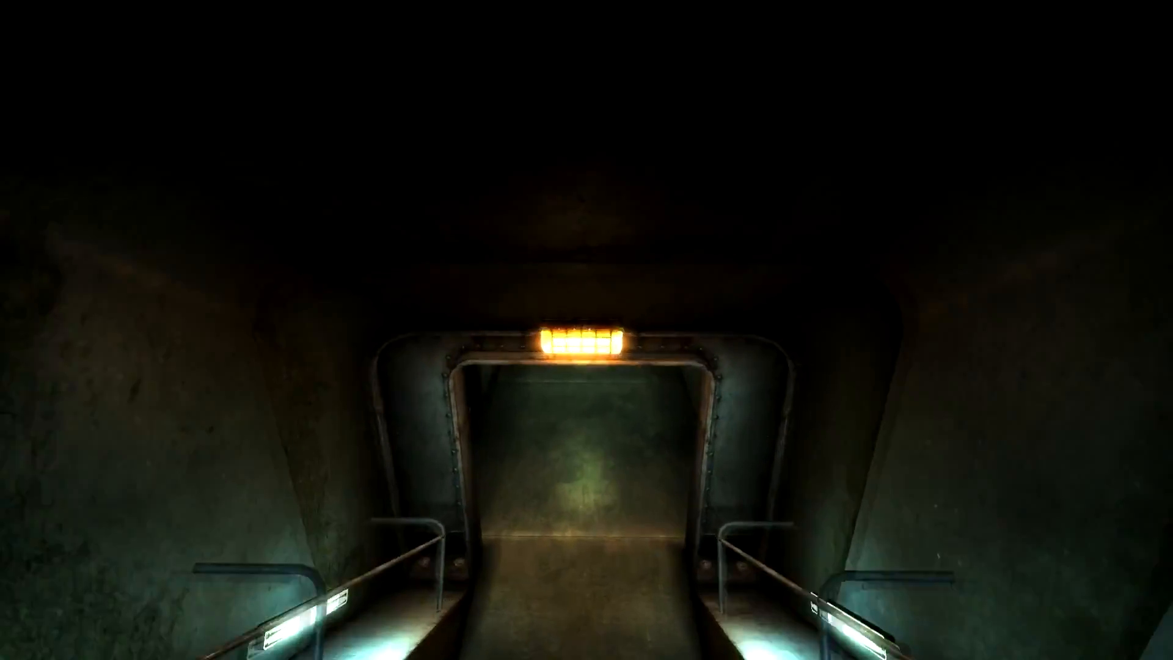
Switch to the TweakGuides tab and scroll the Fallout 3 Tweak Guide introduction
key("w")
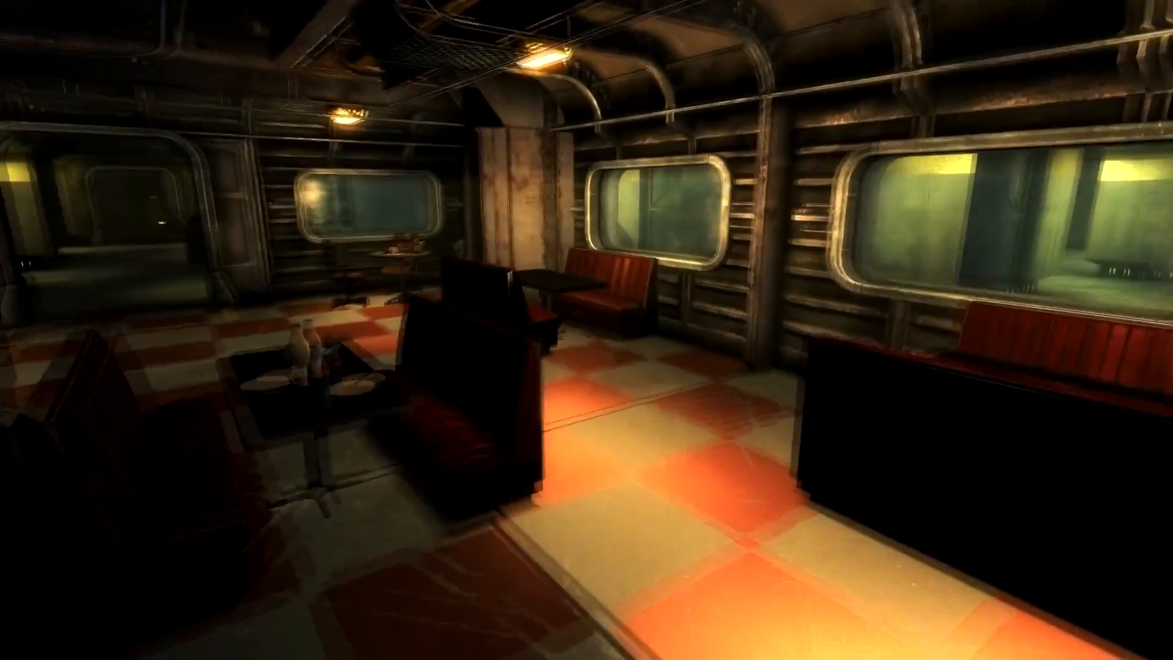
mouse_move(587, 330)
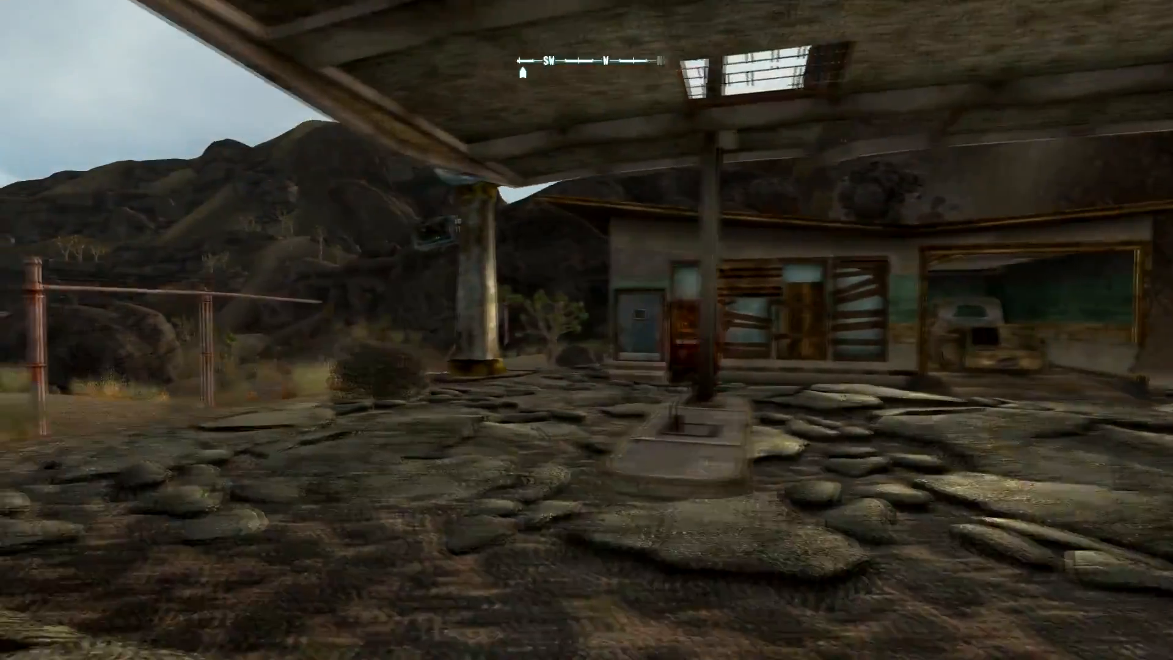
mouse_move(587, 330)
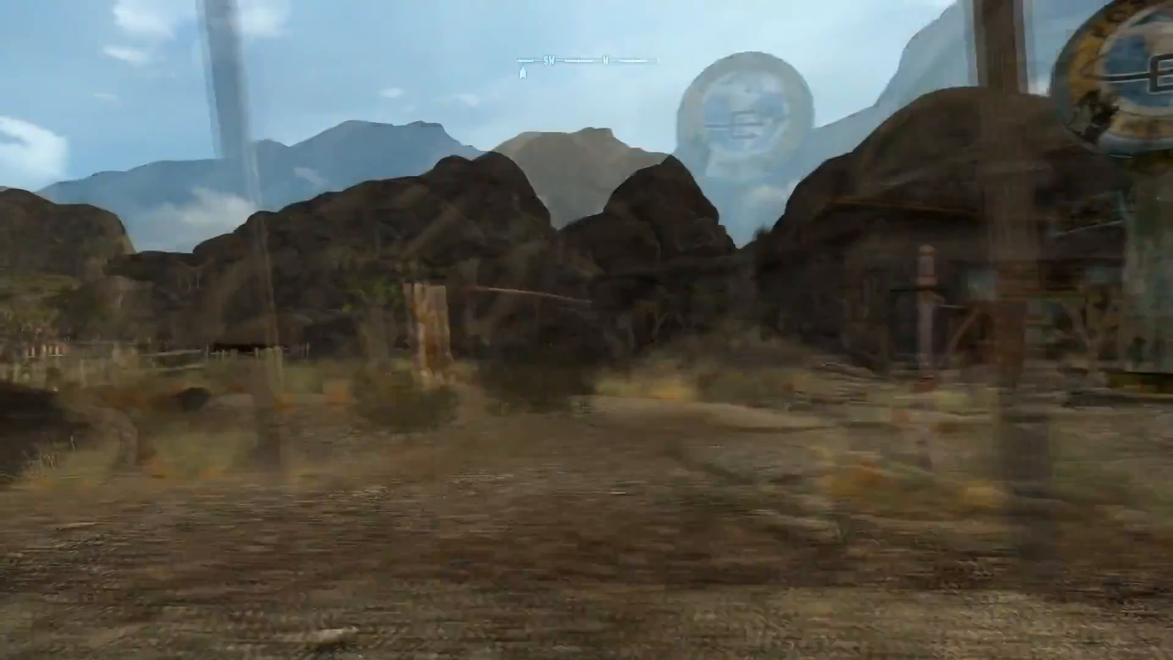
mouse_move(587, 330)
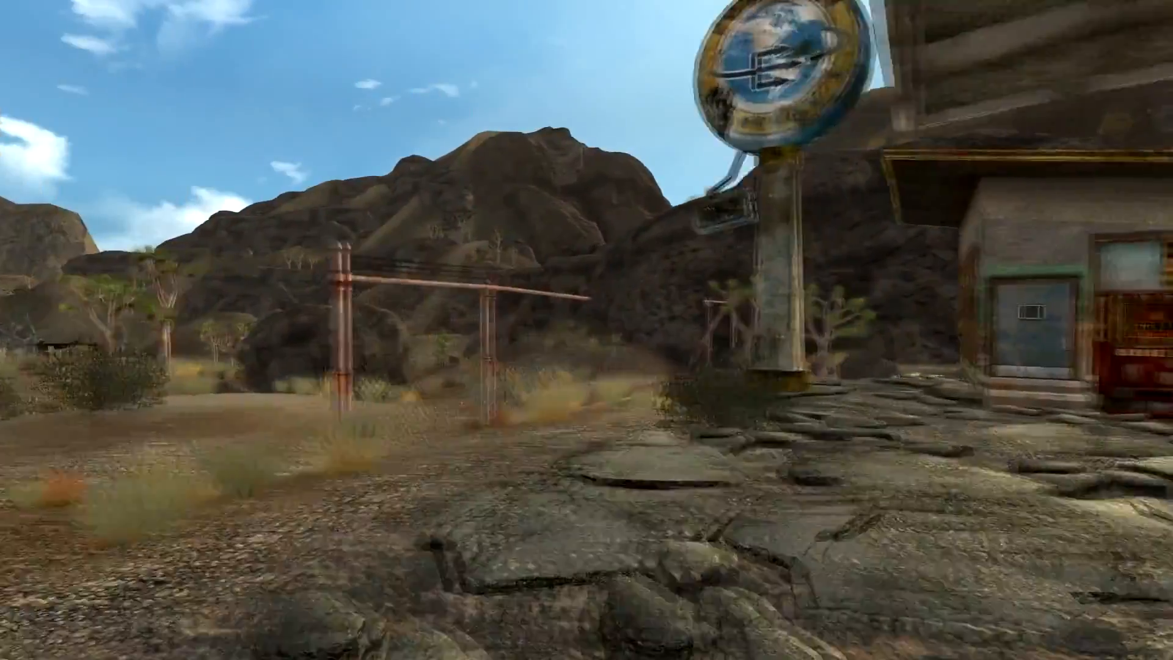
mouse_move(587, 330)
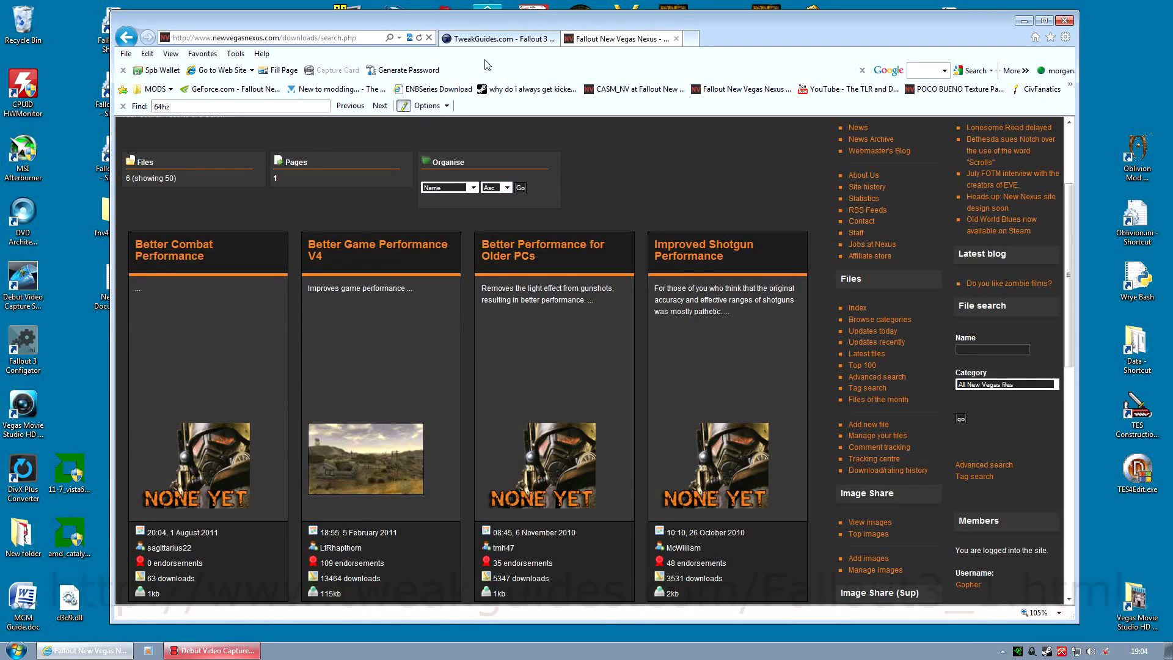
left_click(497, 38)
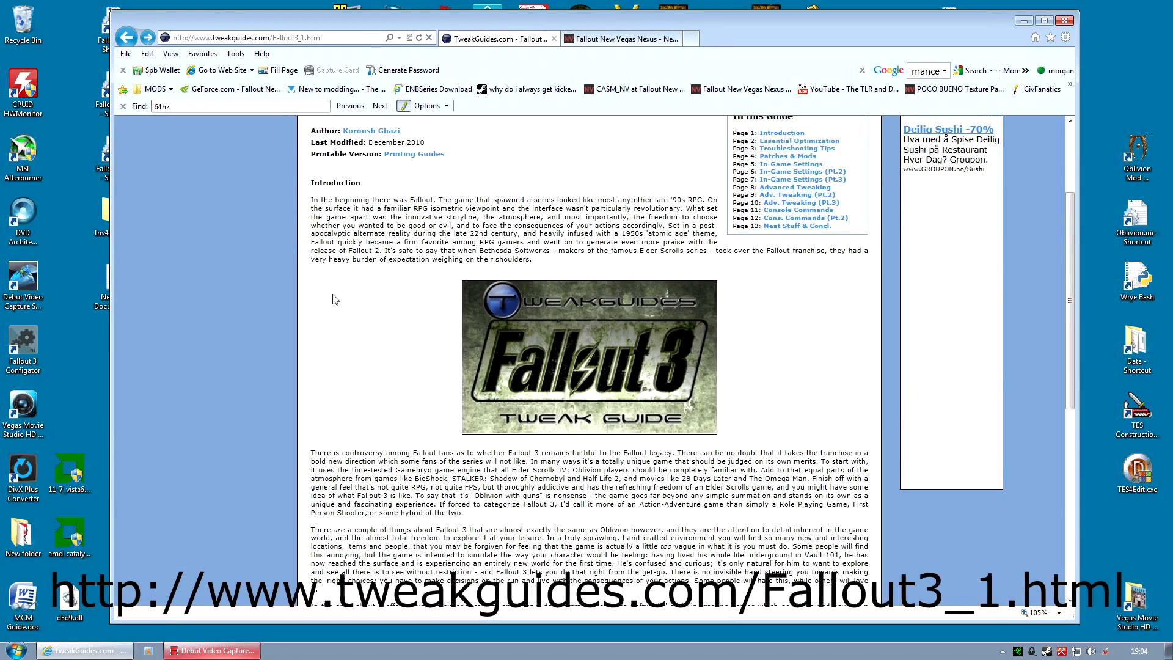
scroll("up", 3)
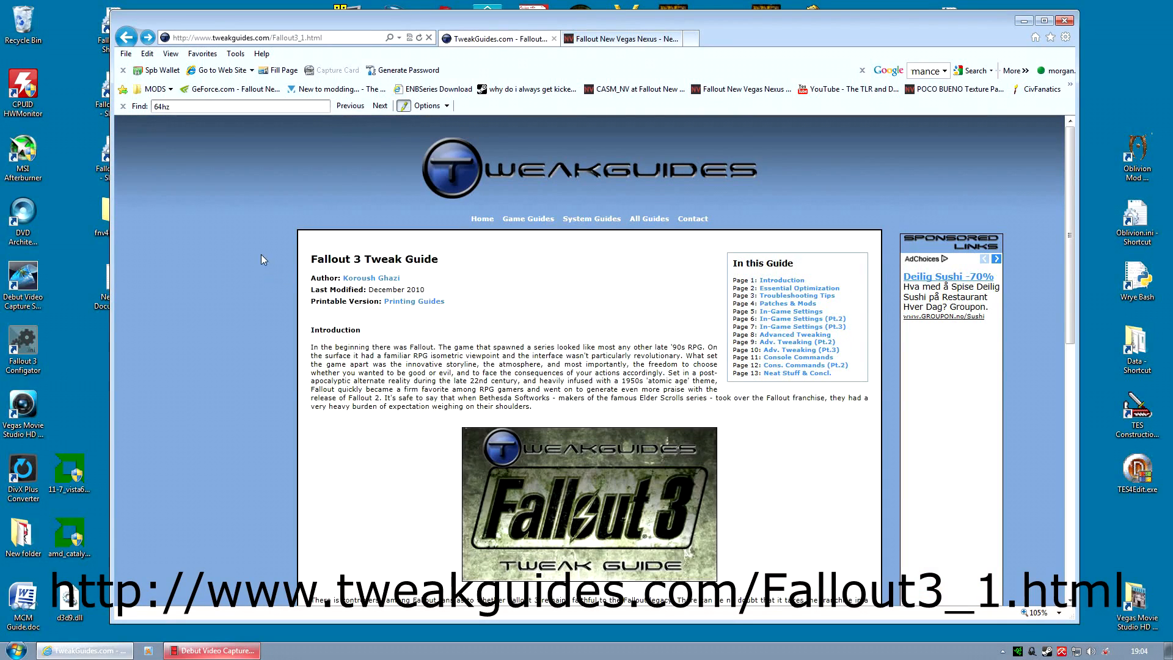
scroll("down", 3)
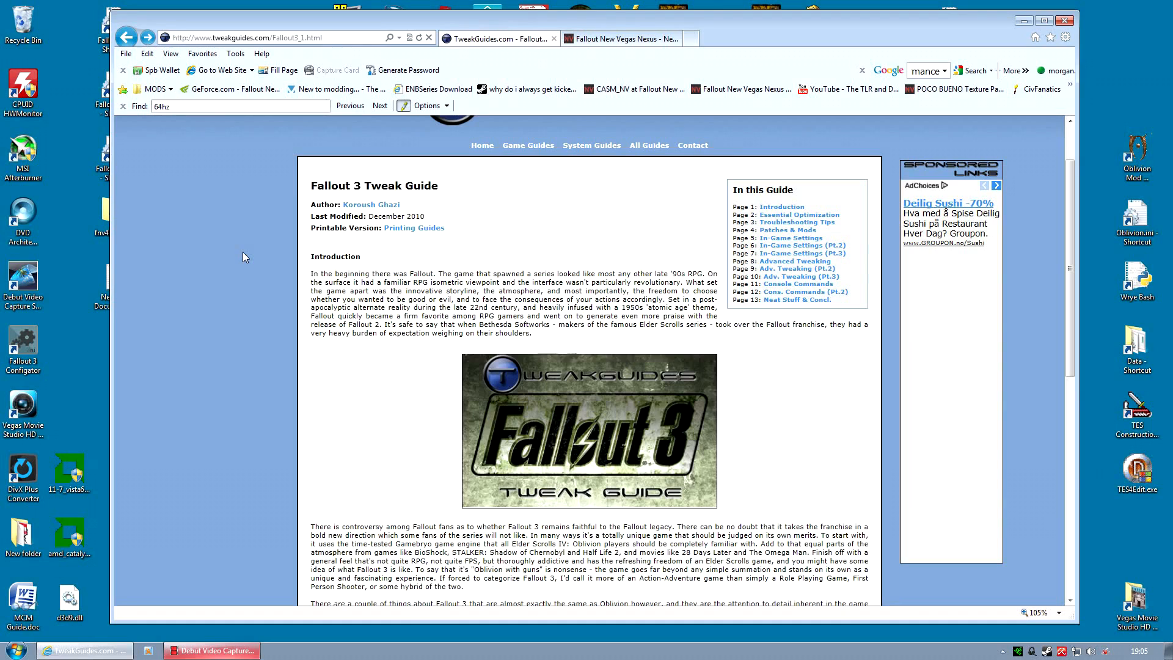
mouse_move(286, 445)
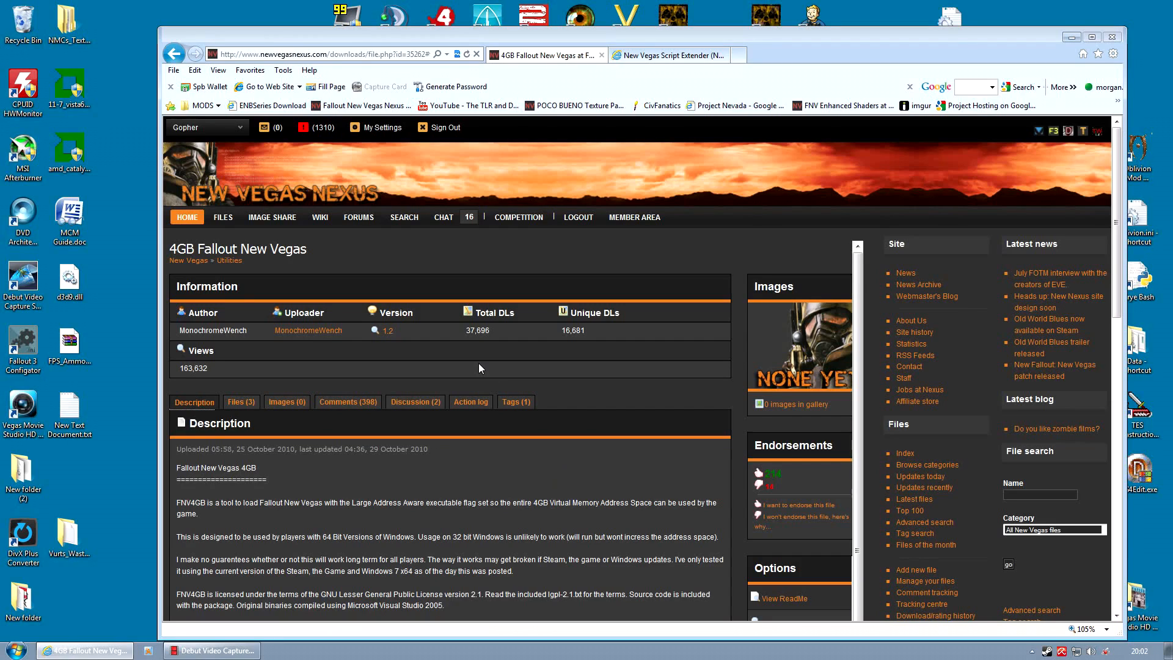
mouse_move(497, 430)
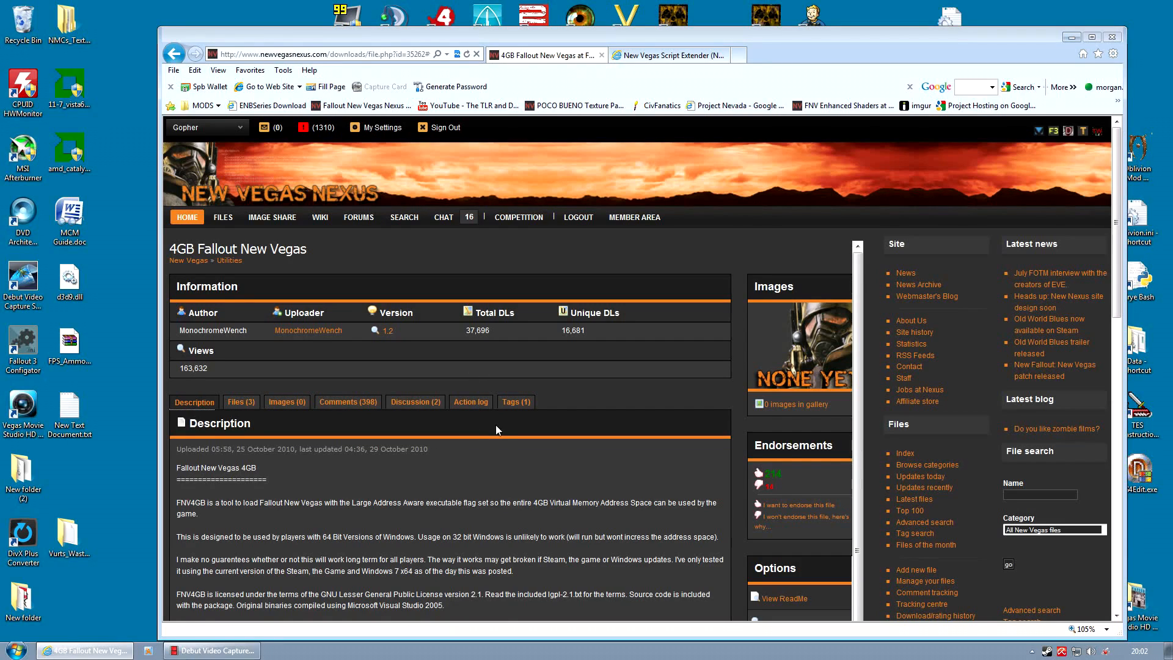
mouse_move(711, 408)
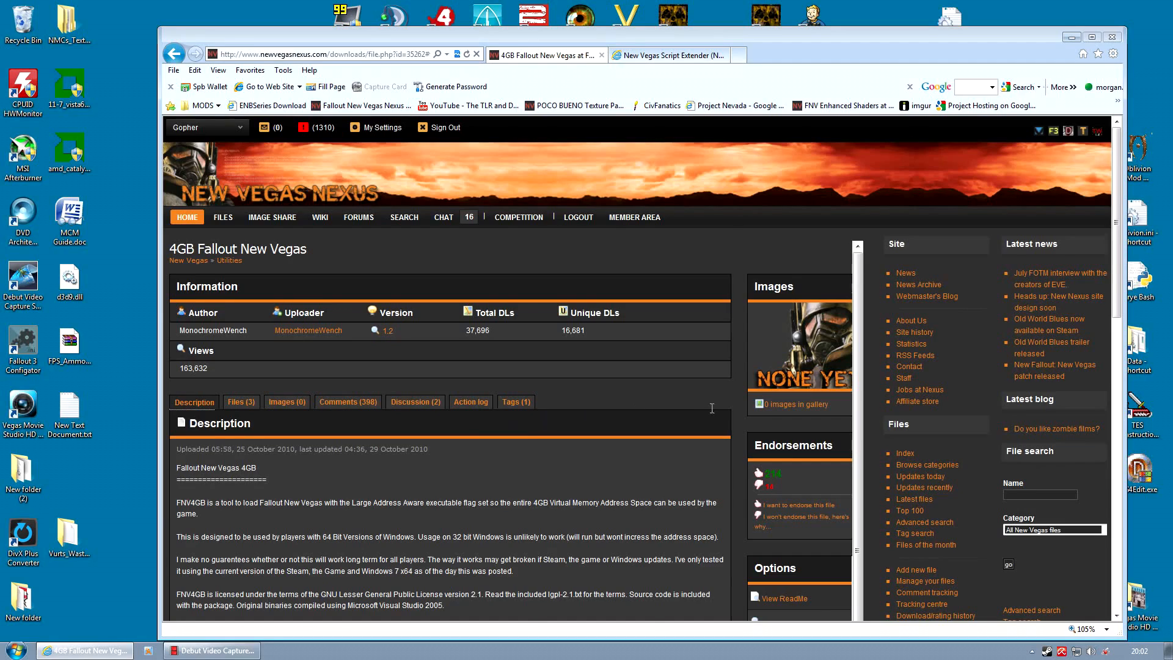
Download fnv4gb_nvse.zip from the mod's Files list to the desktop and close the browser
left_click(238, 238)
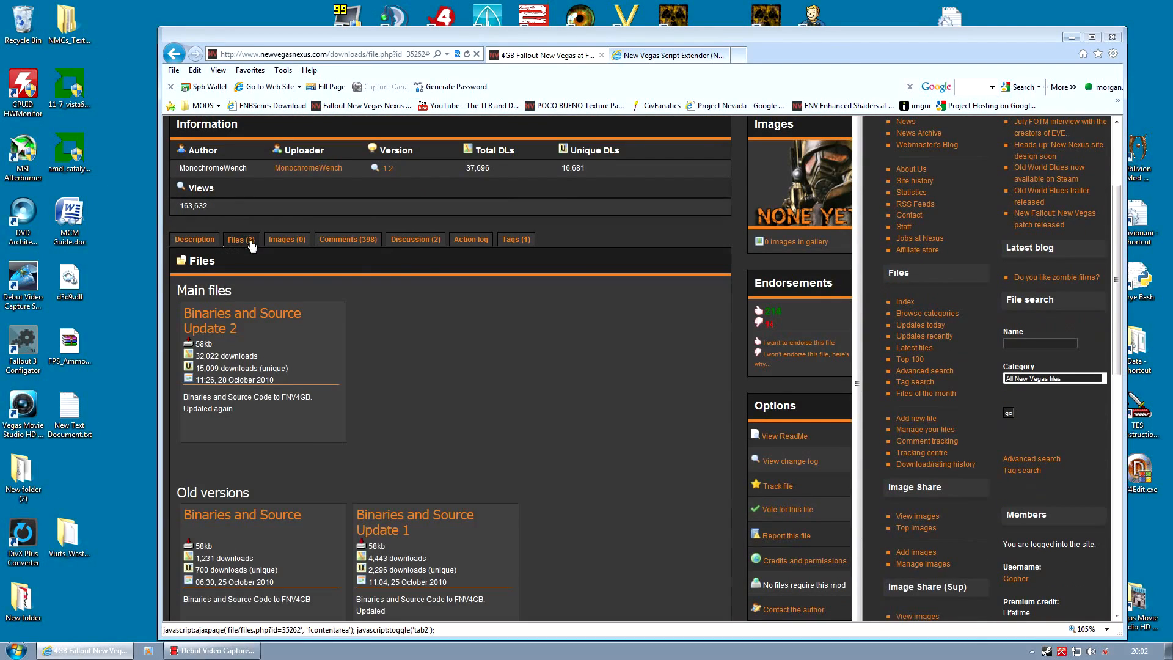
mouse_move(564, 306)
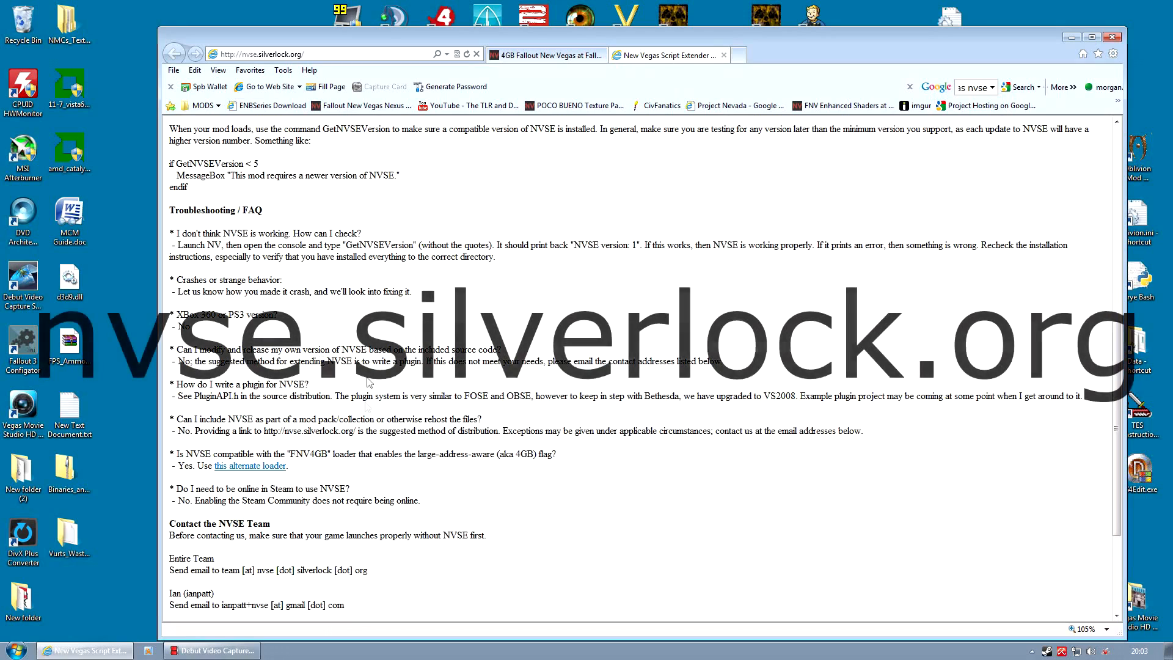
mouse_move(251, 465)
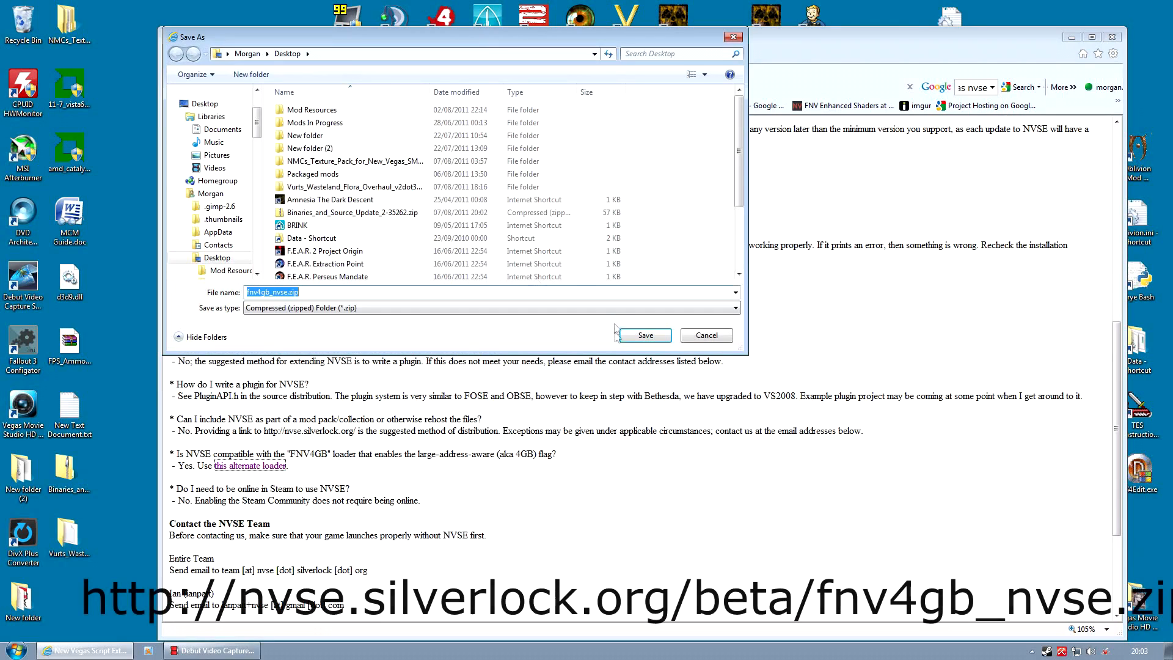
left_click(642, 335)
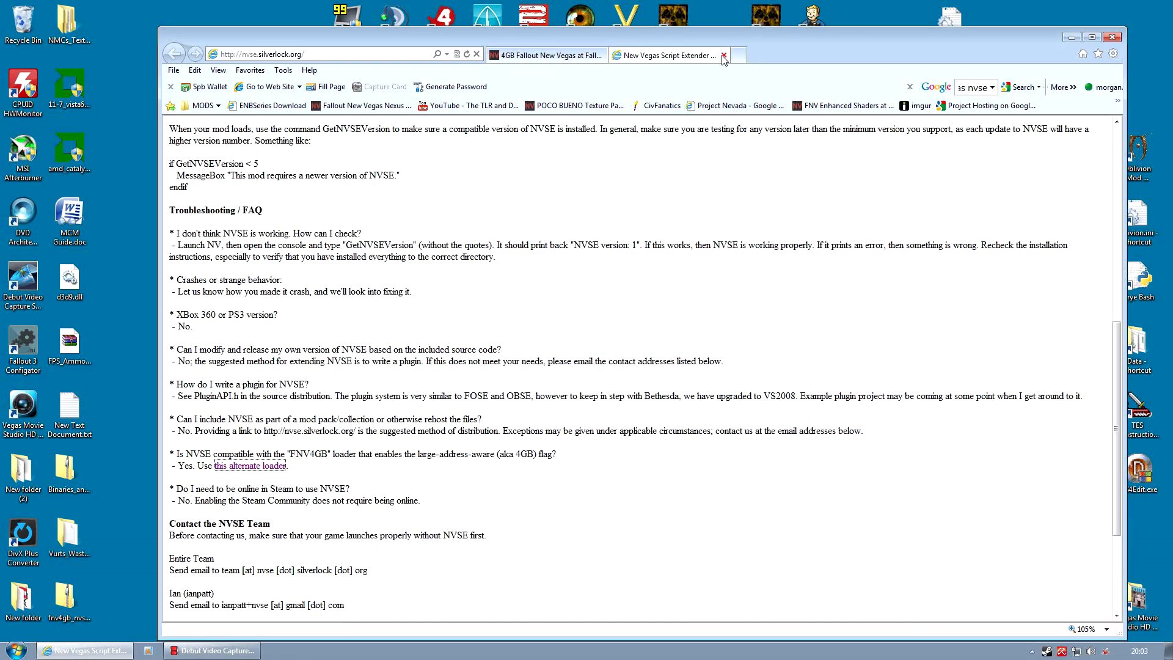
left_click(722, 55)
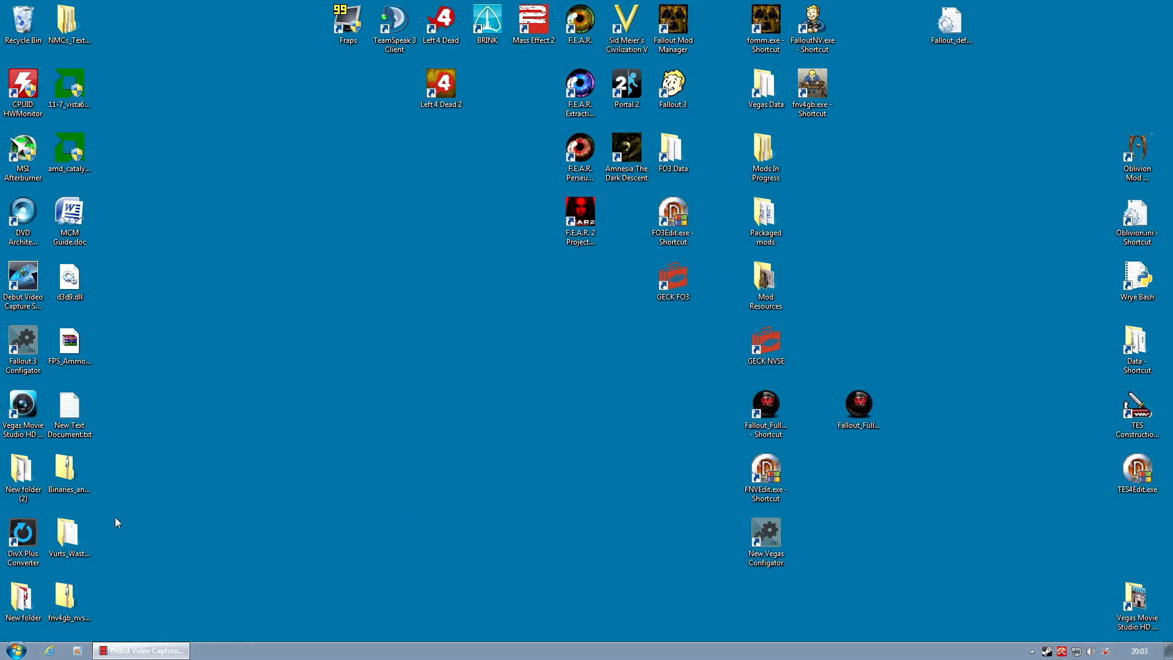
Open fnv4gb_nvse.zip and select fnv4gb.exe and fnv4gb_helper.dll inside its folder
double_click(69, 602)
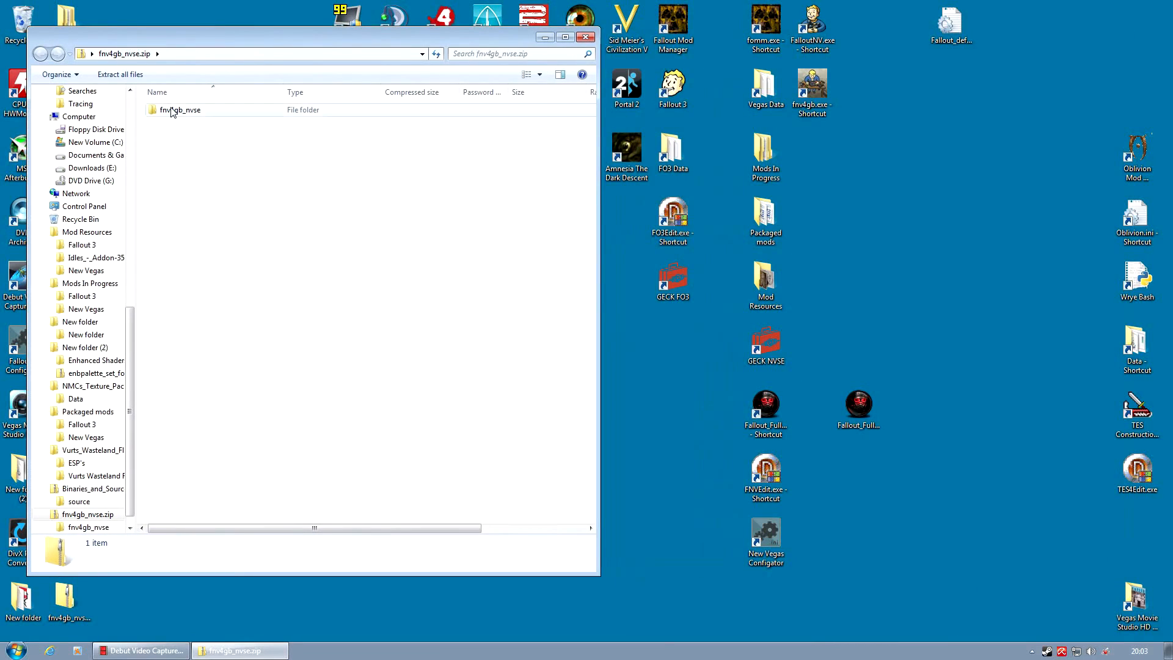
double_click(181, 110)
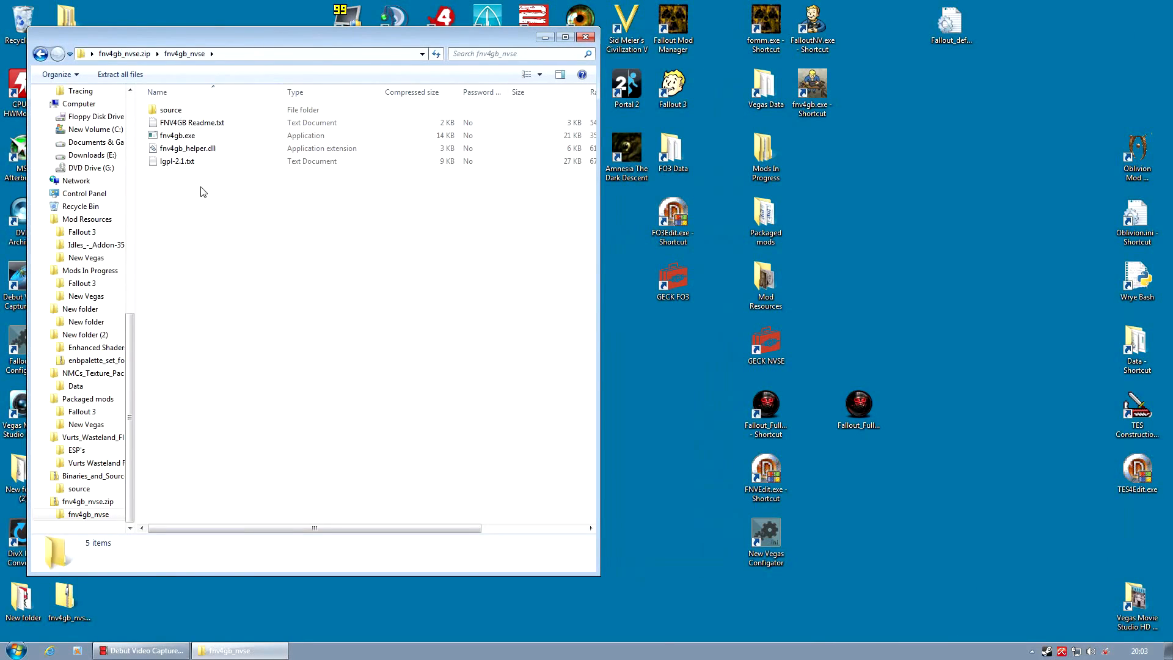
mouse_move(209, 199)
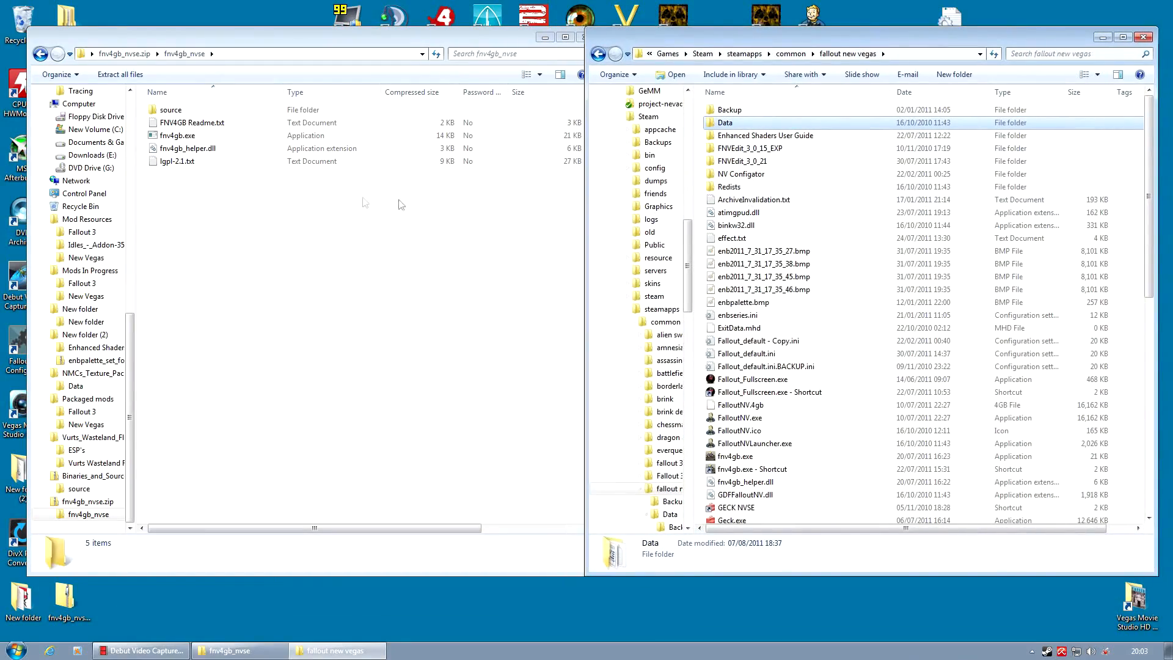
left_click(177, 135)
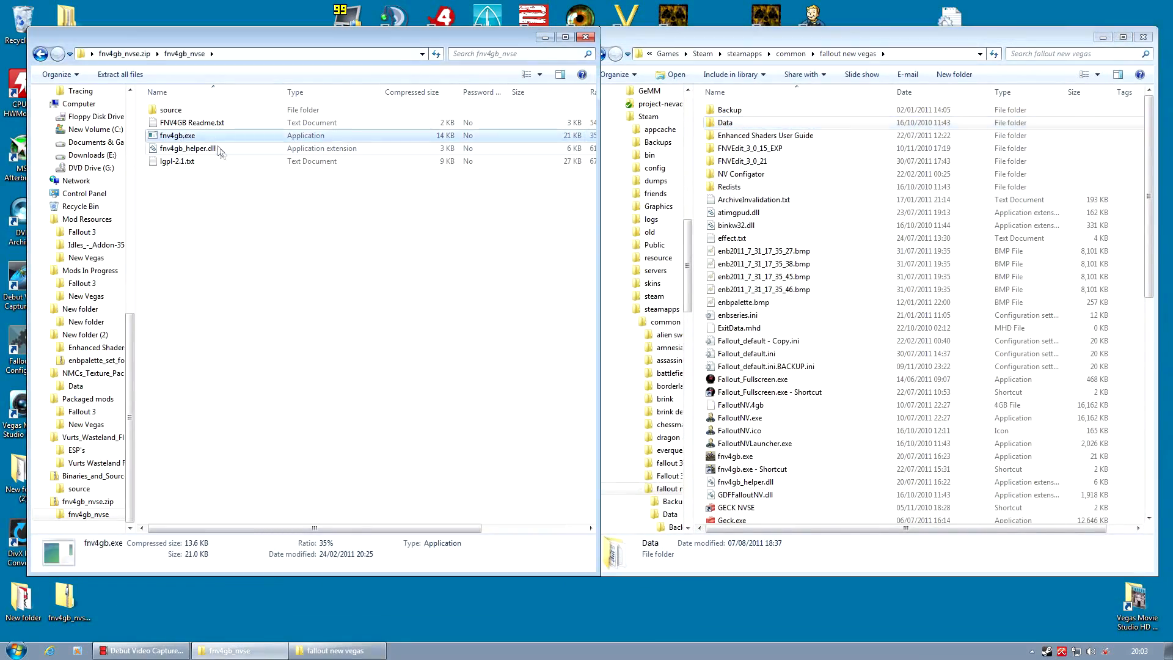
left_click(187, 148)
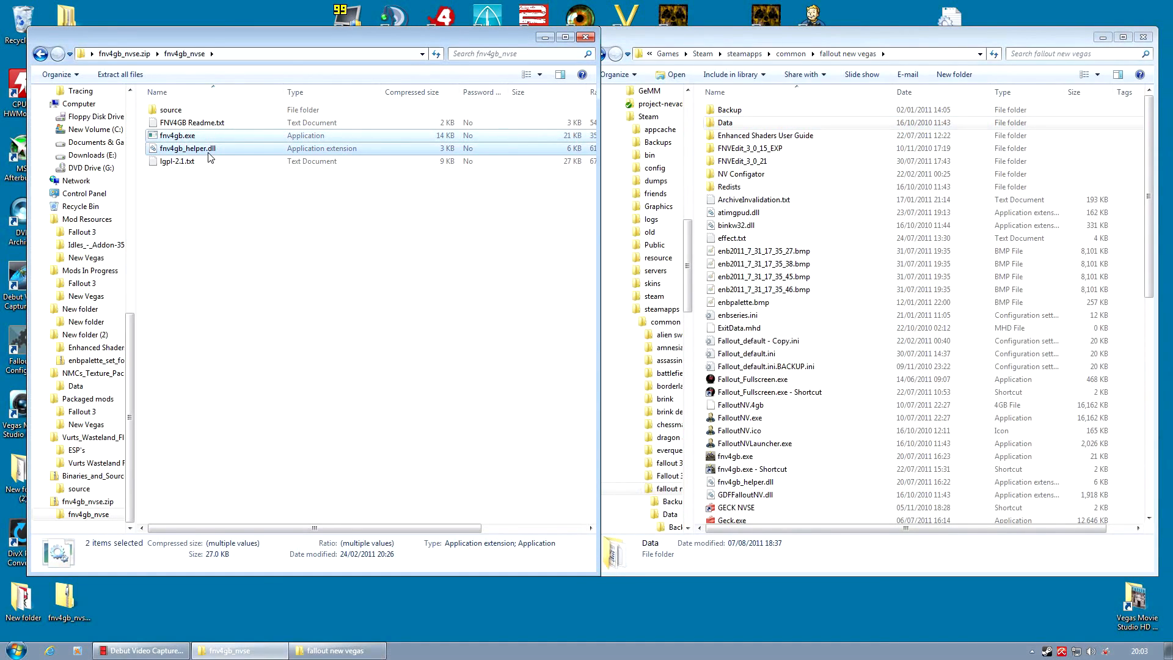
mouse_move(231, 165)
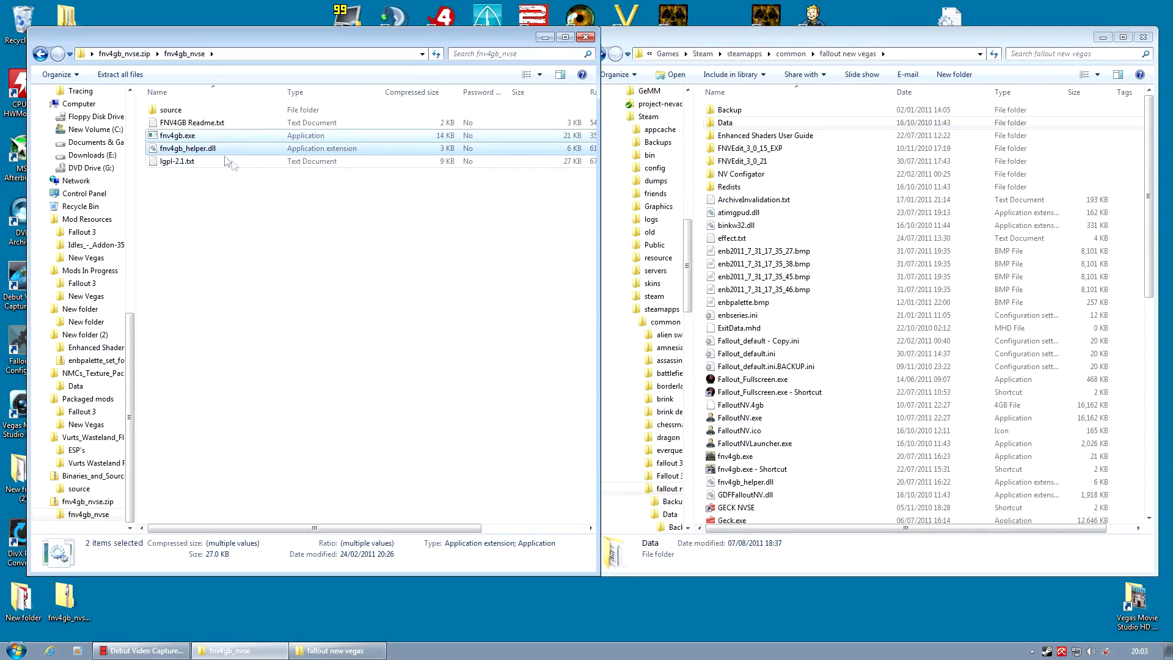
mouse_move(256, 214)
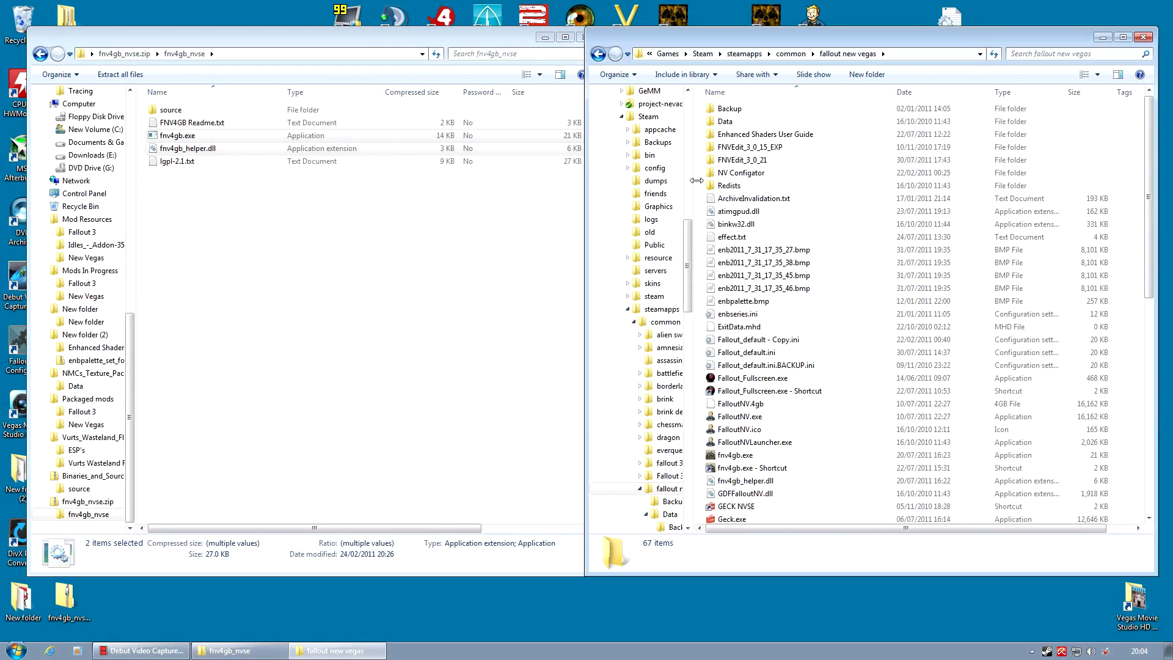
mouse_move(458, 367)
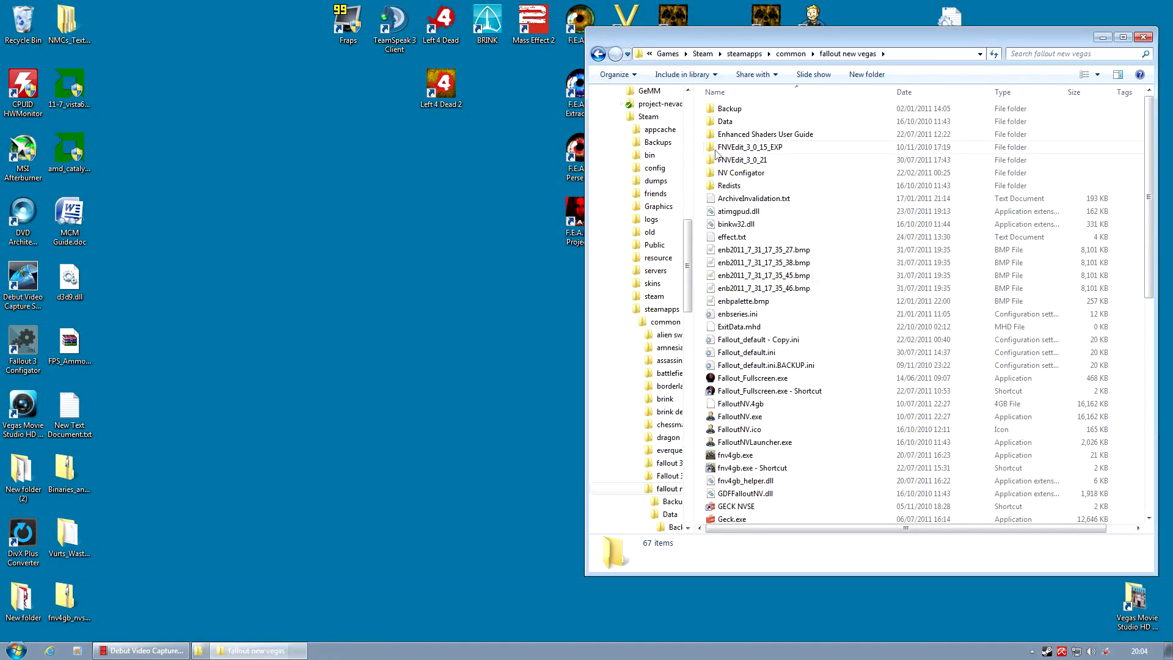
Launch fnv4gb.exe from the fallout new vegas game folder
scroll("down", 3)
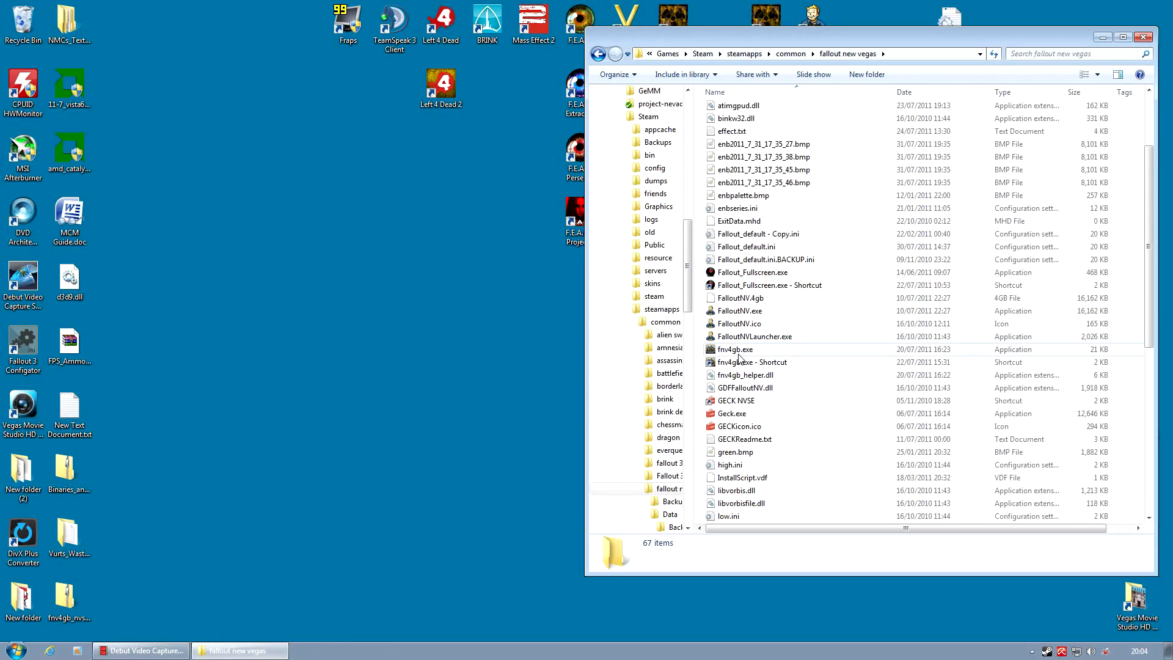
left_click(734, 350)
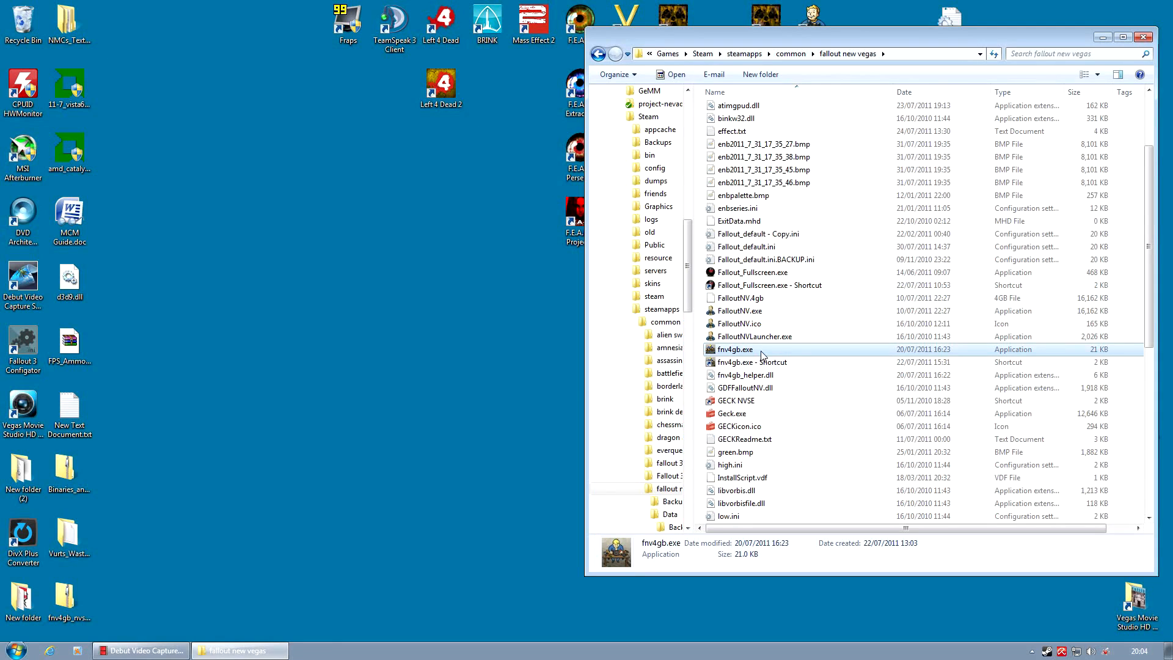
mouse_move(768, 357)
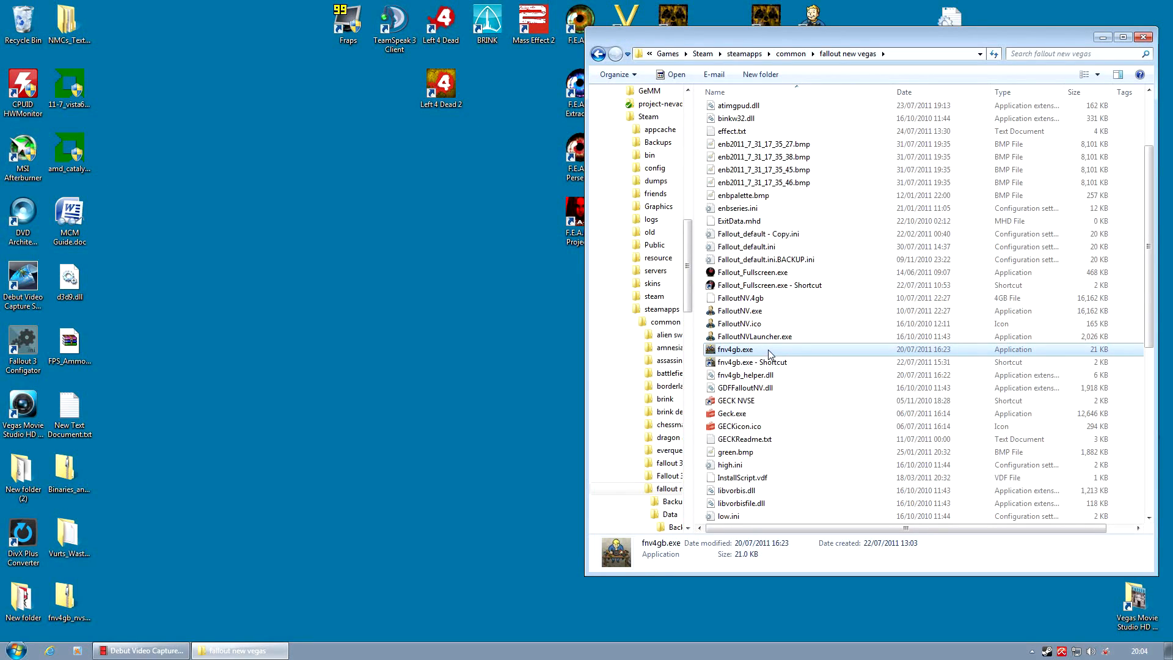
mouse_move(781, 366)
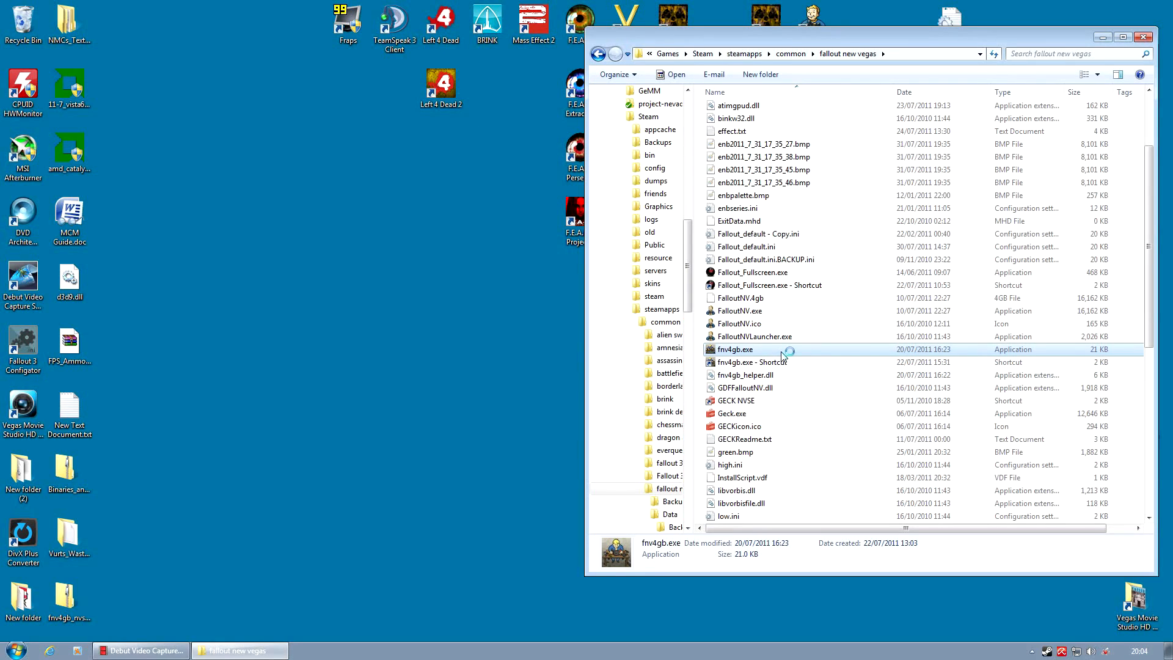
double_click(735, 349)
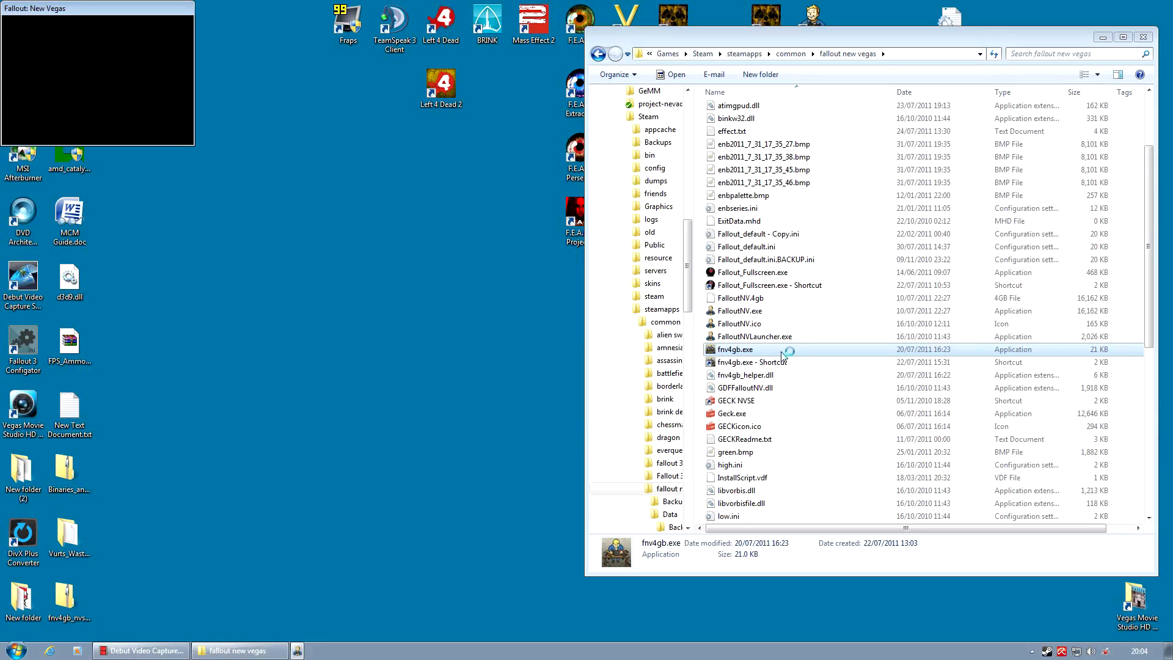
Start the game via the 4GB executable and let Goodsprings gameplay load
double_click(736, 349)
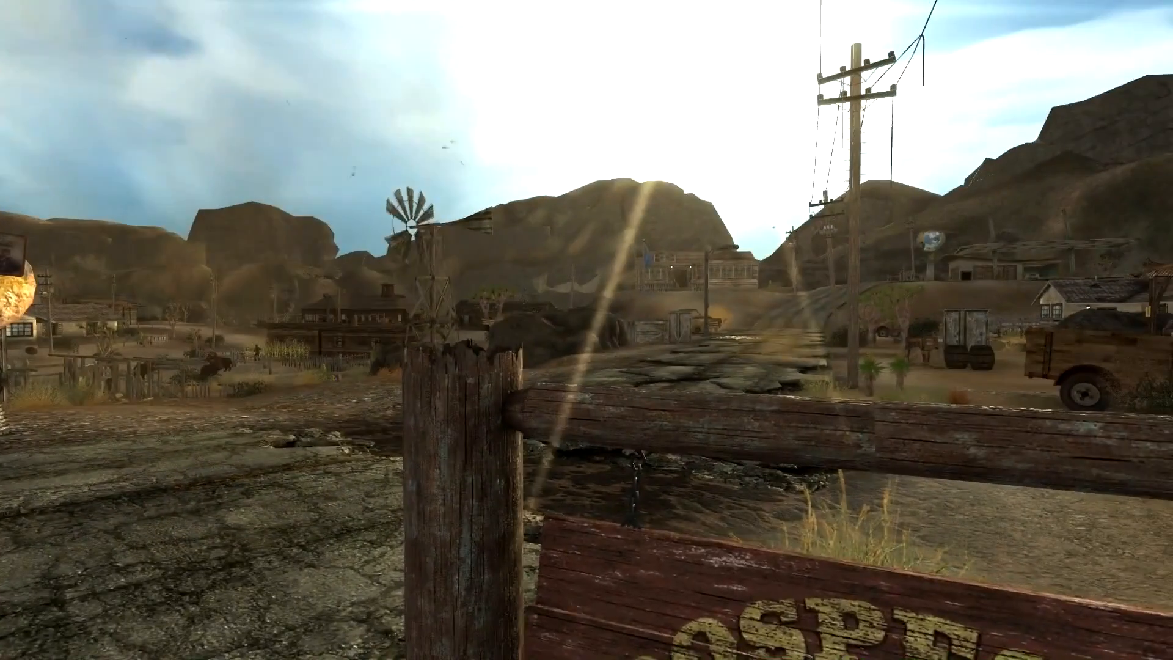
mouse_move(586, 330)
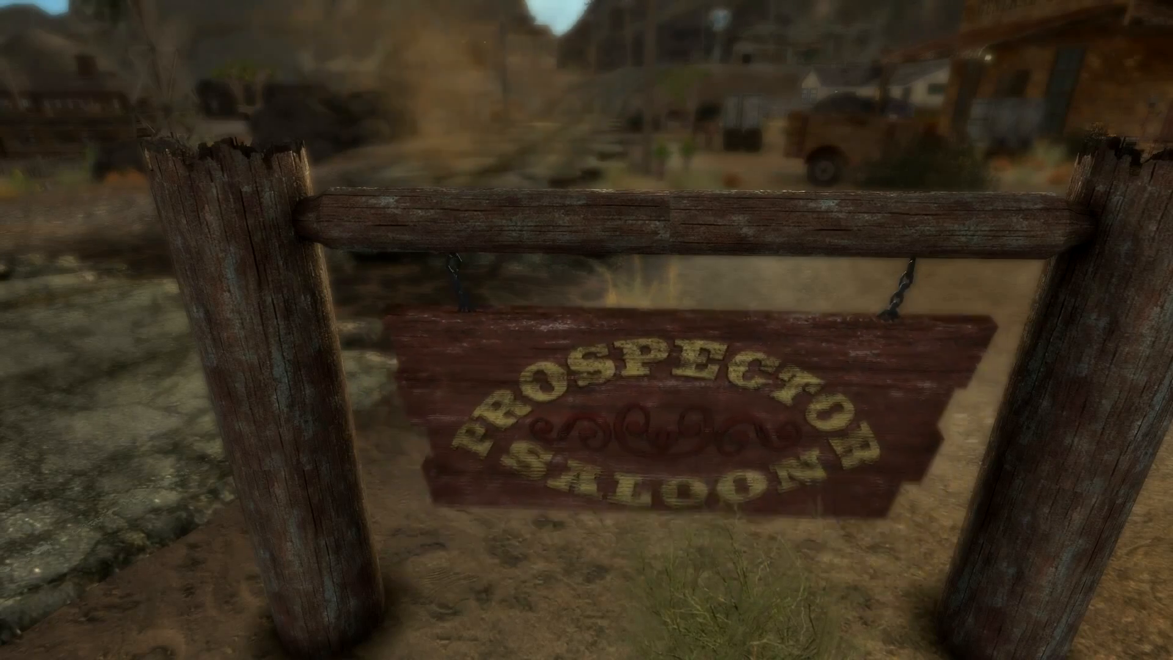
mouse_move(586, 330)
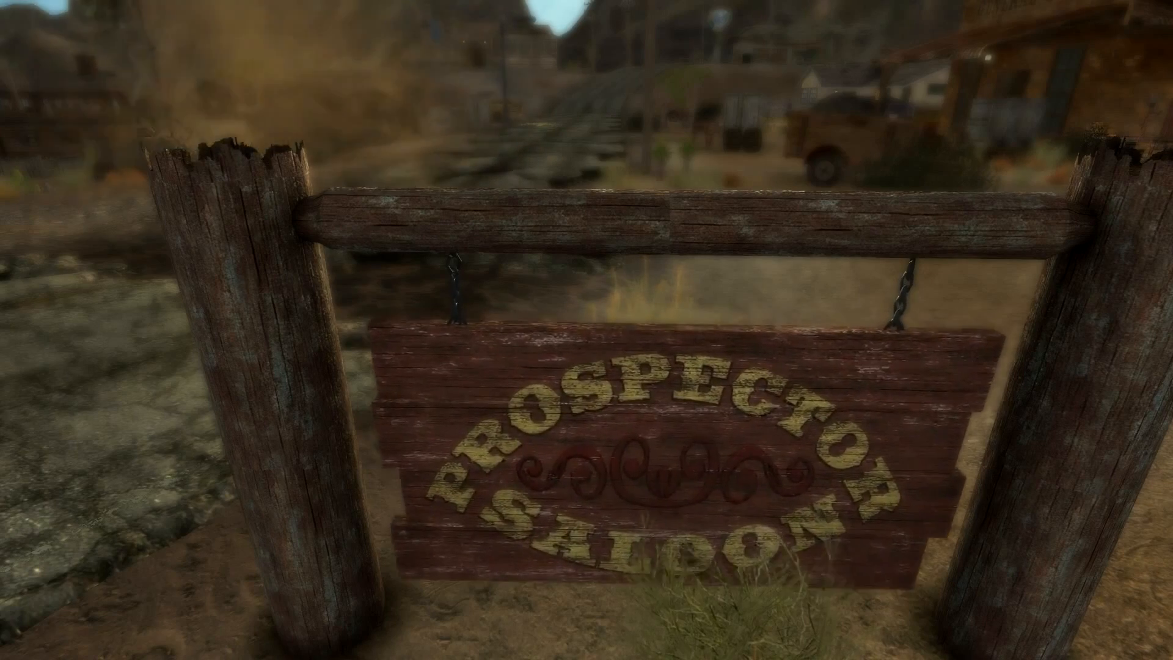
mouse_move(587, 330)
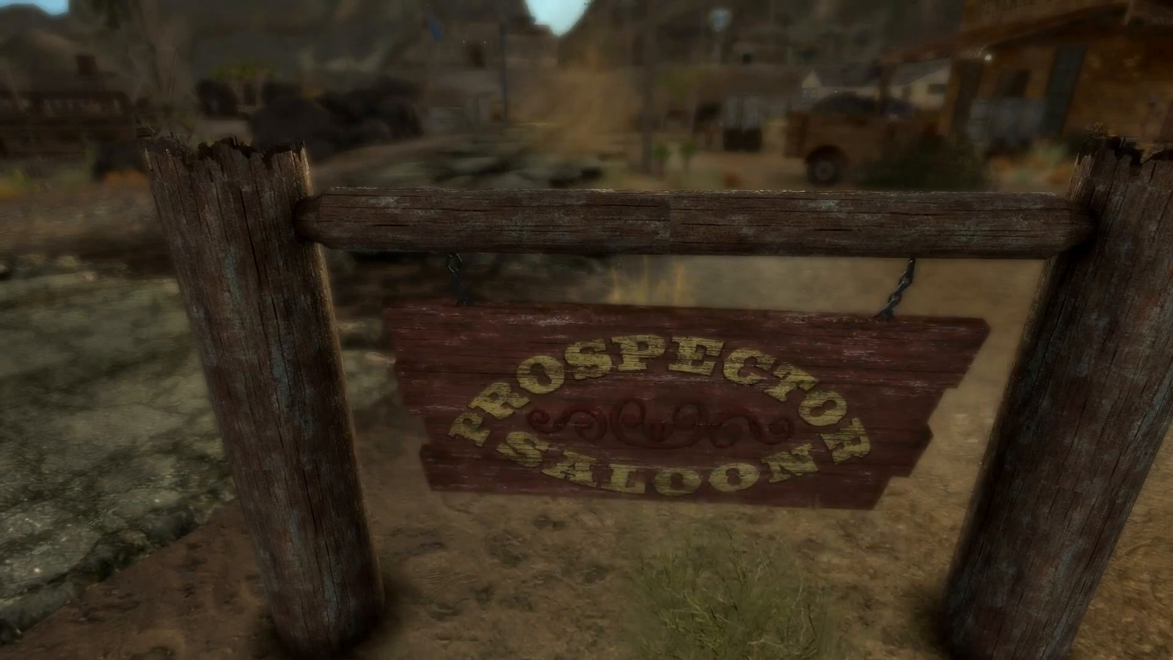
mouse_move(587, 330)
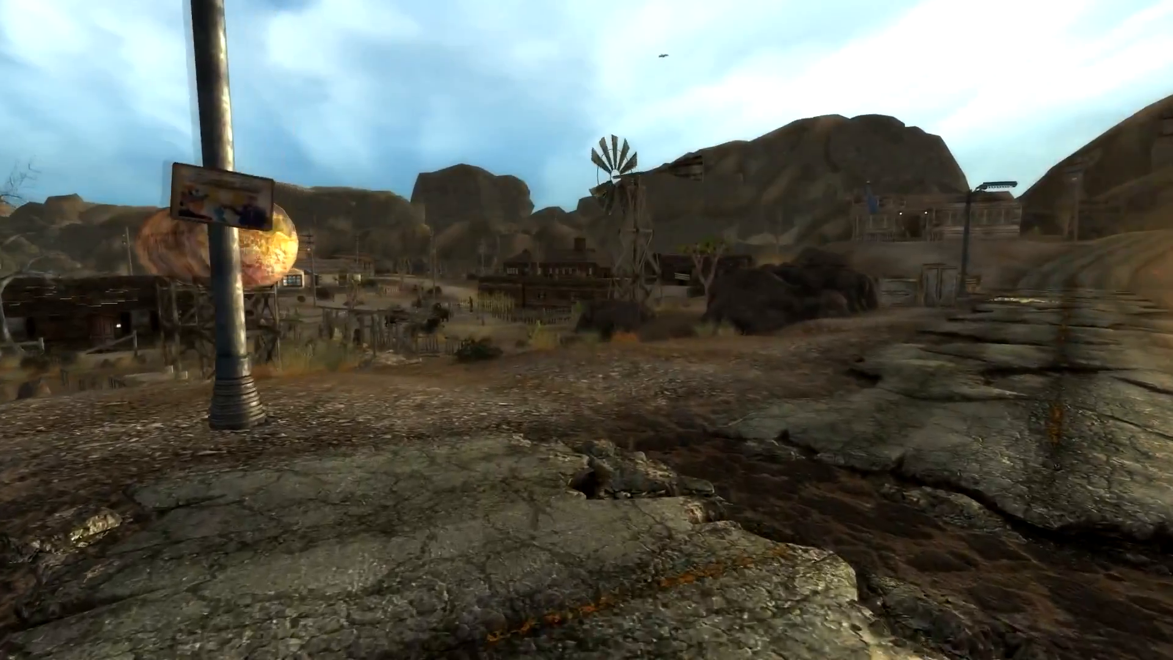
mouse_move(586, 330)
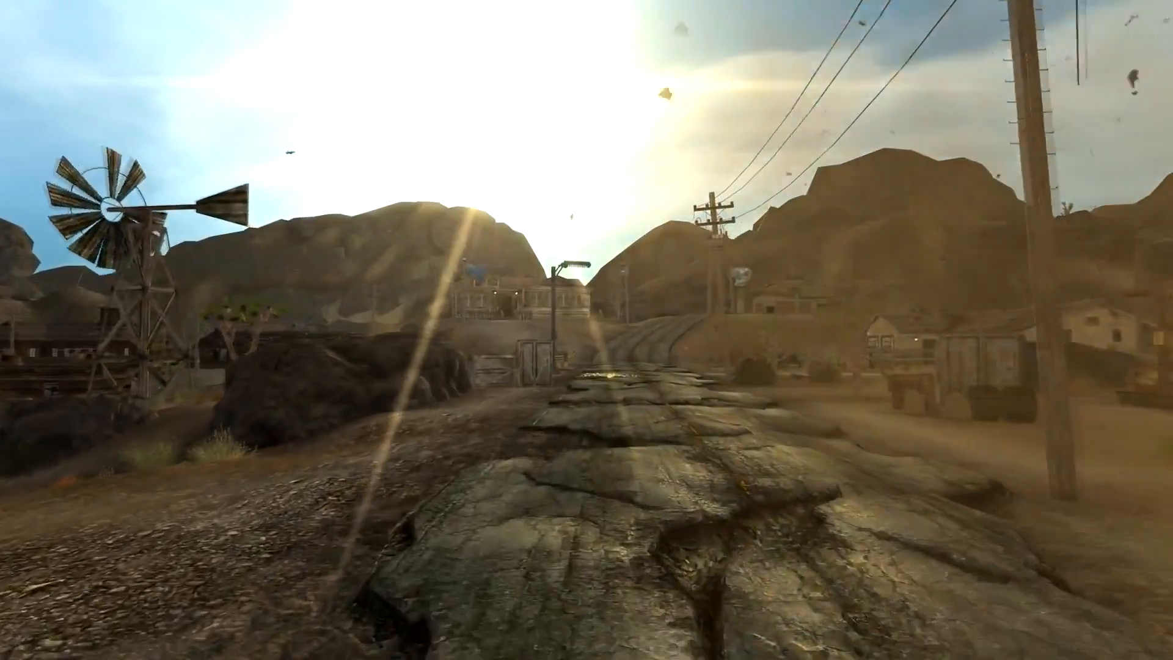
mouse_move(586, 330)
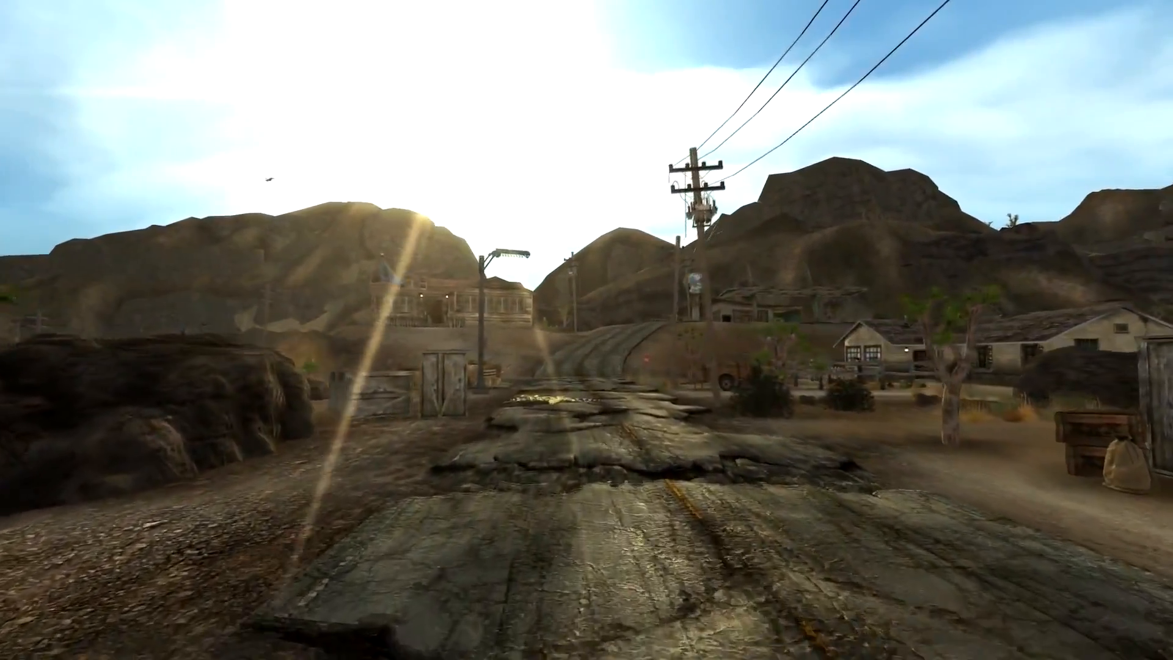
mouse_move(586, 330)
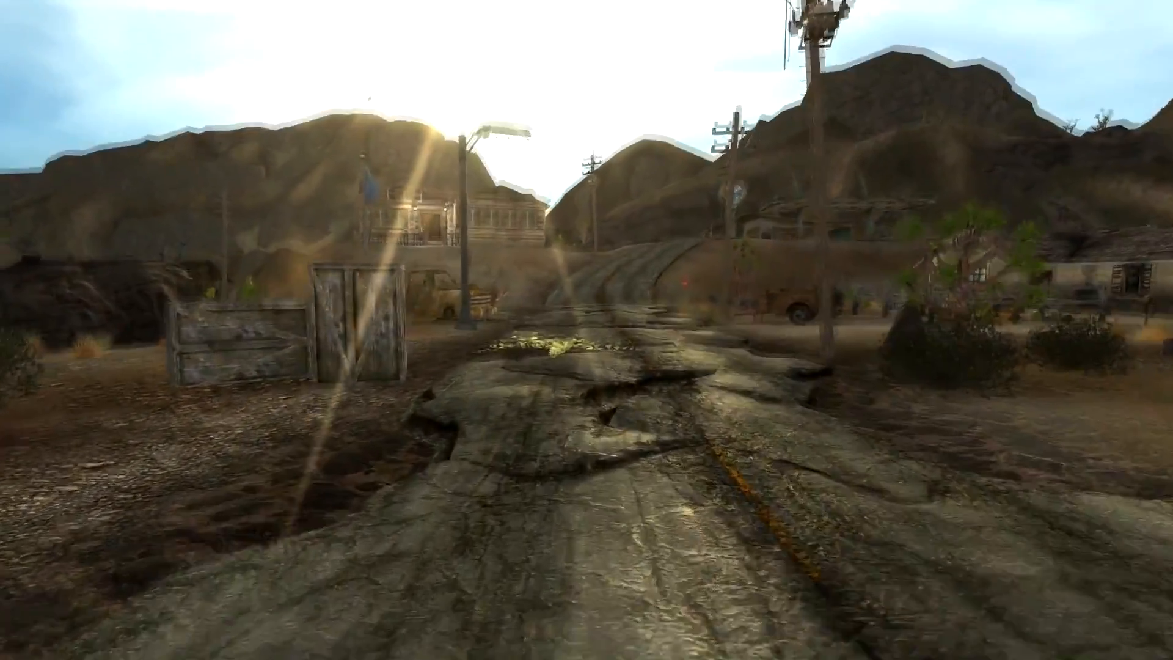
mouse_move(586, 329)
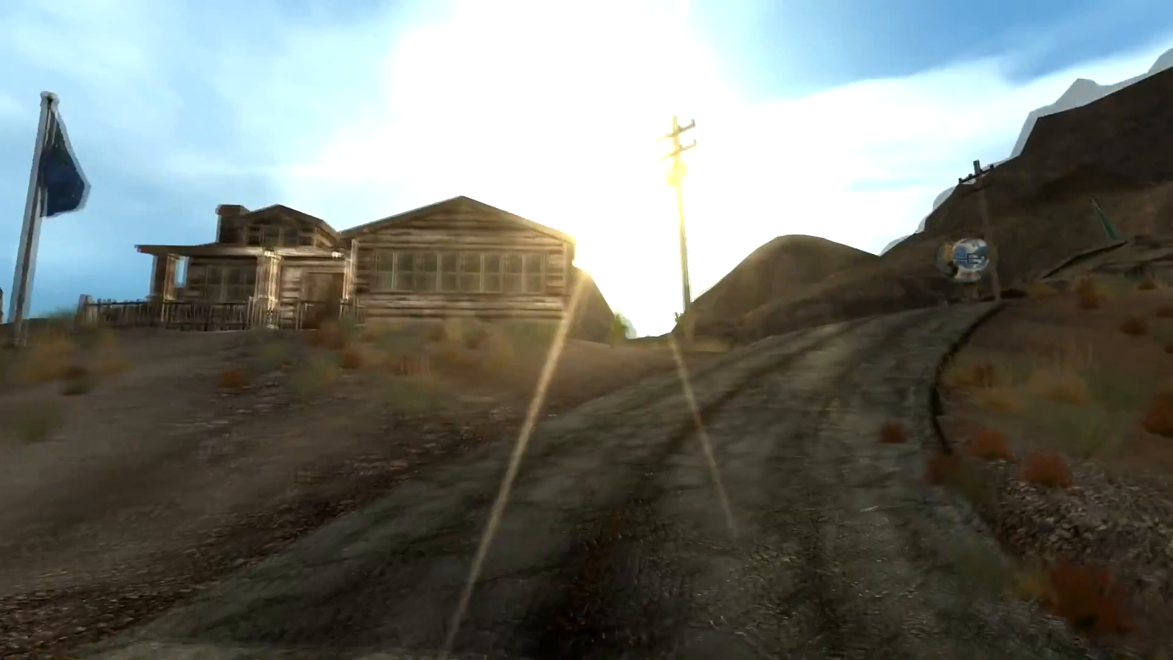
mouse_move(587, 330)
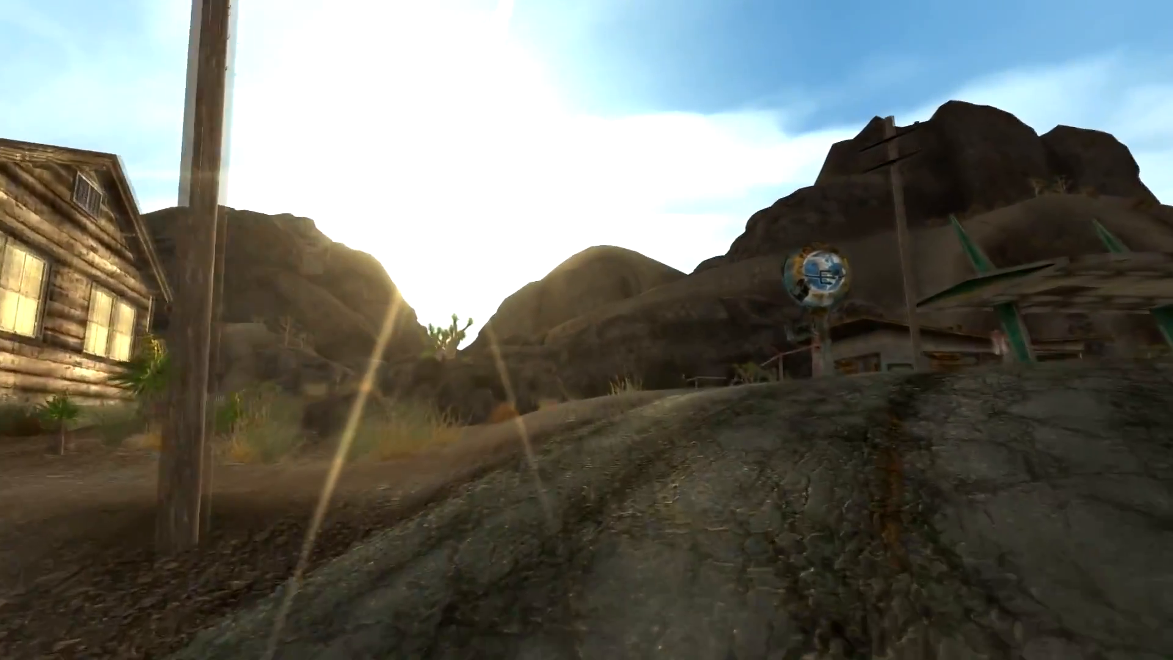
mouse_move(586, 329)
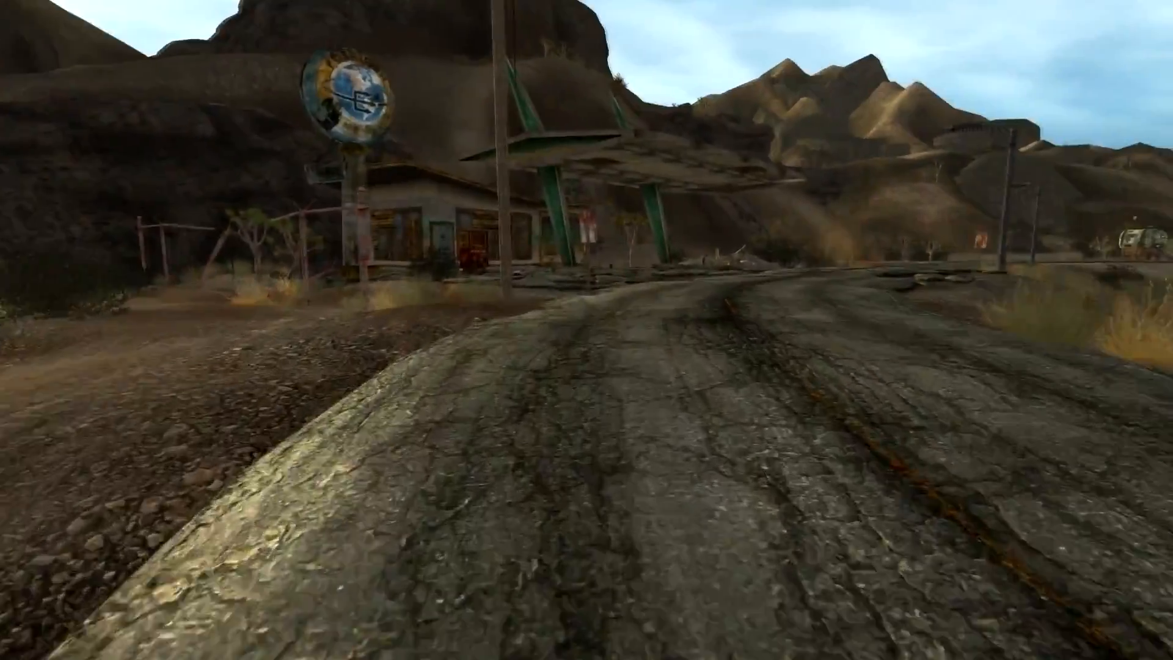
mouse_move(586, 330)
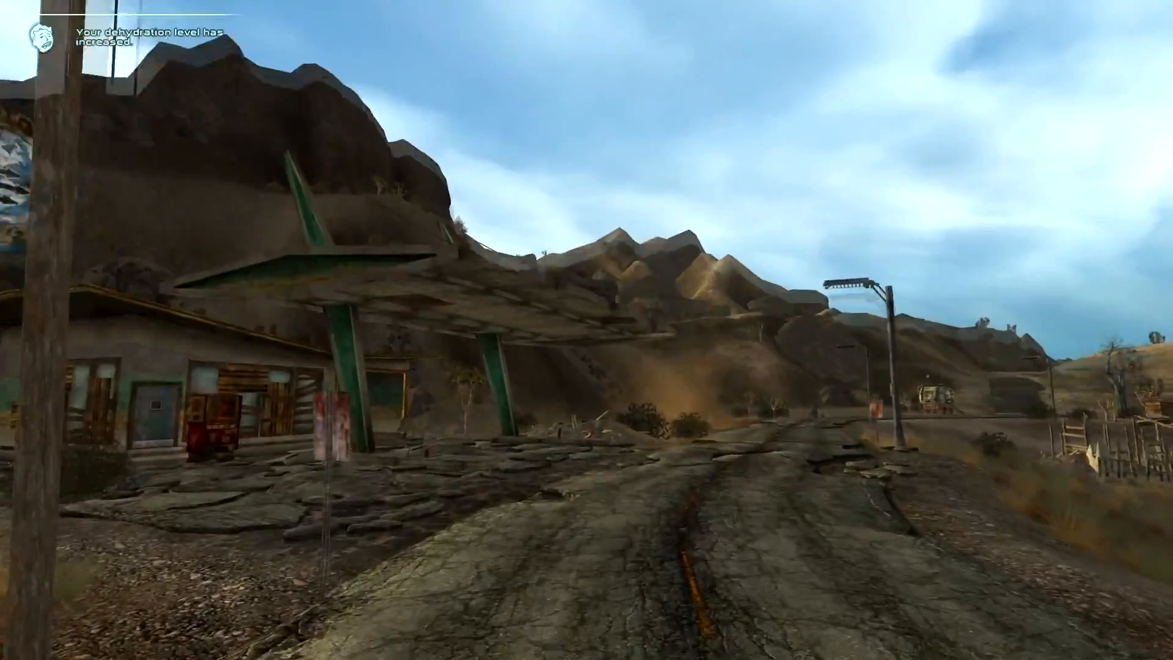
mouse_move(586, 330)
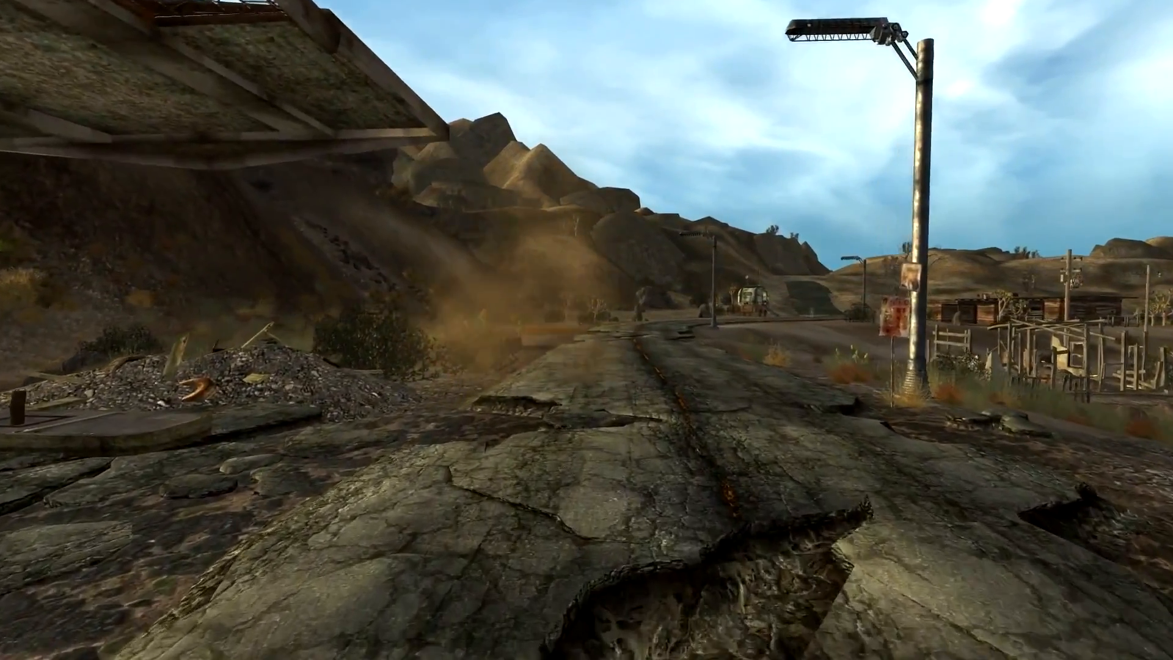
mouse_move(586, 330)
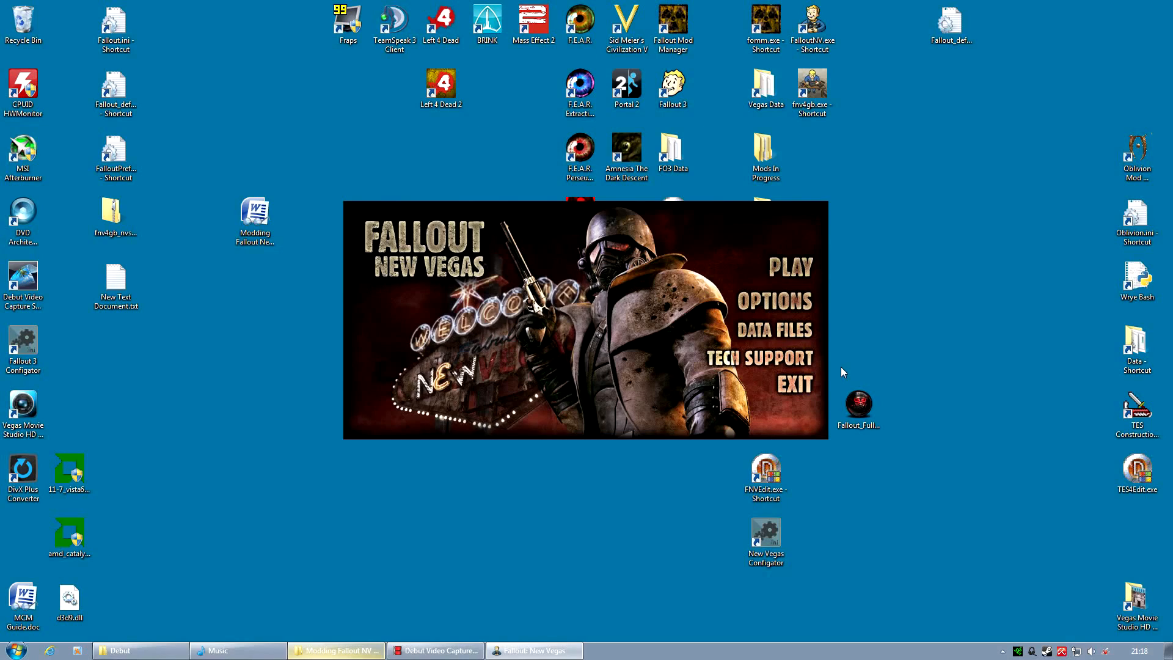
mouse_move(774, 306)
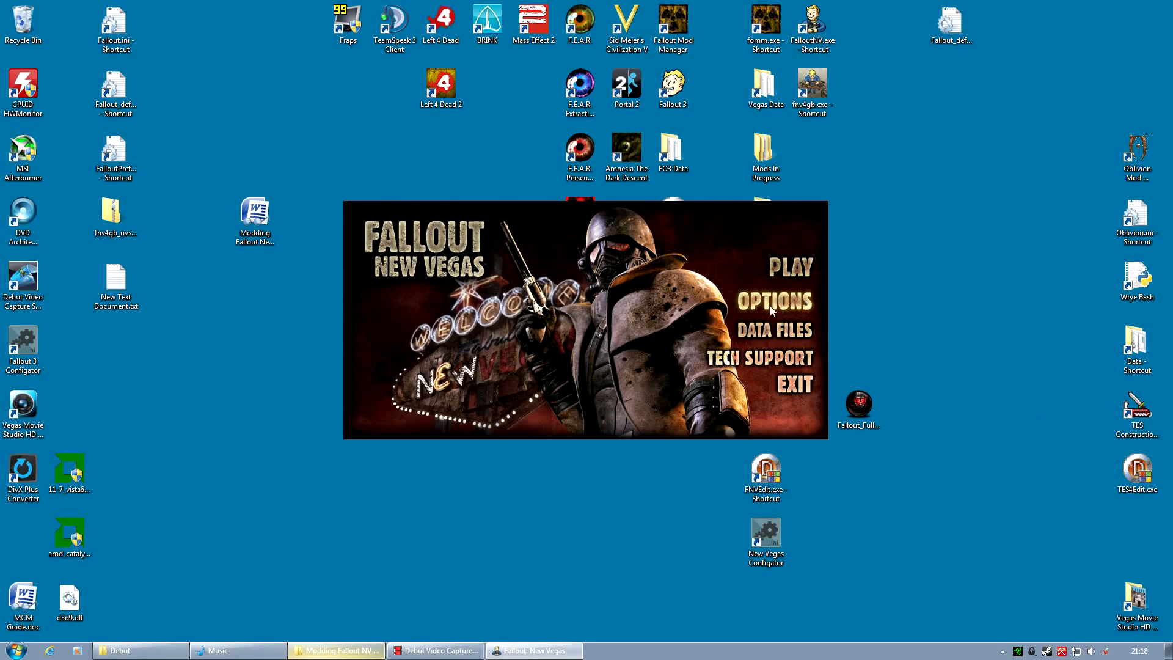
In launcher Options enable Windowed mode at 1920x1080 resolution and confirm
left_click(775, 300)
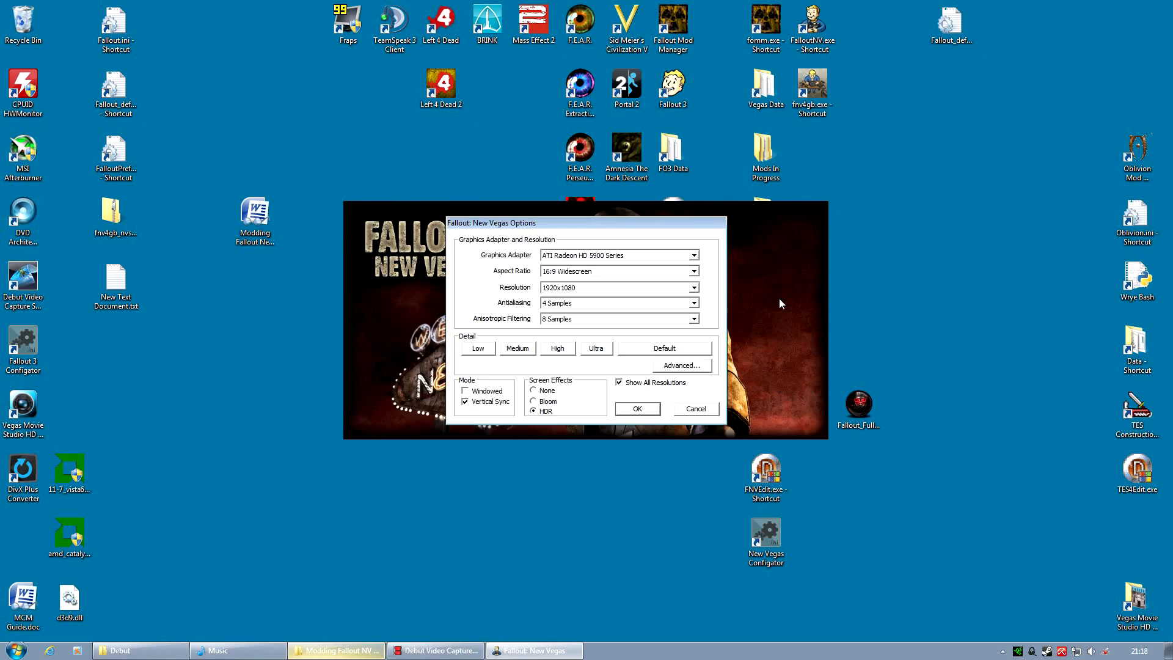
left_click(464, 391)
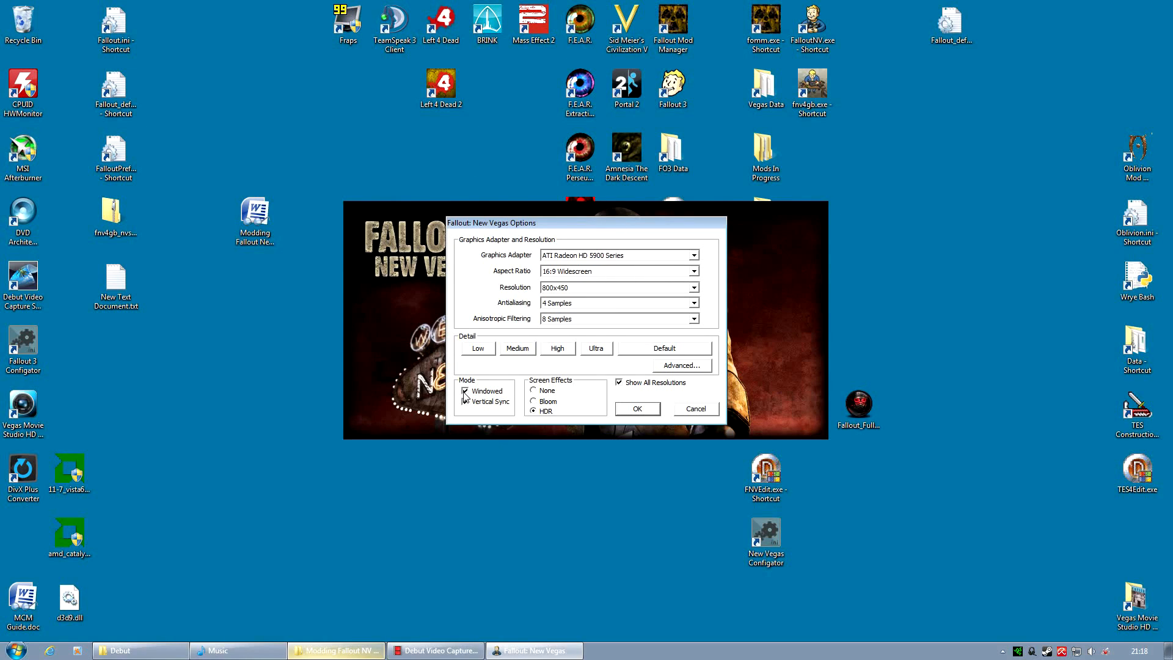
left_click(465, 401)
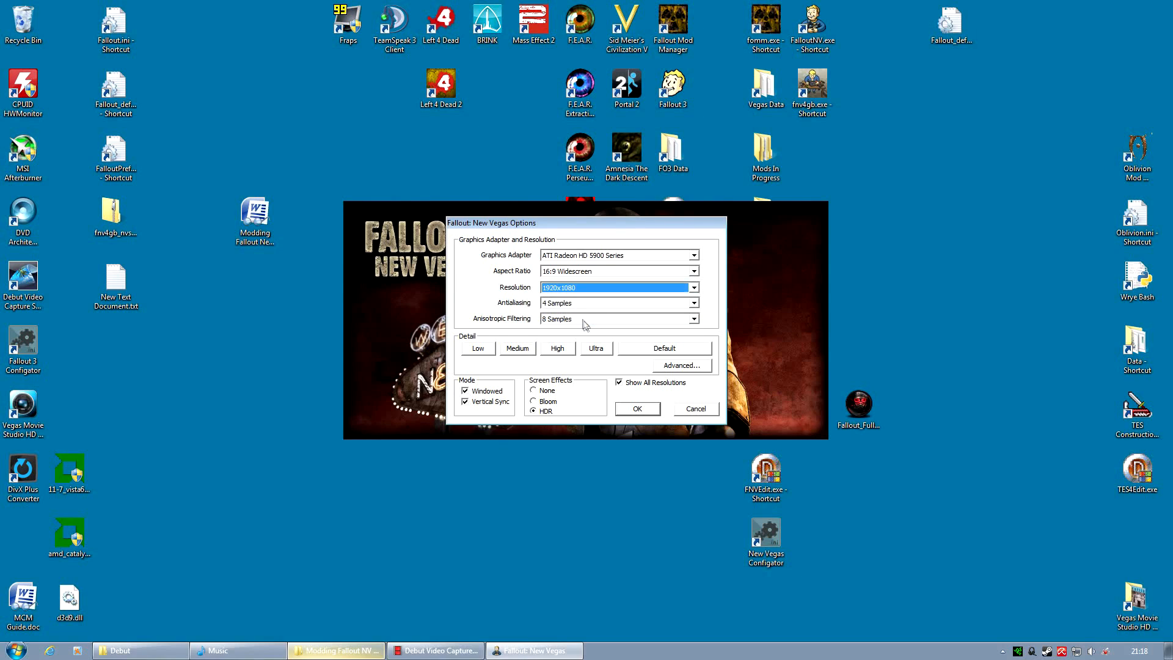
mouse_move(660, 441)
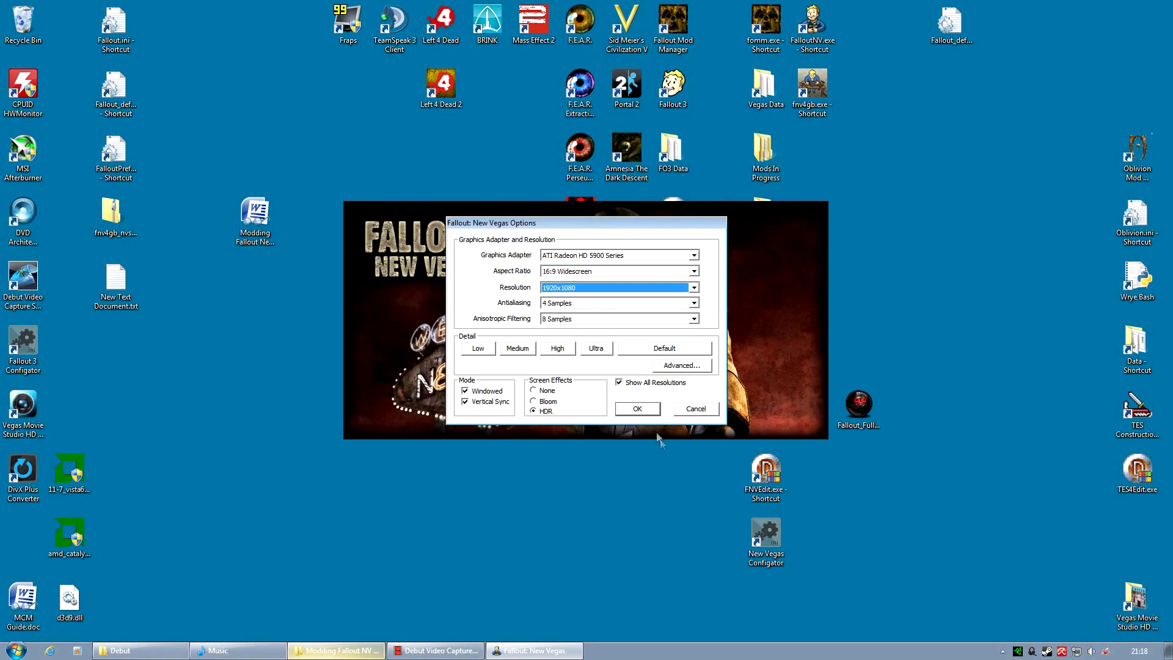
left_click(636, 408)
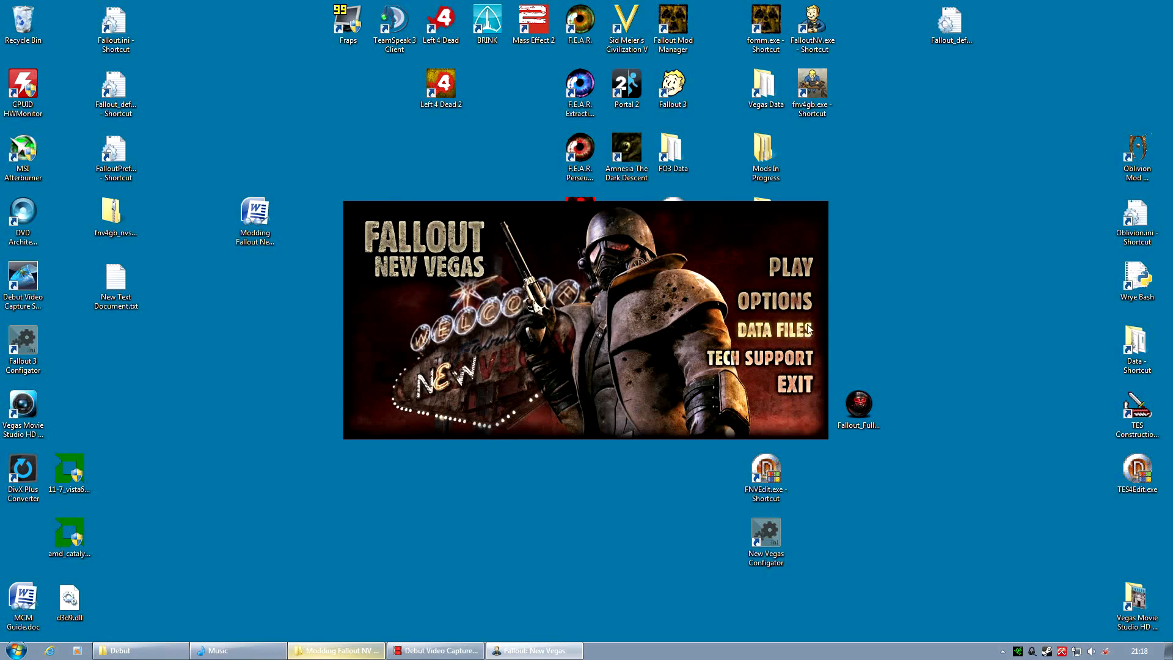
mouse_move(788, 267)
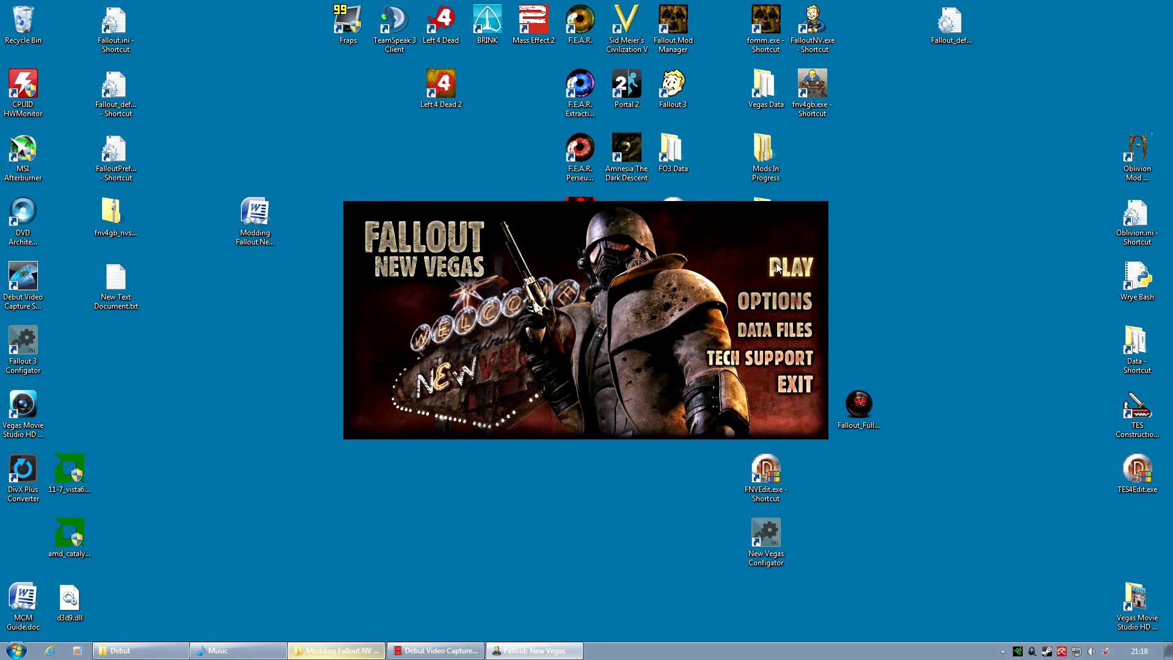
mouse_move(846, 255)
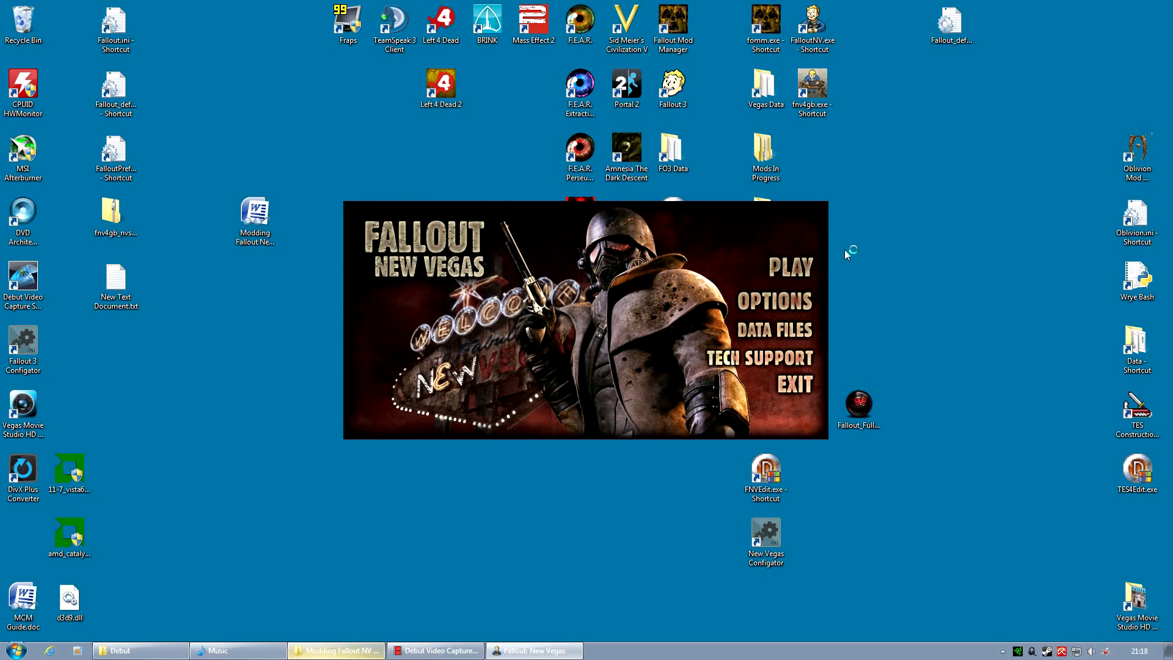
Play to the main menu, then quit the game with Exit Game back to the desktop
left_click(787, 267)
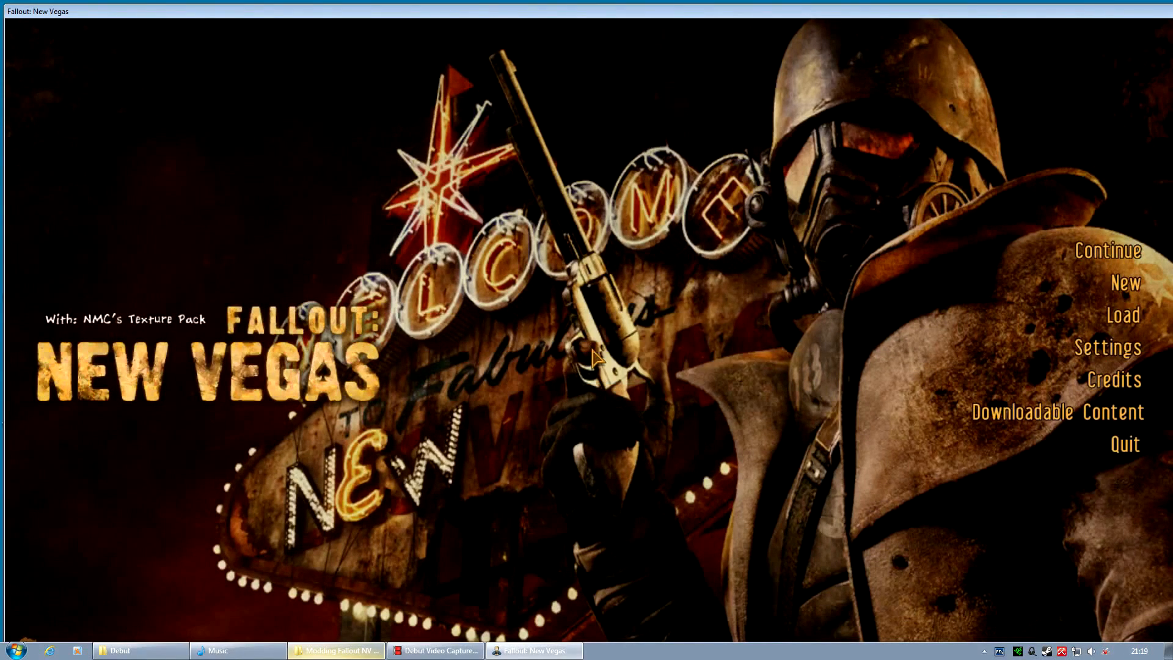
left_click(1125, 442)
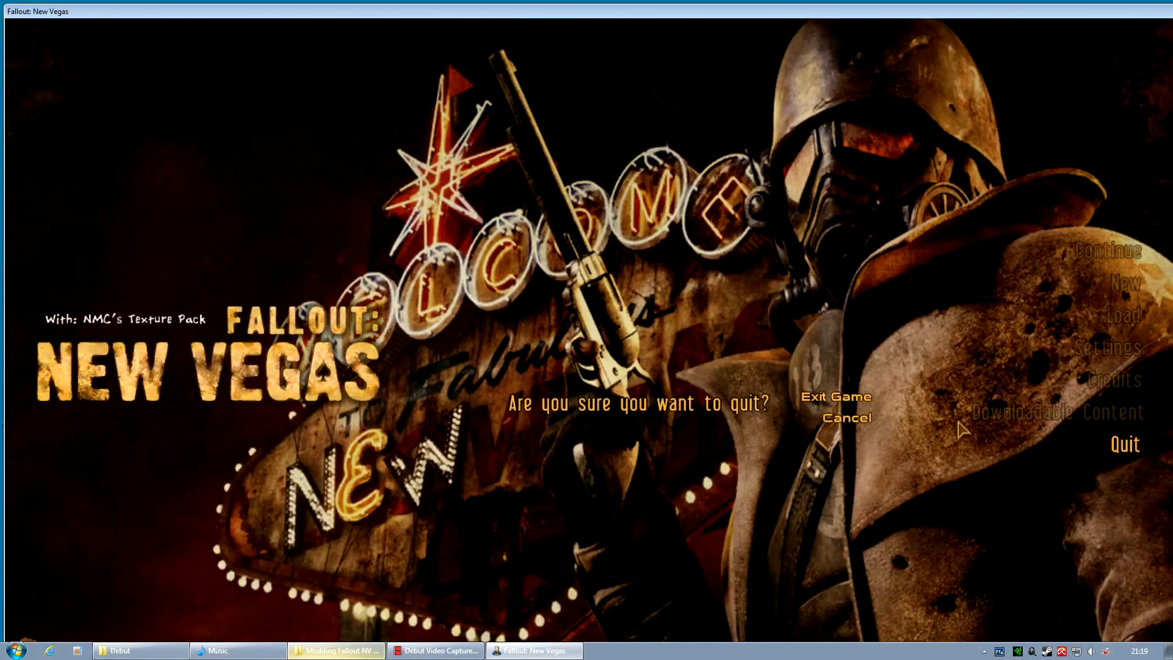
left_click(836, 396)
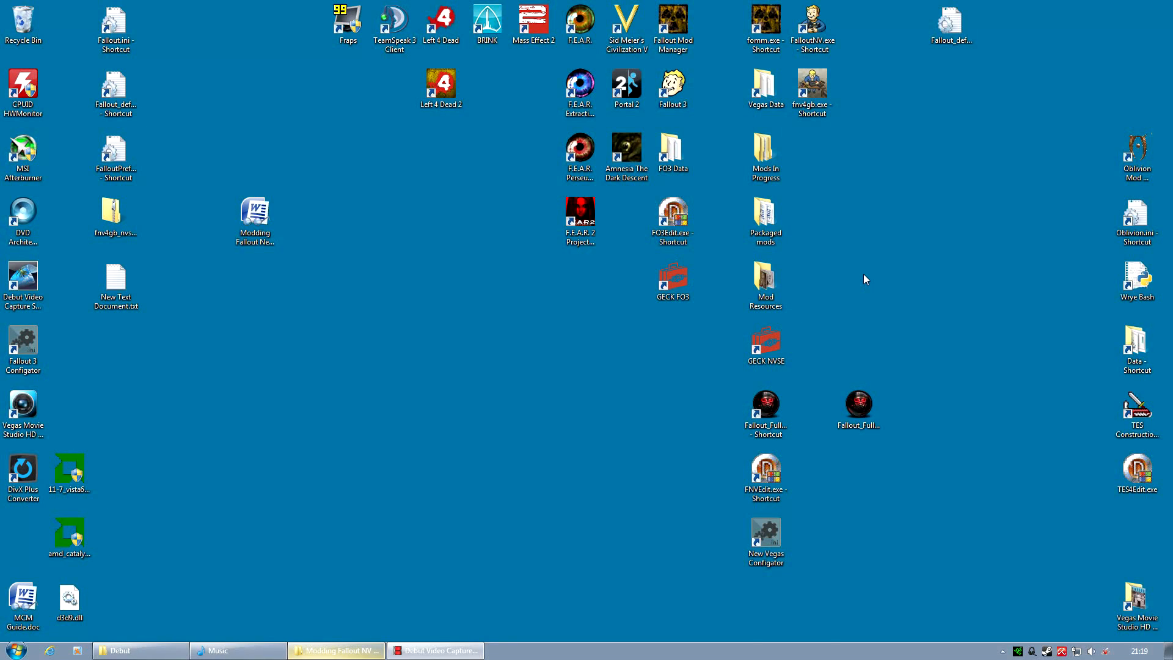
mouse_move(452, 628)
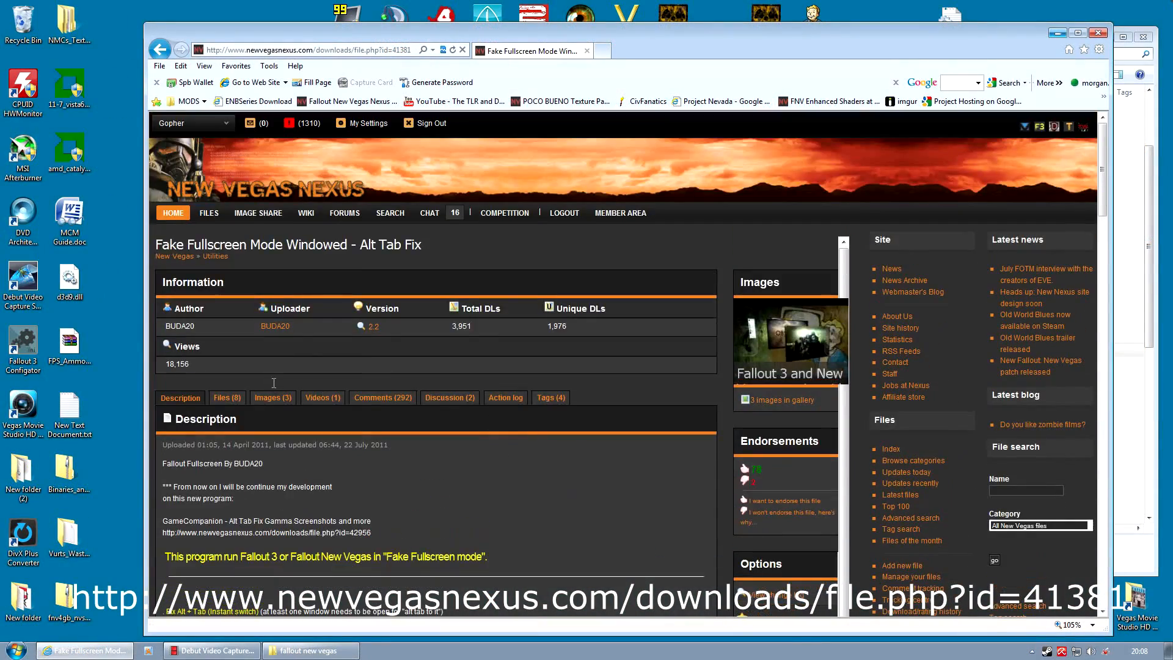
Download the Fake Fullscreen Mode Windowed archive to the desktop and close the download window
left_click(225, 397)
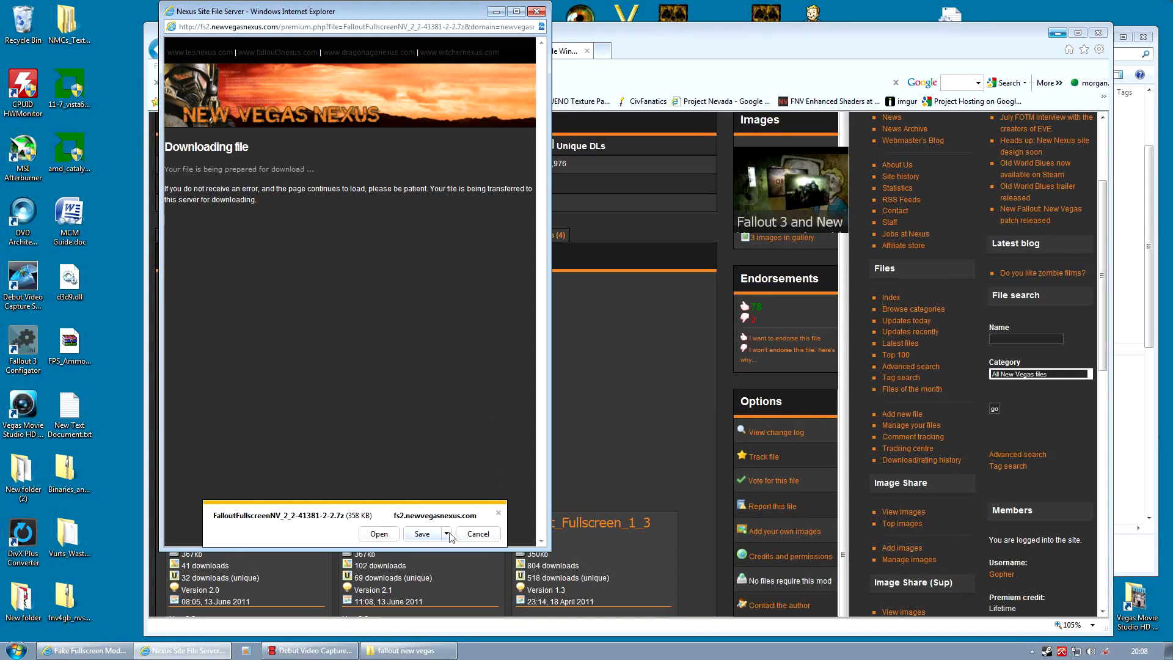
left_click(421, 534)
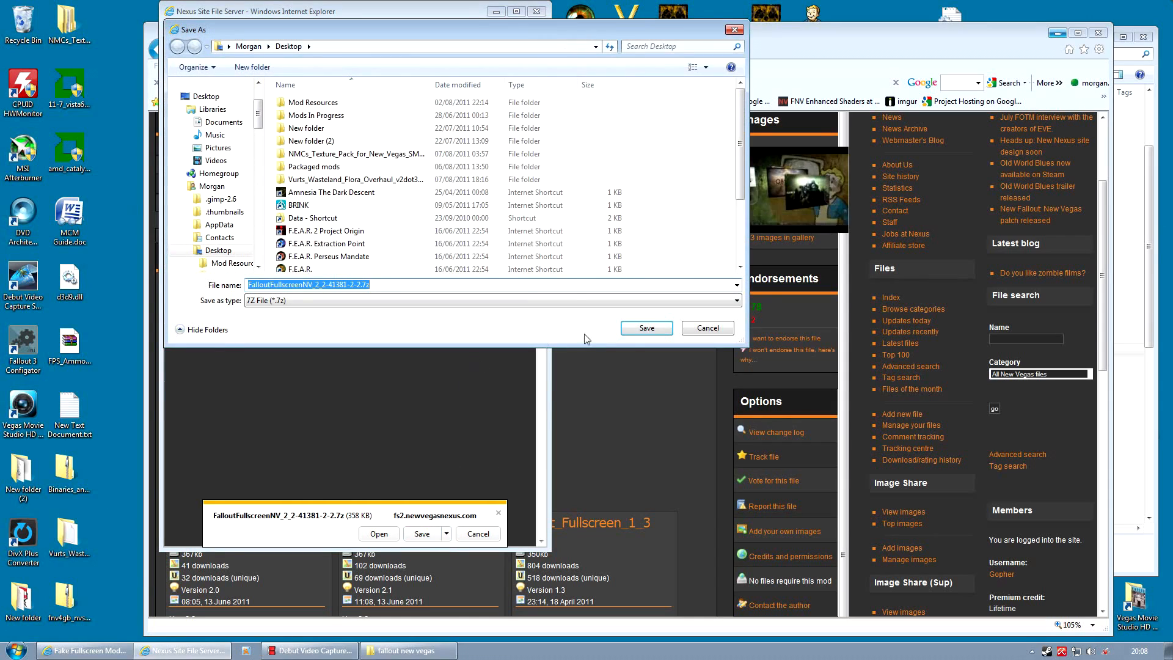
left_click(645, 327)
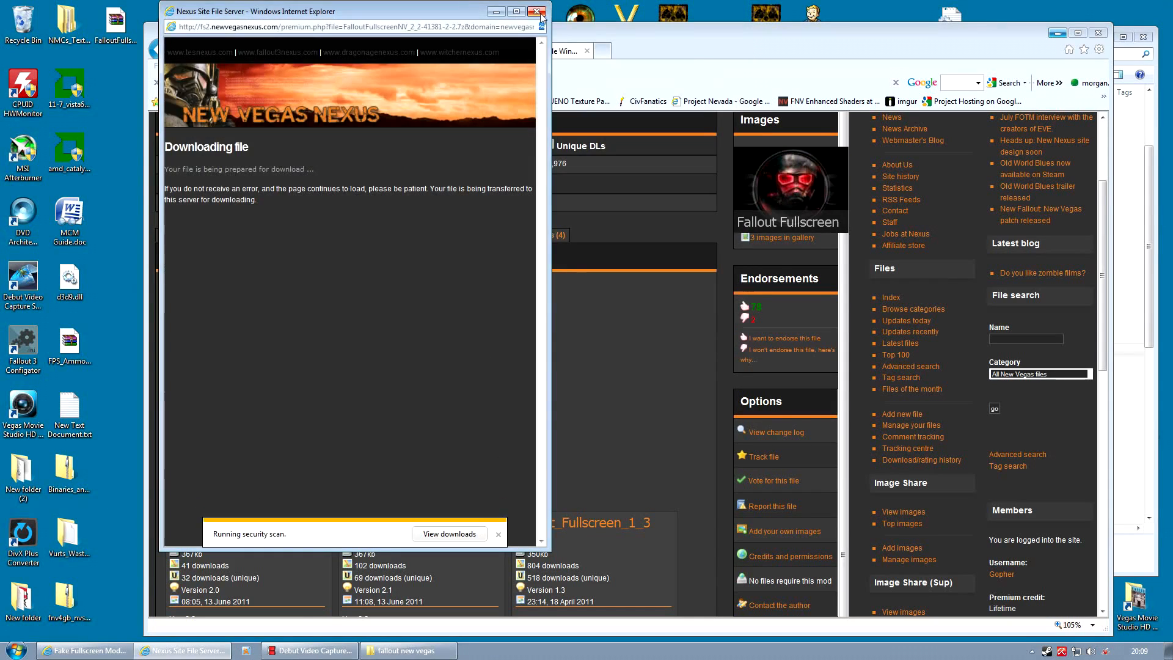
left_click(539, 11)
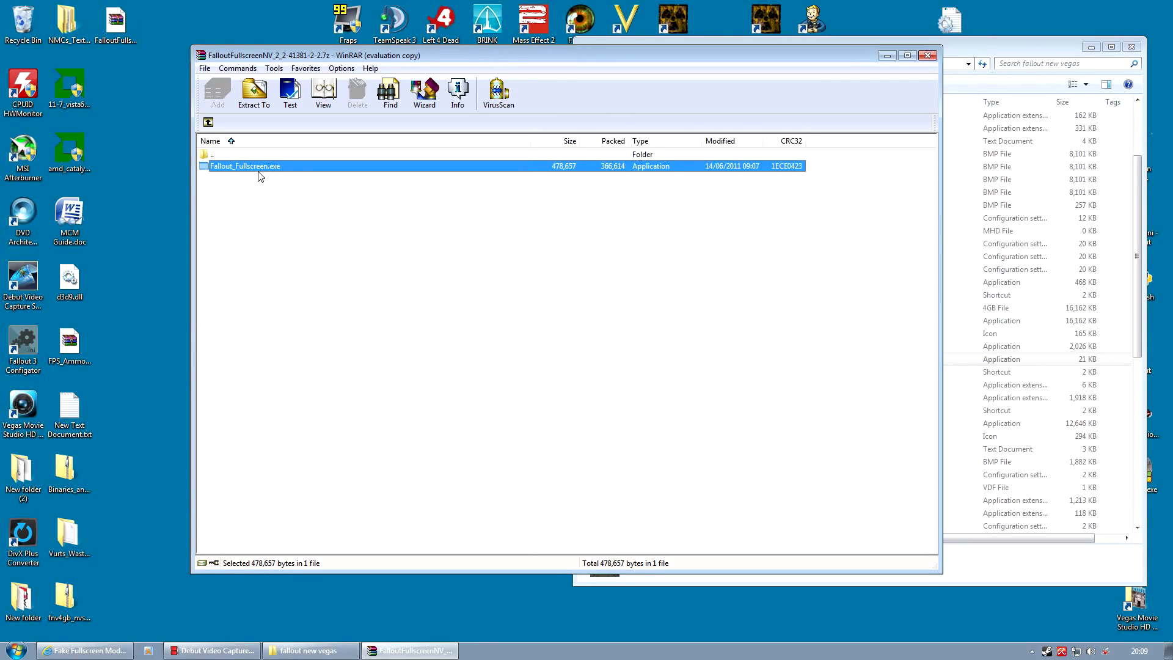
mouse_move(967, 69)
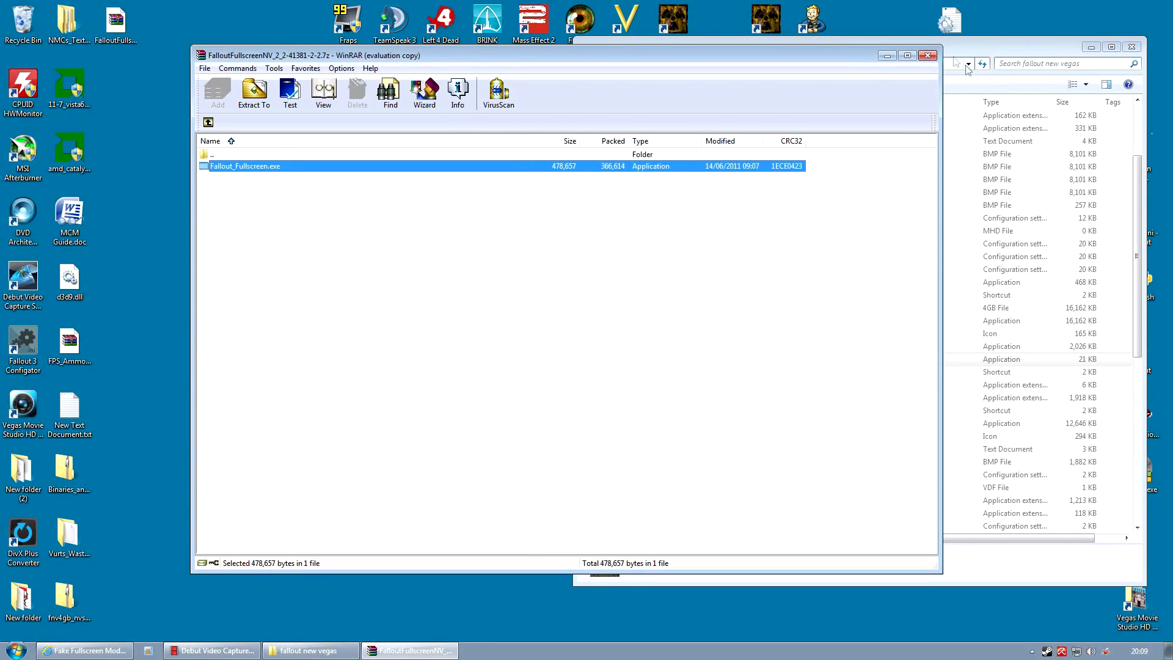
Extract Fallout_Fullscreen.exe into the fallout new vegas game folder
left_click(305, 649)
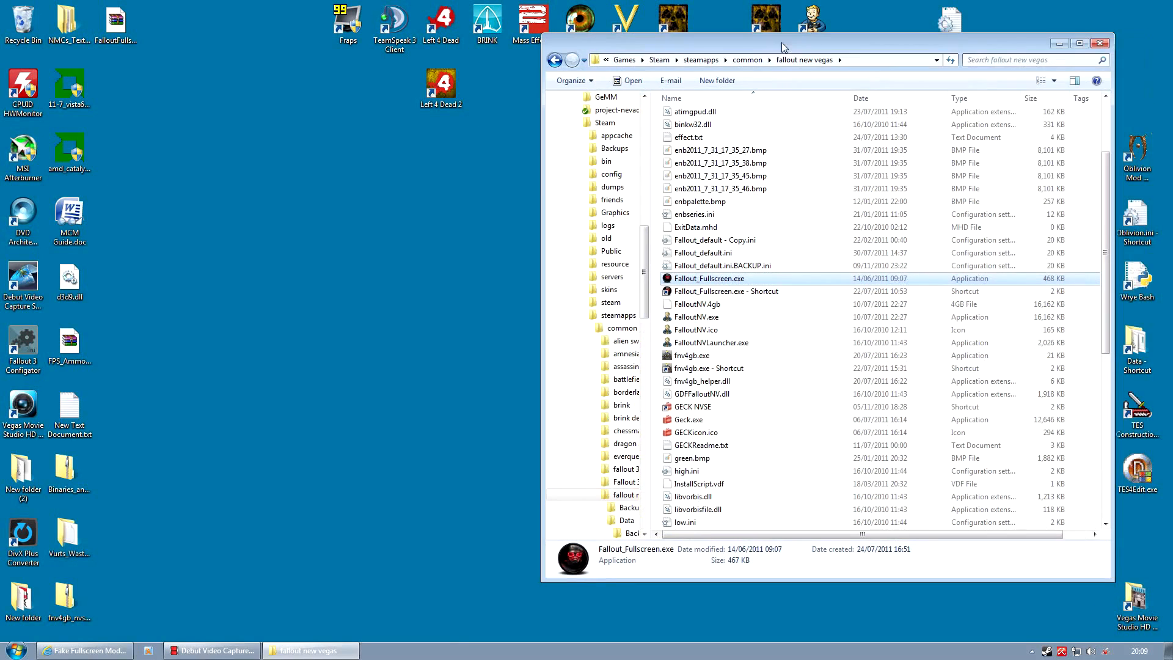
mouse_move(711, 282)
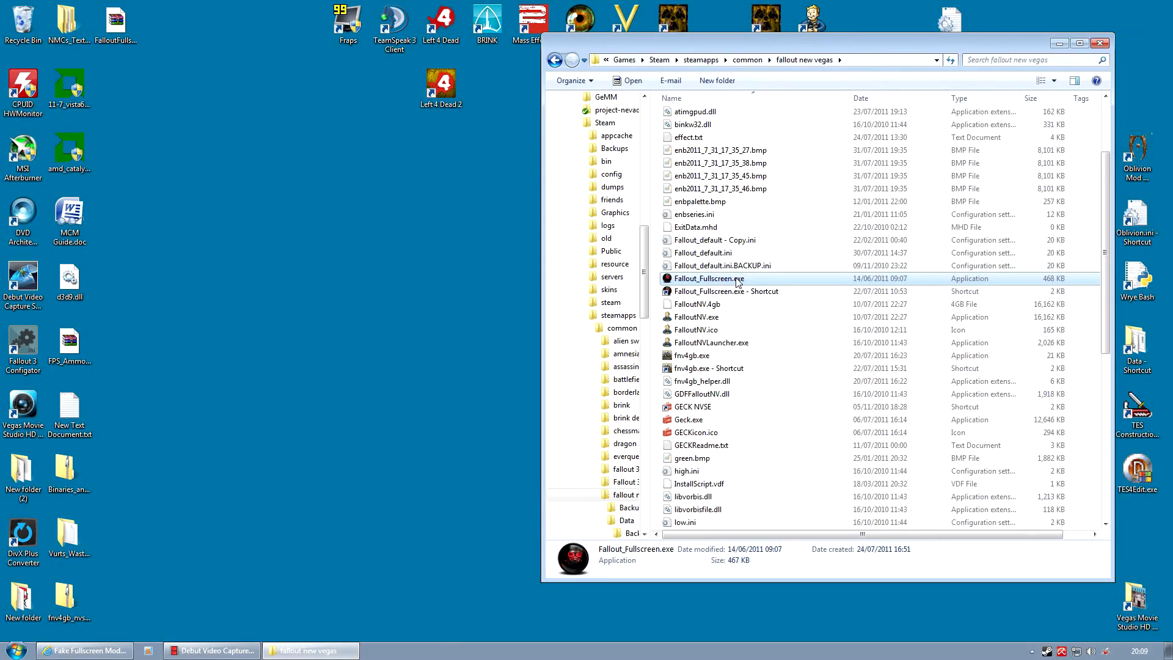
mouse_move(1046, 44)
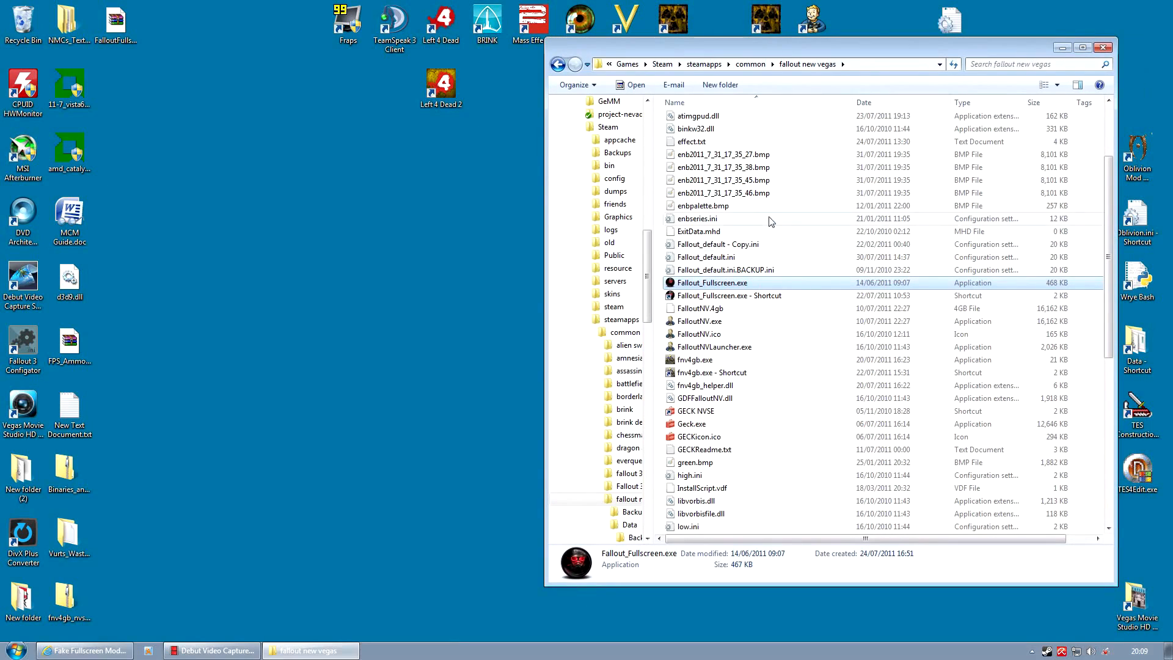
mouse_move(744, 324)
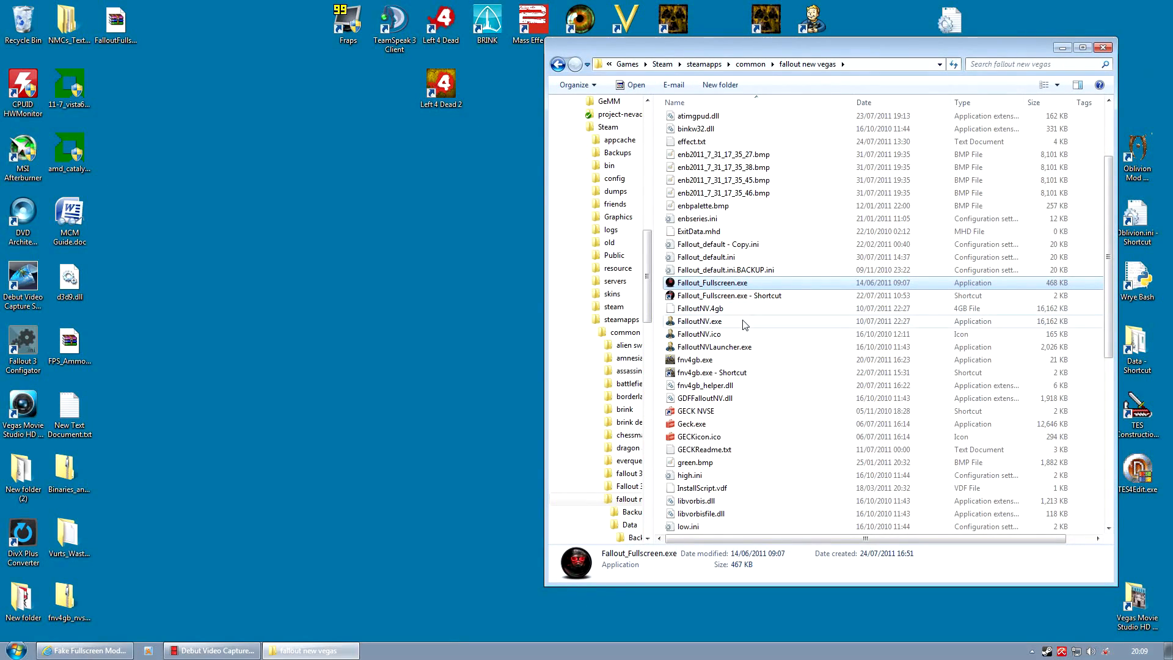
mouse_move(726, 352)
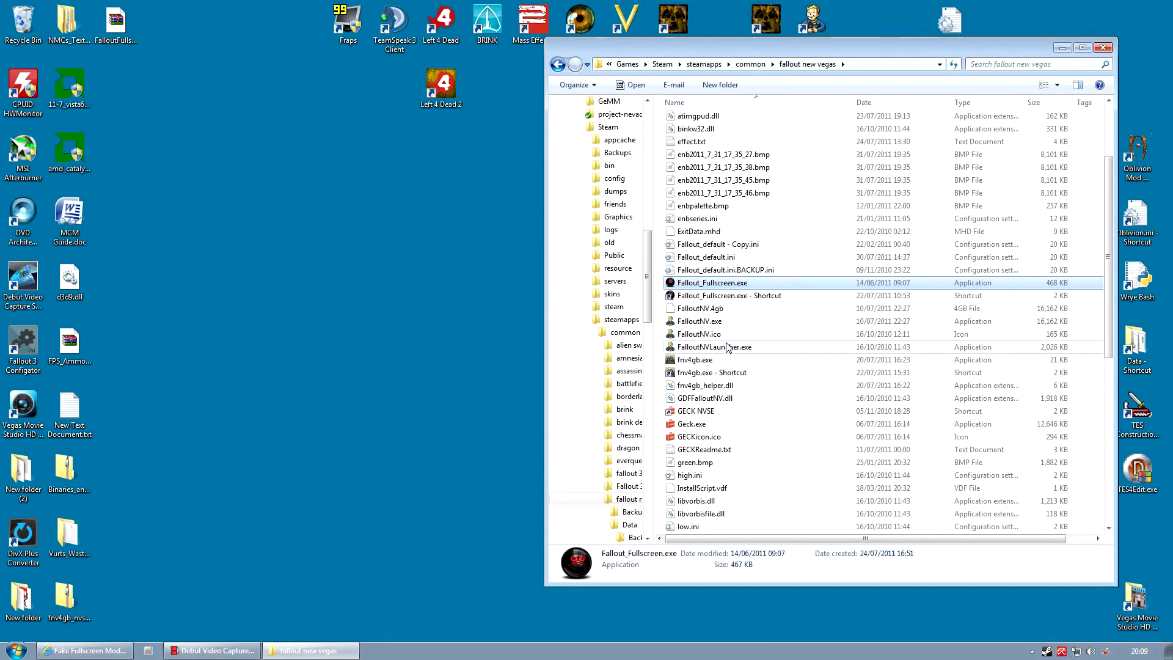
Run FalloutNVLauncher.exe, confirm Options with Windowed kept on, then exit the launcher
left_click(712, 346)
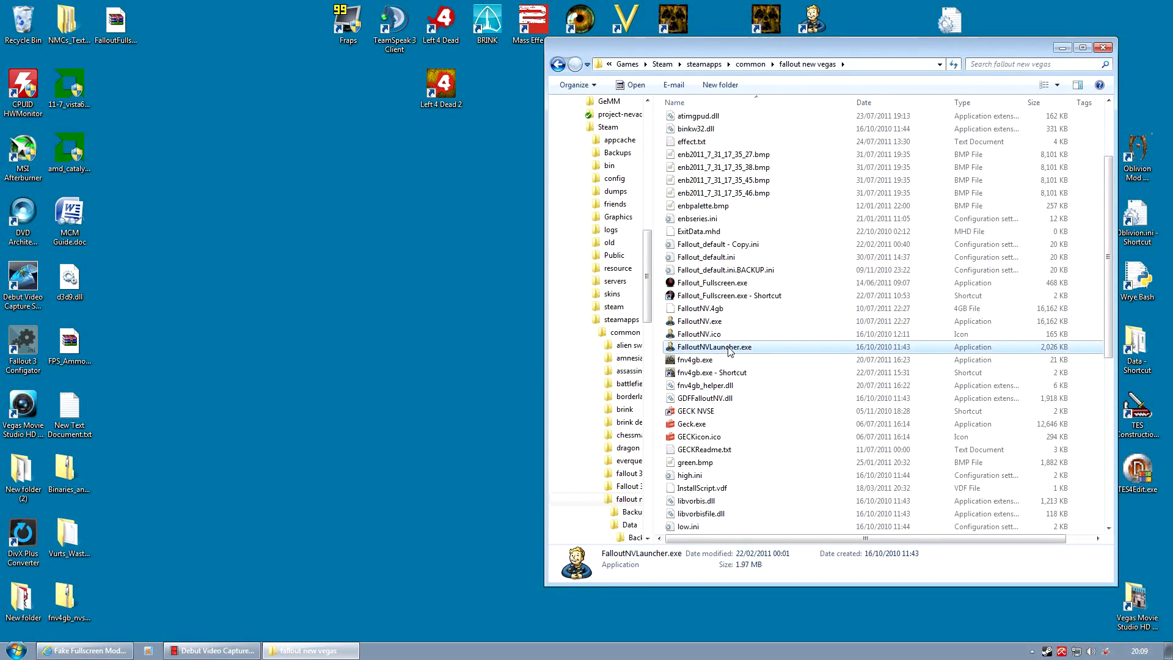
double_click(712, 346)
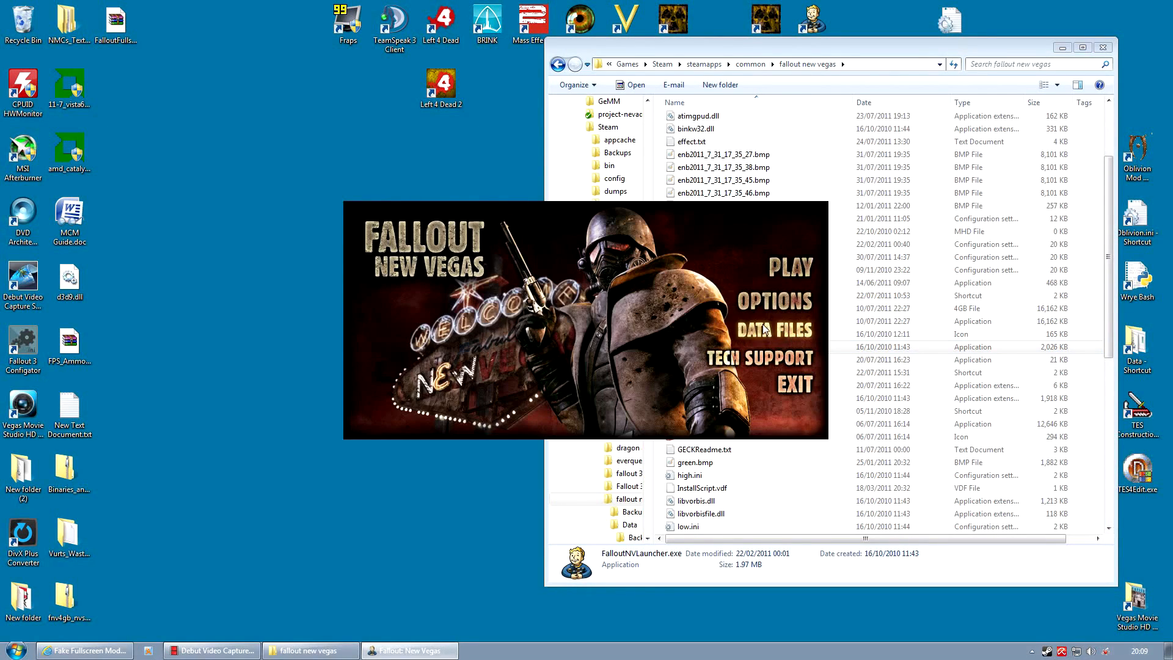
left_click(777, 301)
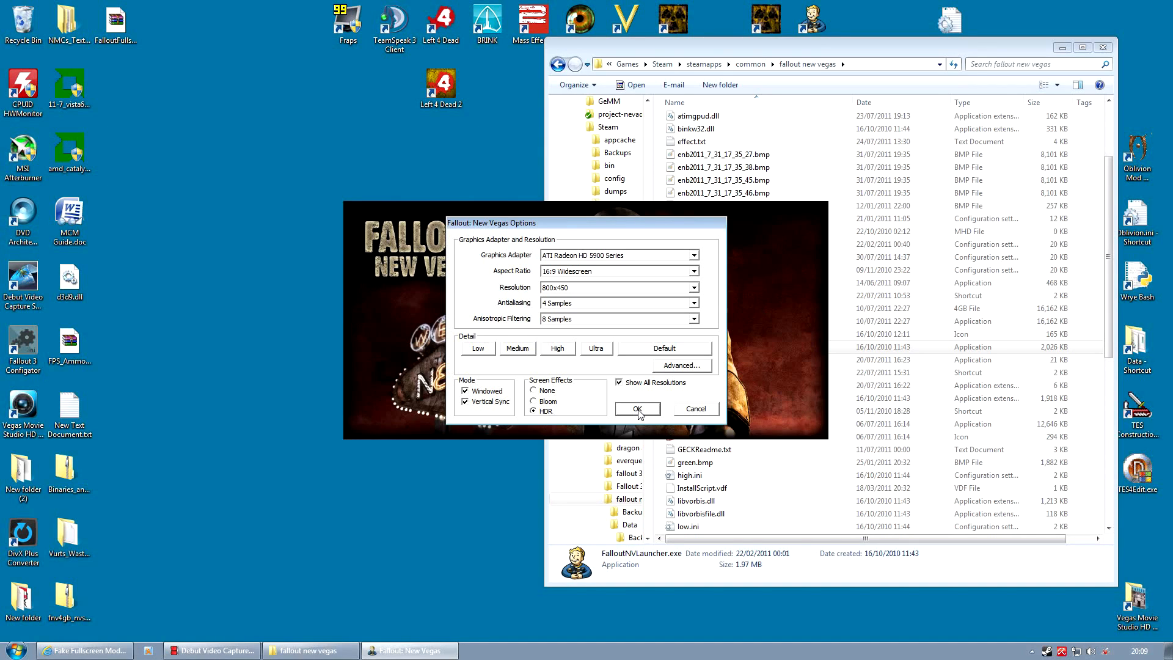
left_click(638, 410)
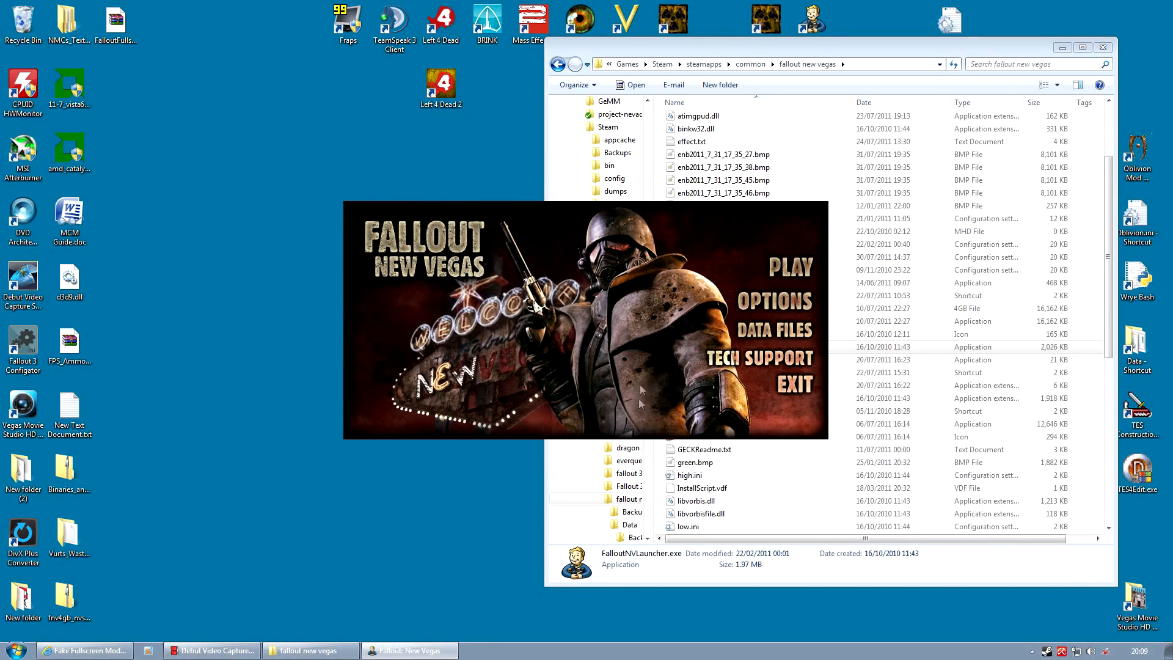
mouse_move(793, 396)
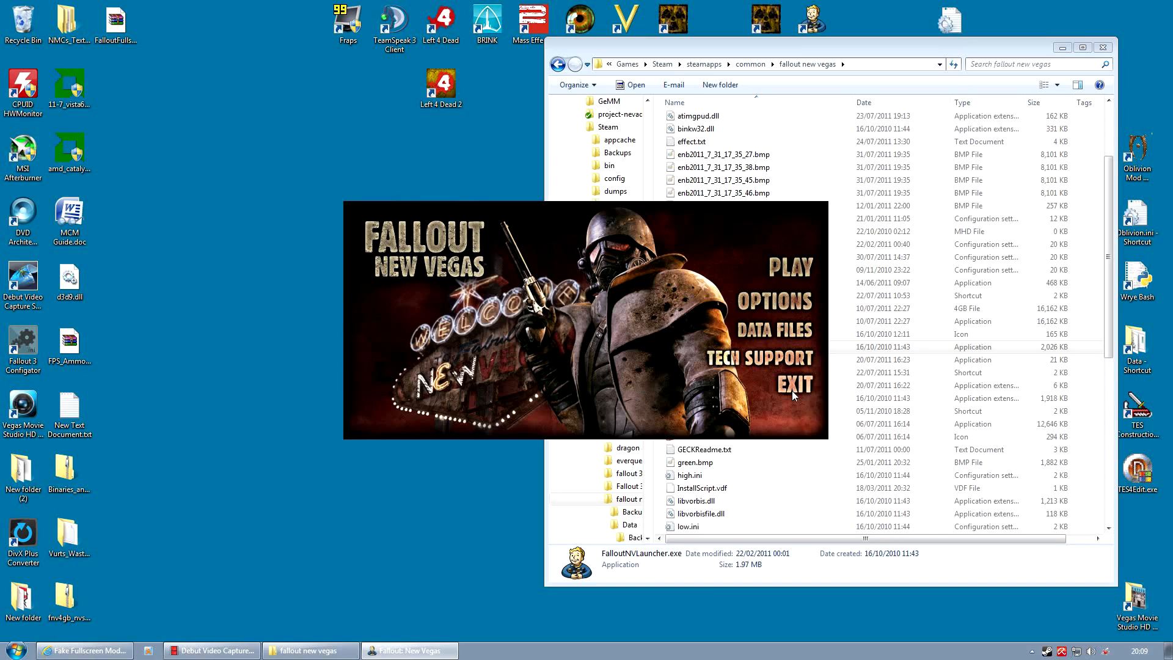
left_click(795, 383)
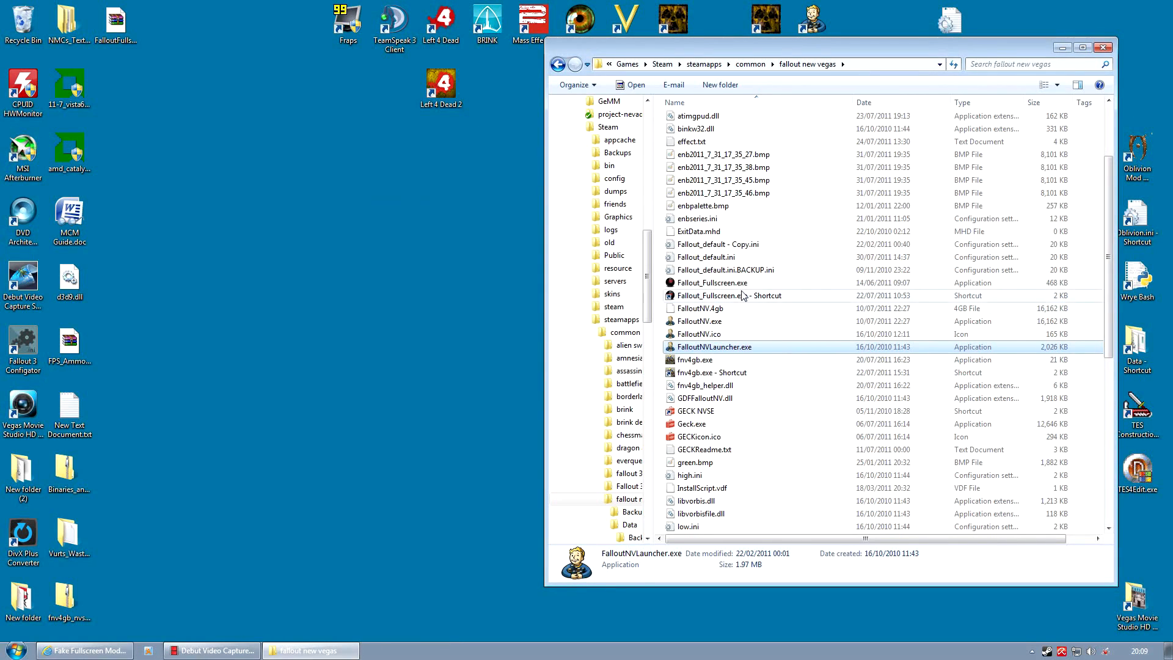
Look over Fallout_Fullscreen.exe and fnv4gb.exe in the fallout new vegas folder
left_click(711, 282)
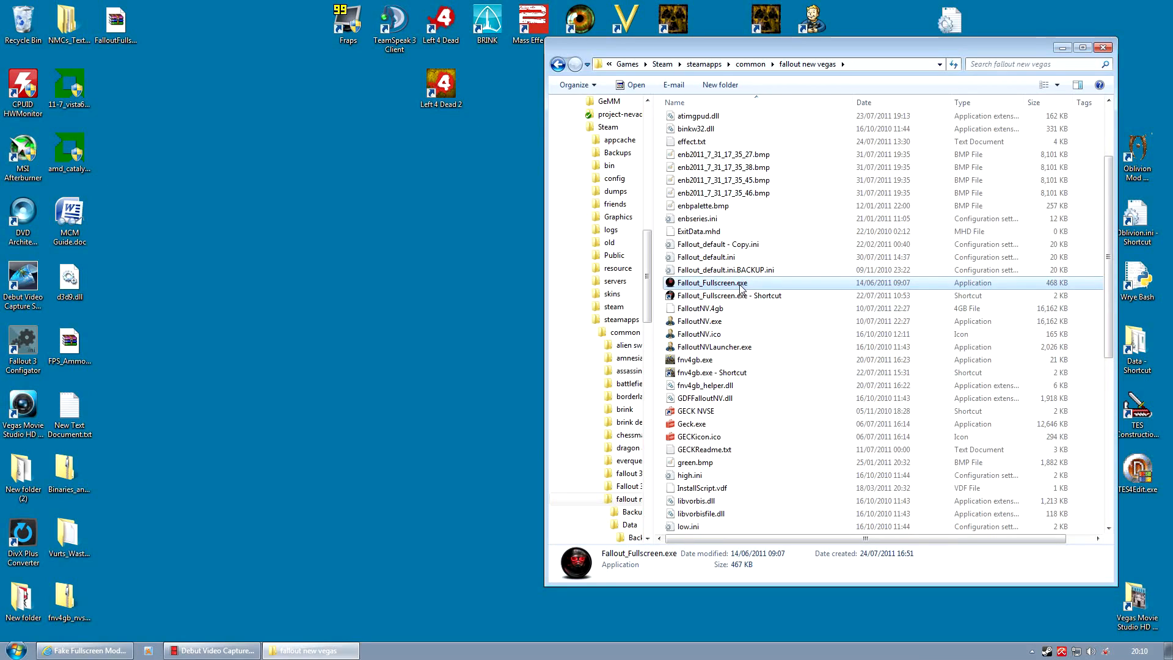
scroll("up", 3)
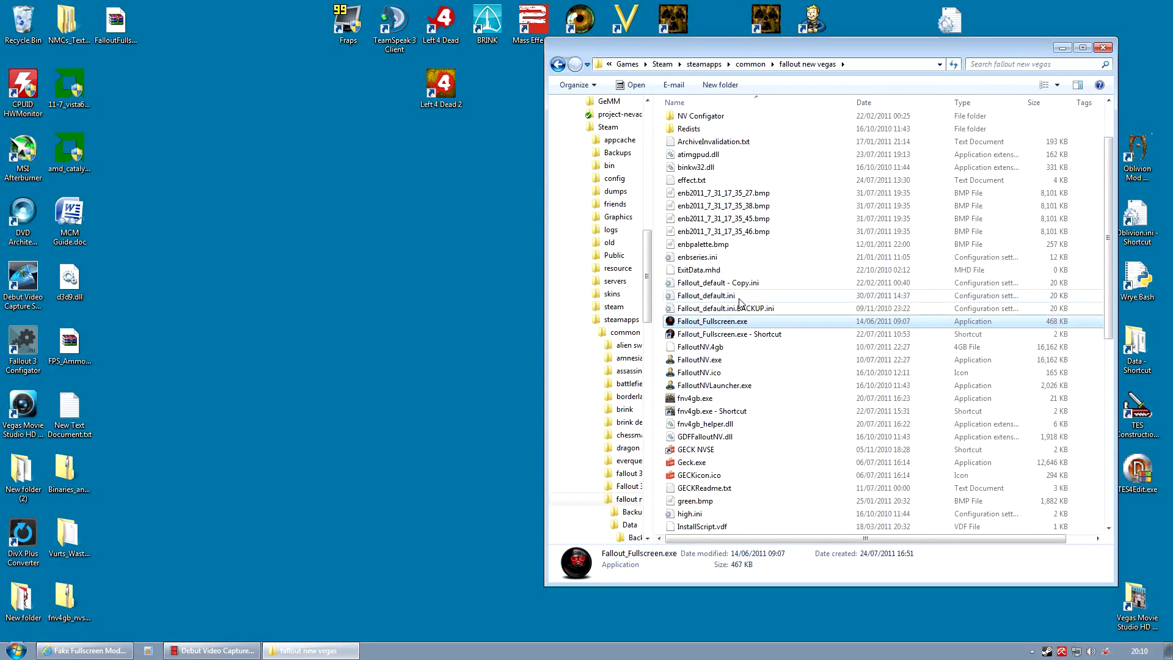
left_click(694, 398)
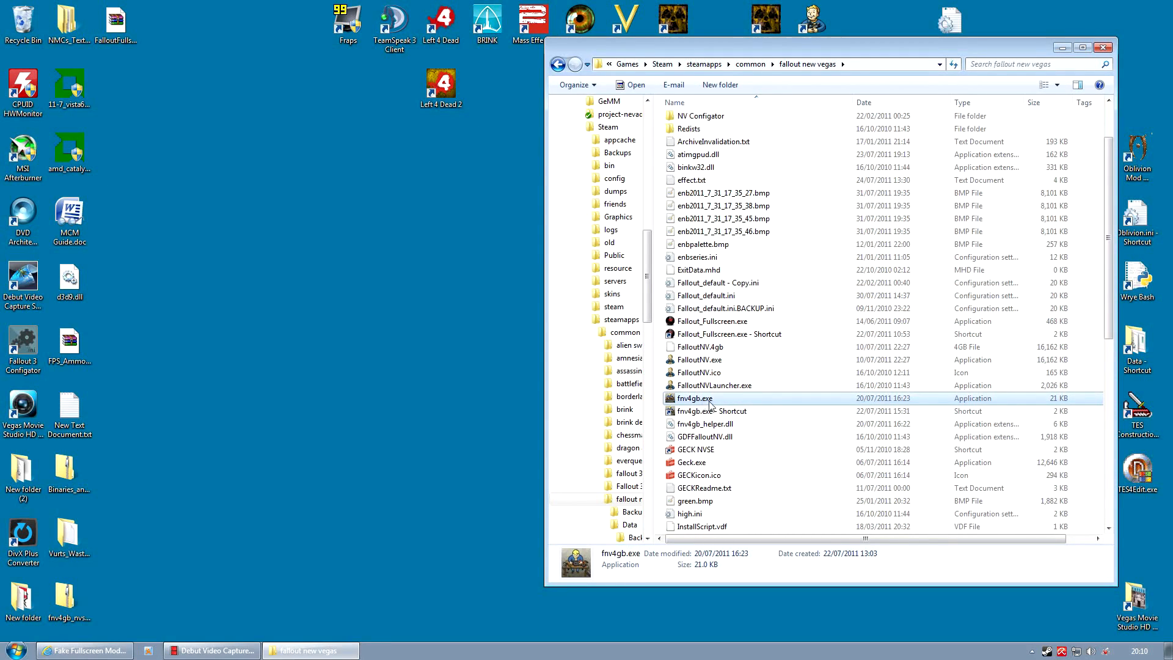
mouse_move(821, 402)
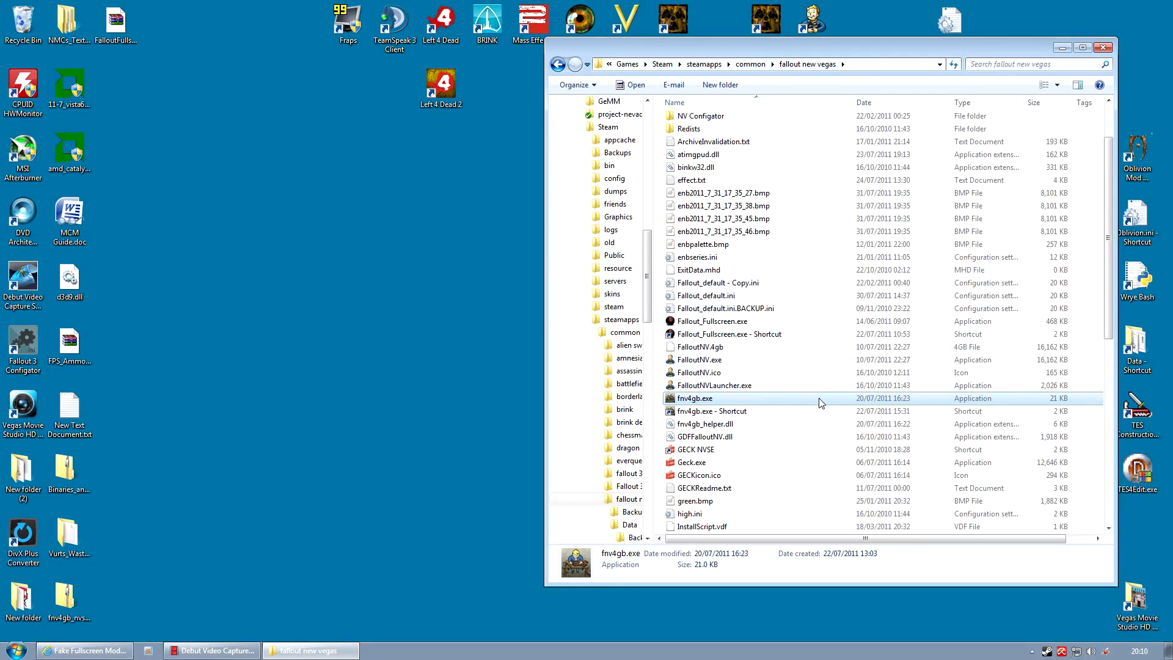
scroll("down", 3)
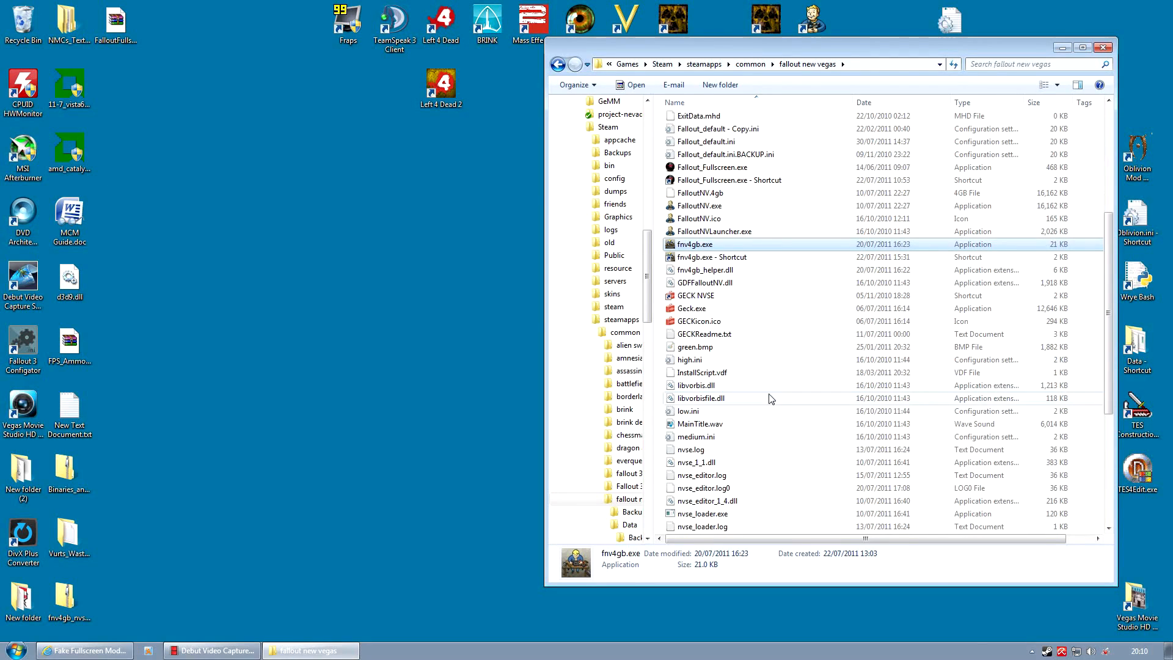
scroll("down", 3)
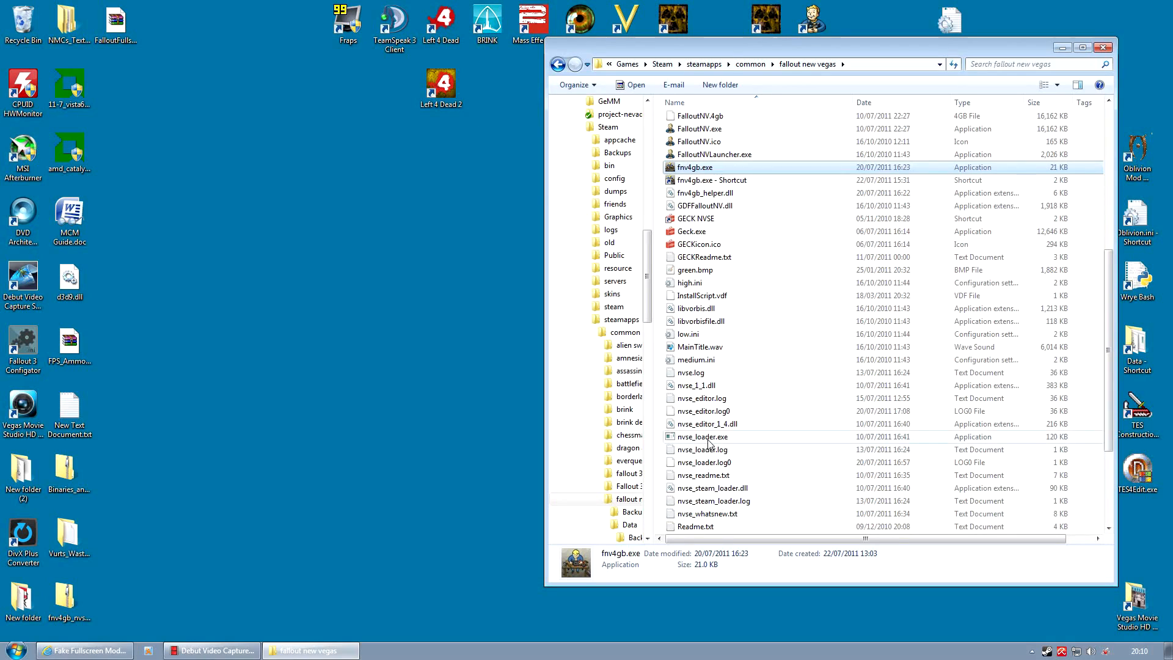
scroll("up", 3)
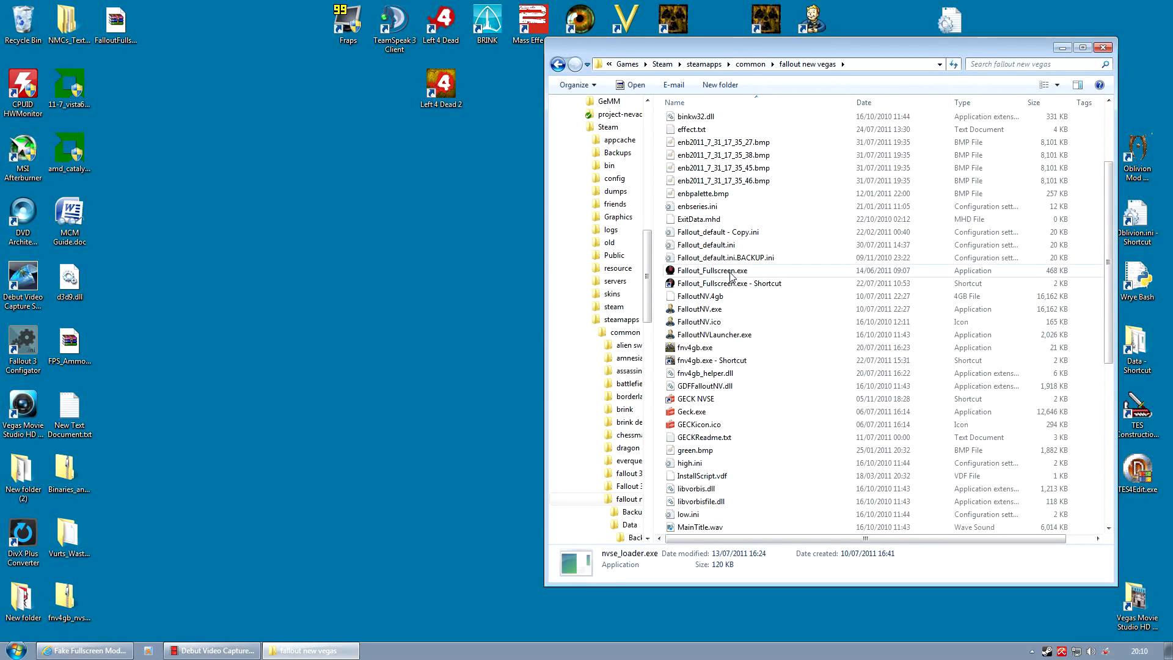
Launch the game via Fallout_Fullscreen.exe
left_click(713, 270)
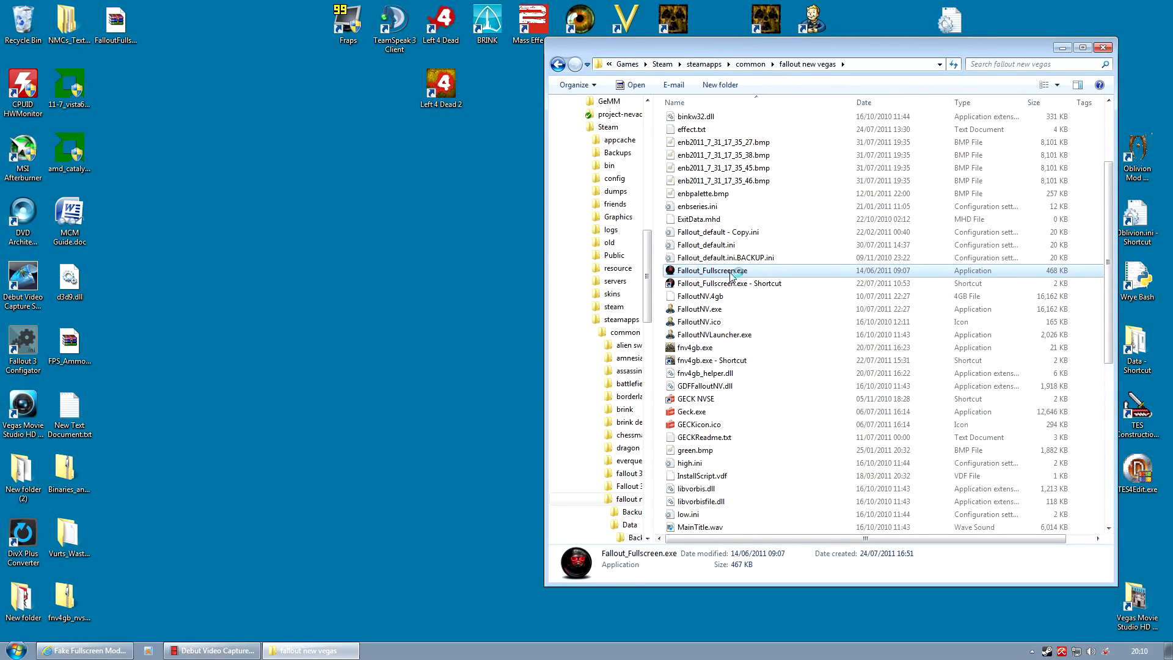
double_click(711, 270)
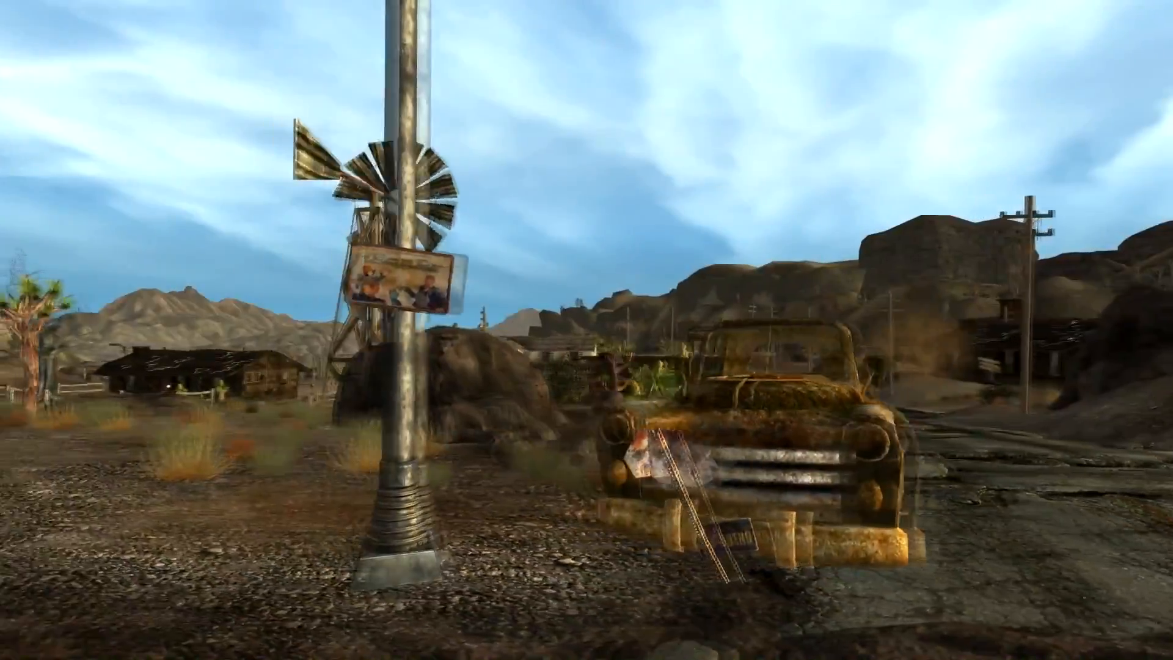
mouse_move(586, 330)
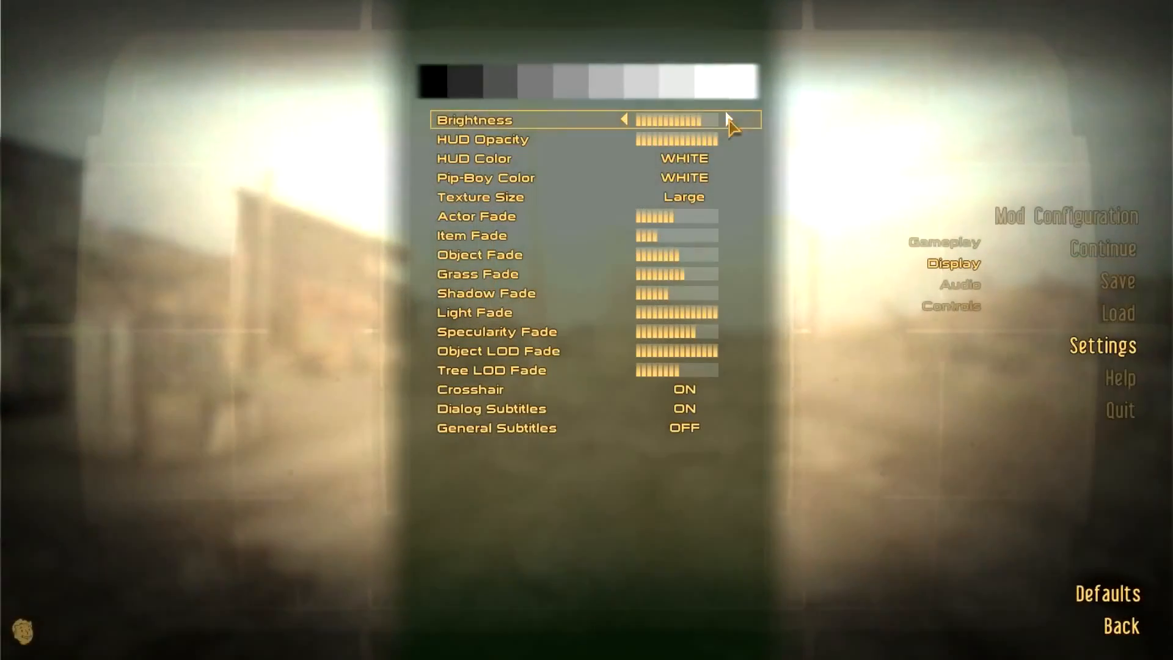
Lower the Brightness setting by three steps using its left arrow
left_click(625, 119)
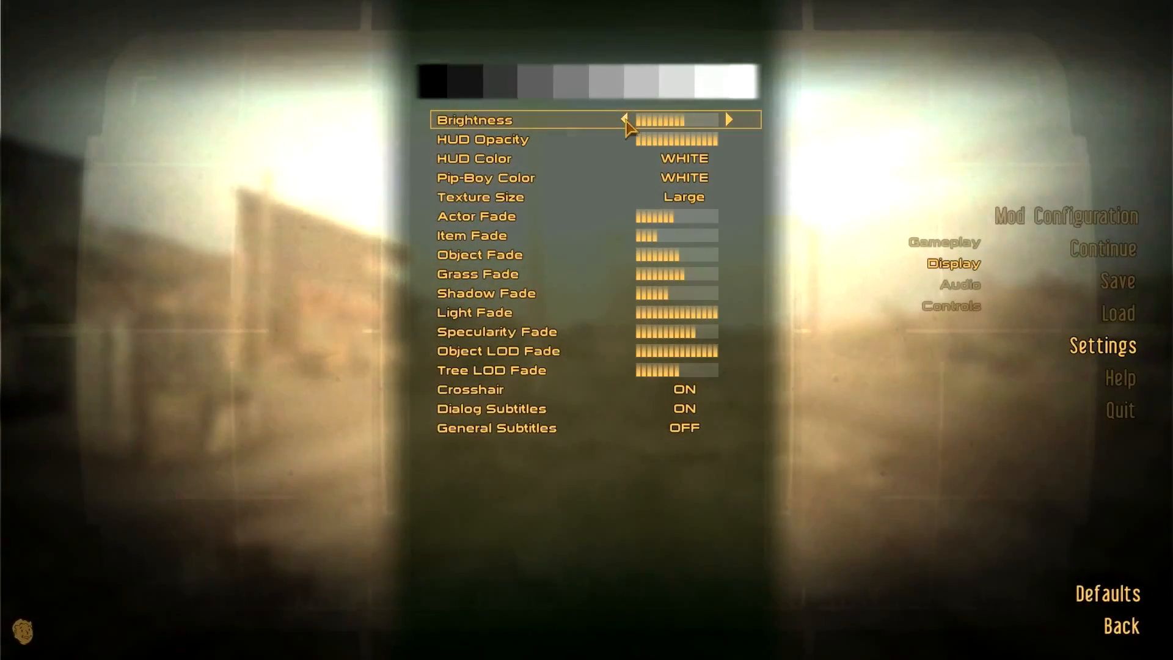
left_click(623, 118)
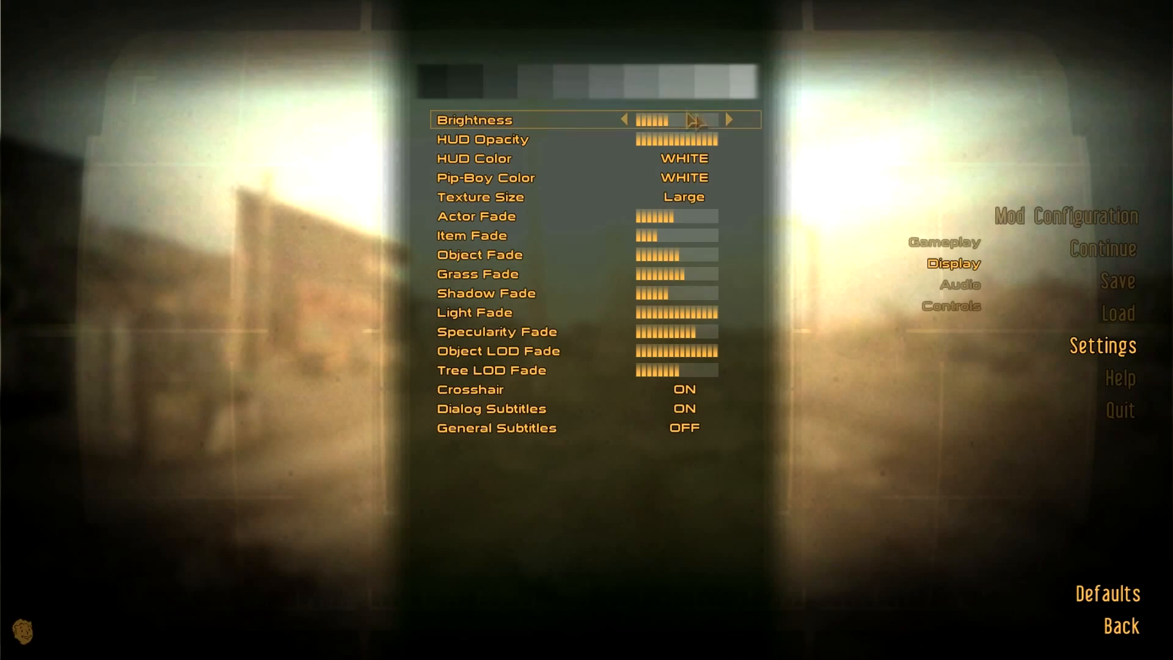
left_click(623, 120)
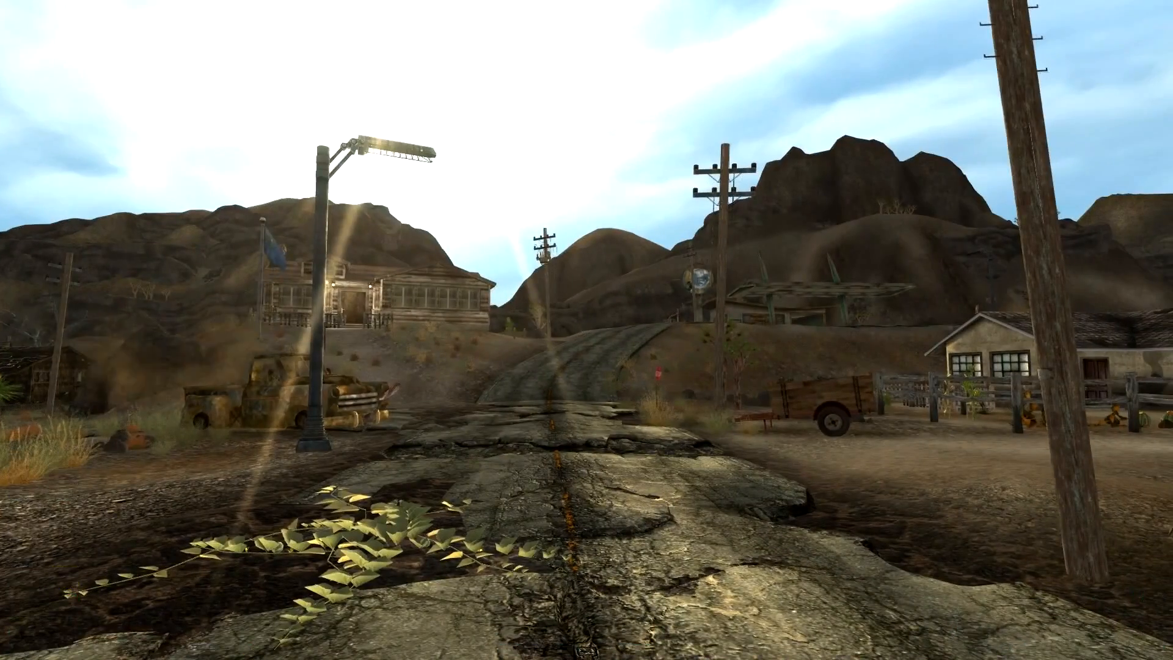
mouse_move(586, 330)
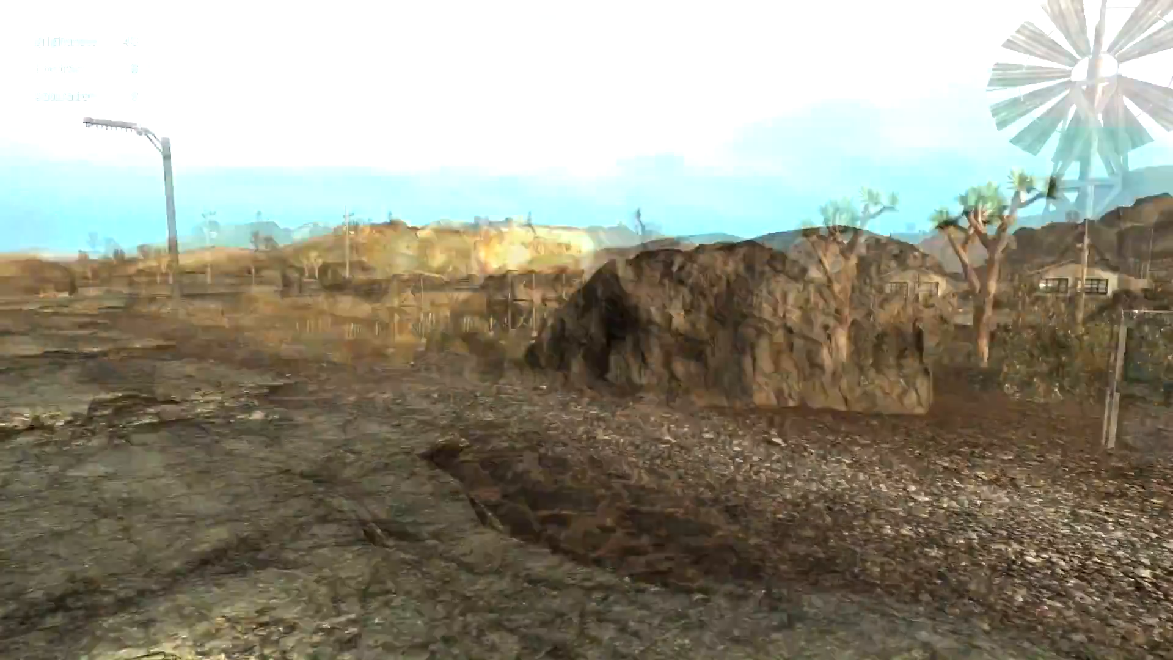
mouse_move(586, 330)
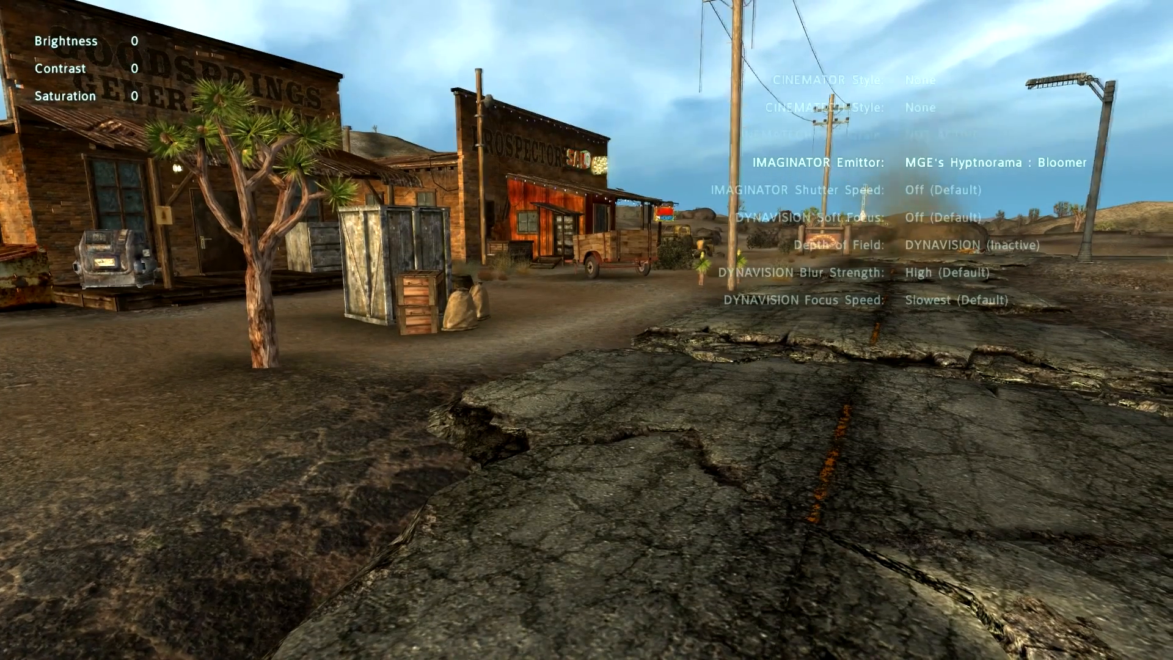
mouse_move(587, 329)
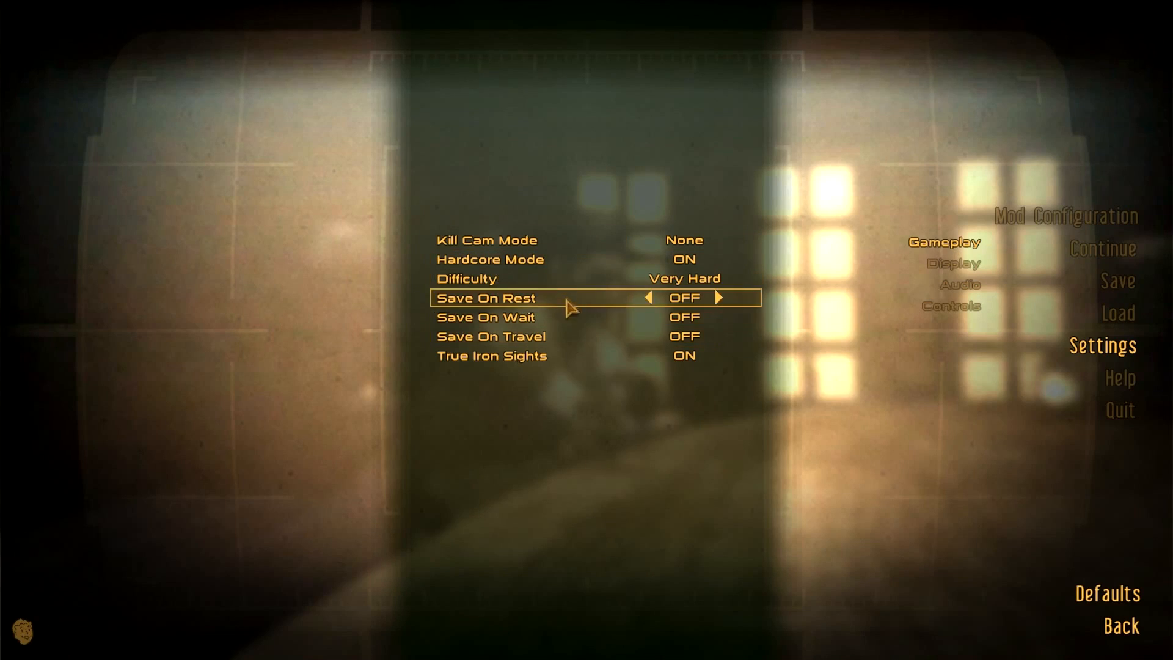
mouse_move(639, 303)
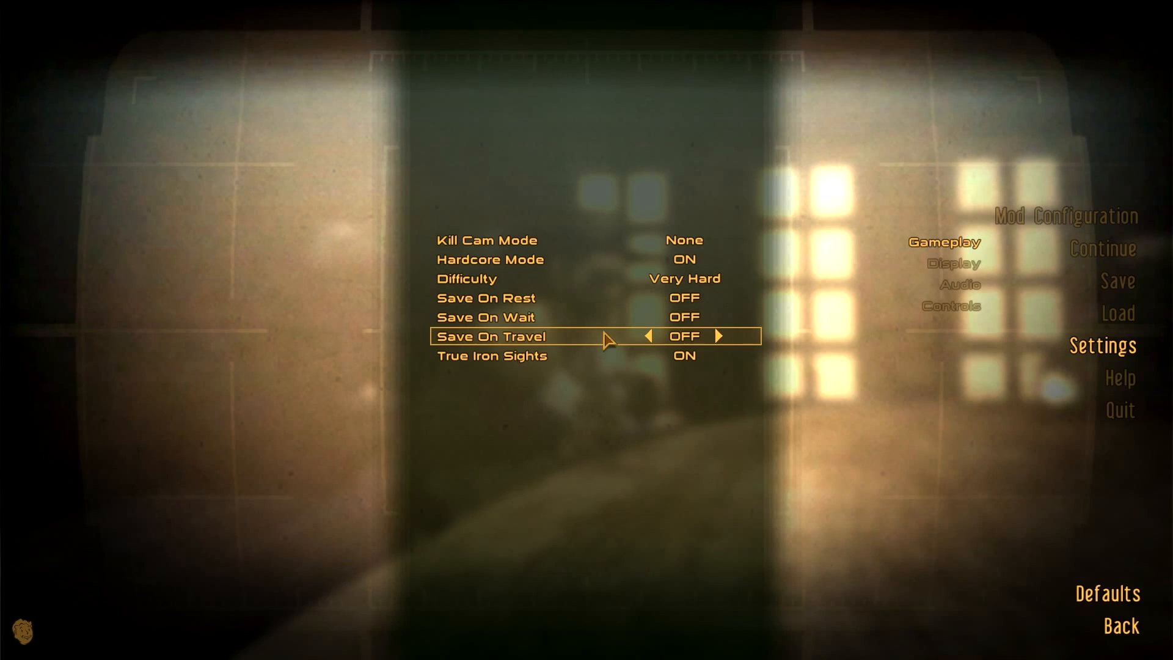
mouse_move(609, 338)
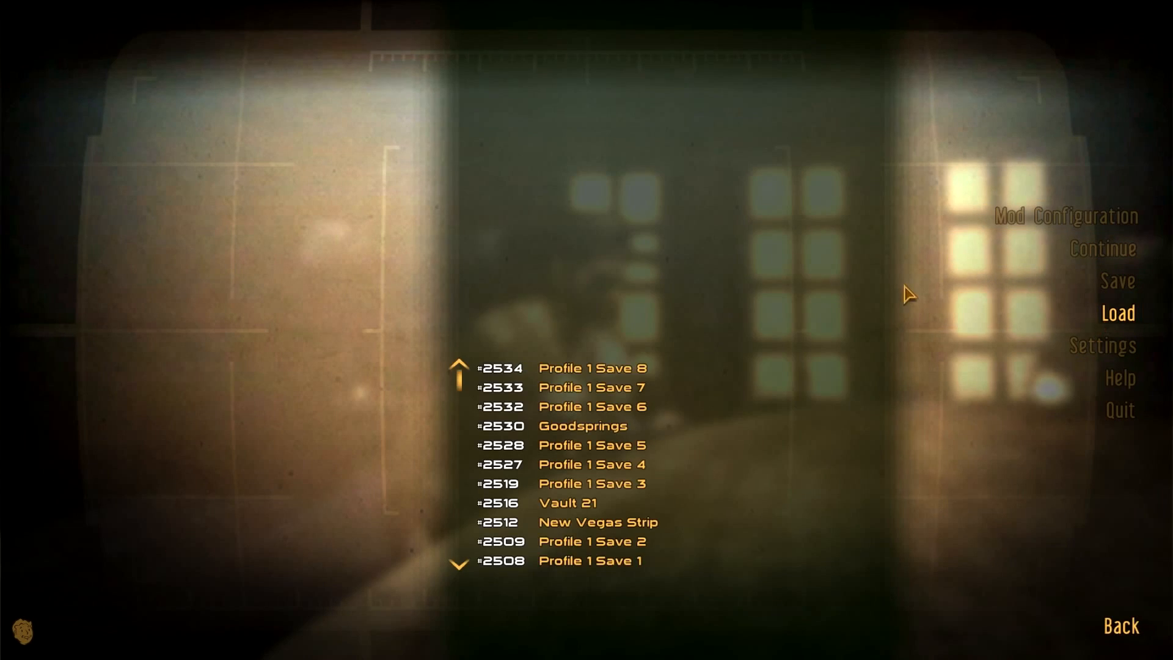
Show the Load list of saved games from the pause menu
left_click(591, 368)
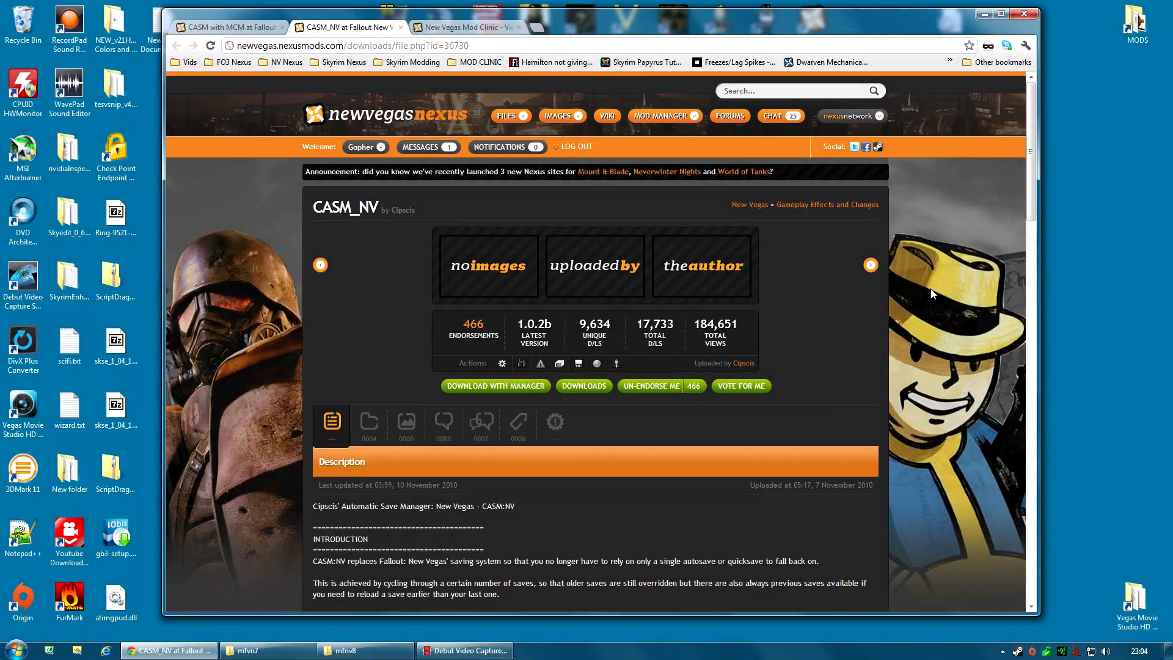
mouse_move(932, 294)
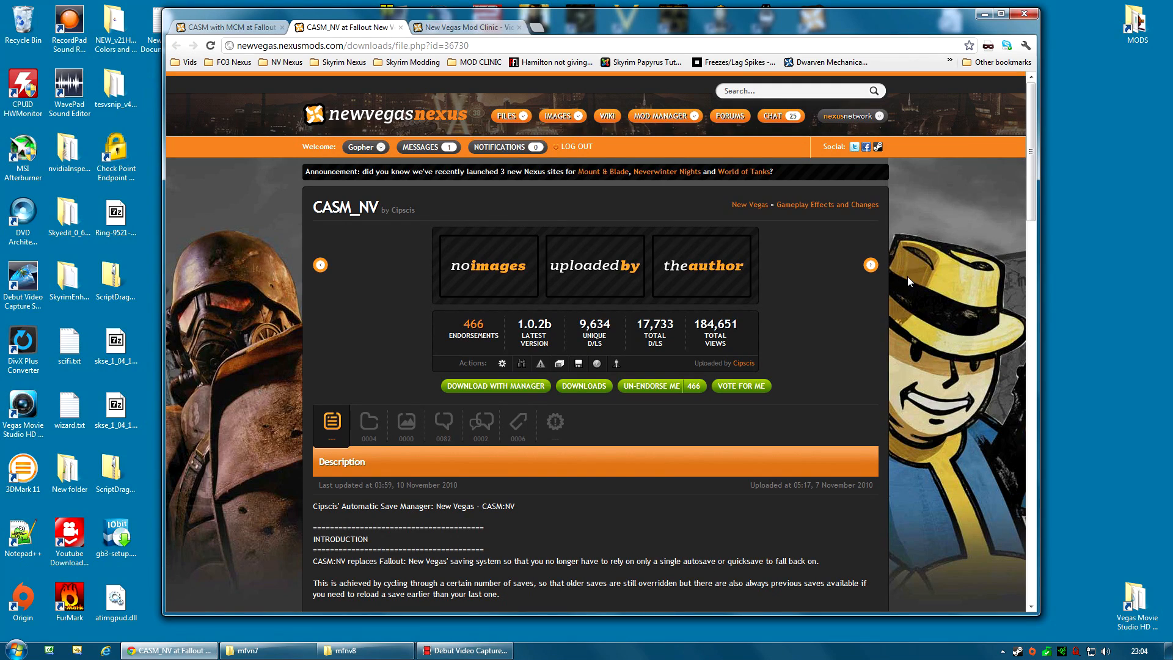
mouse_move(848, 383)
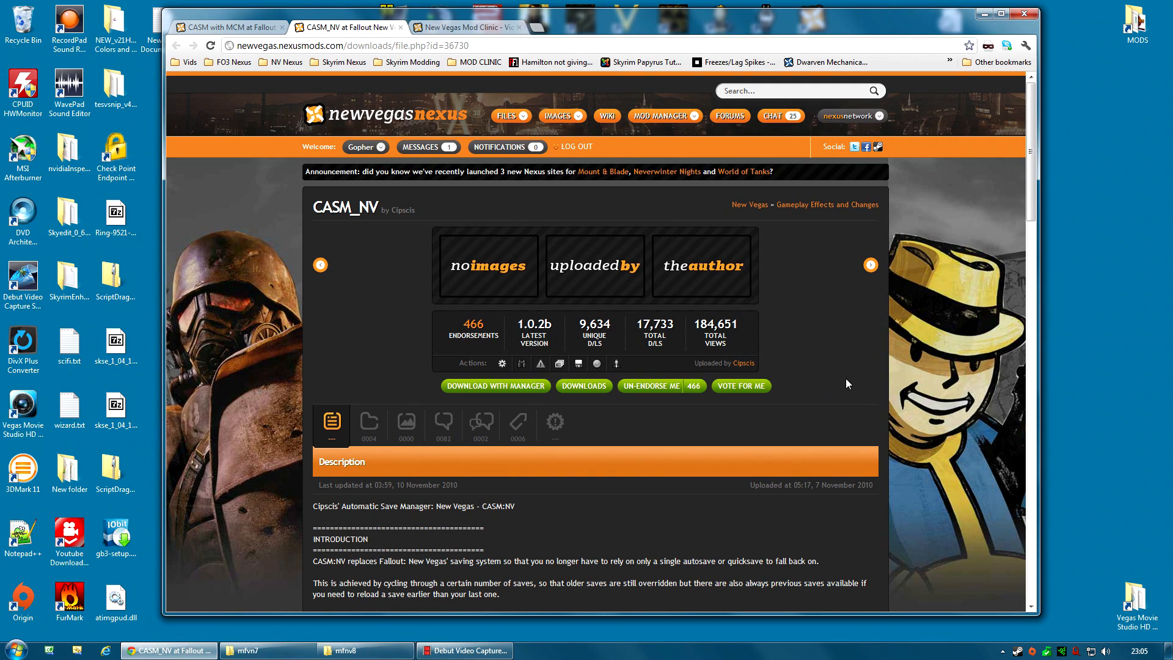
mouse_move(863, 376)
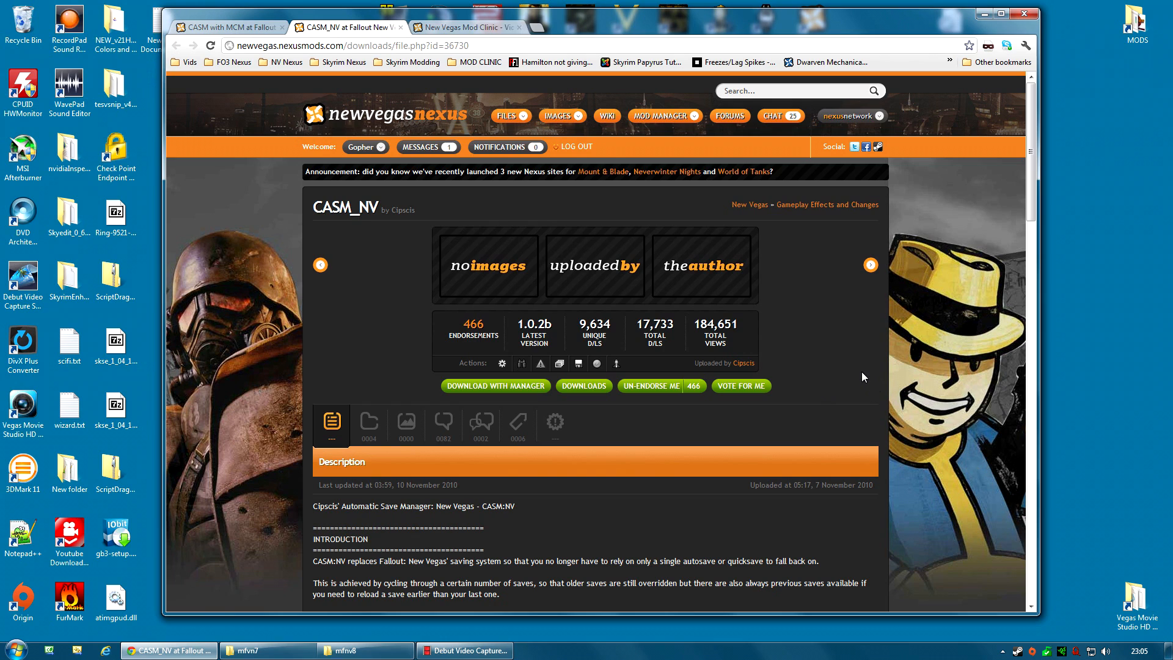
mouse_move(659, 311)
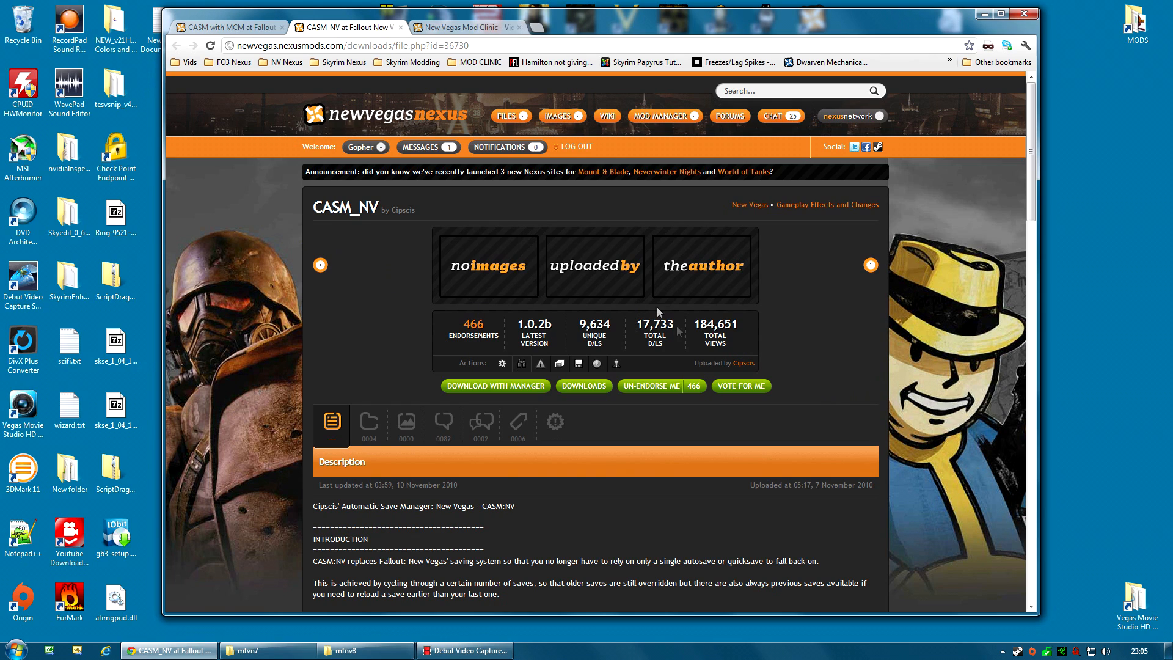
mouse_move(257, 285)
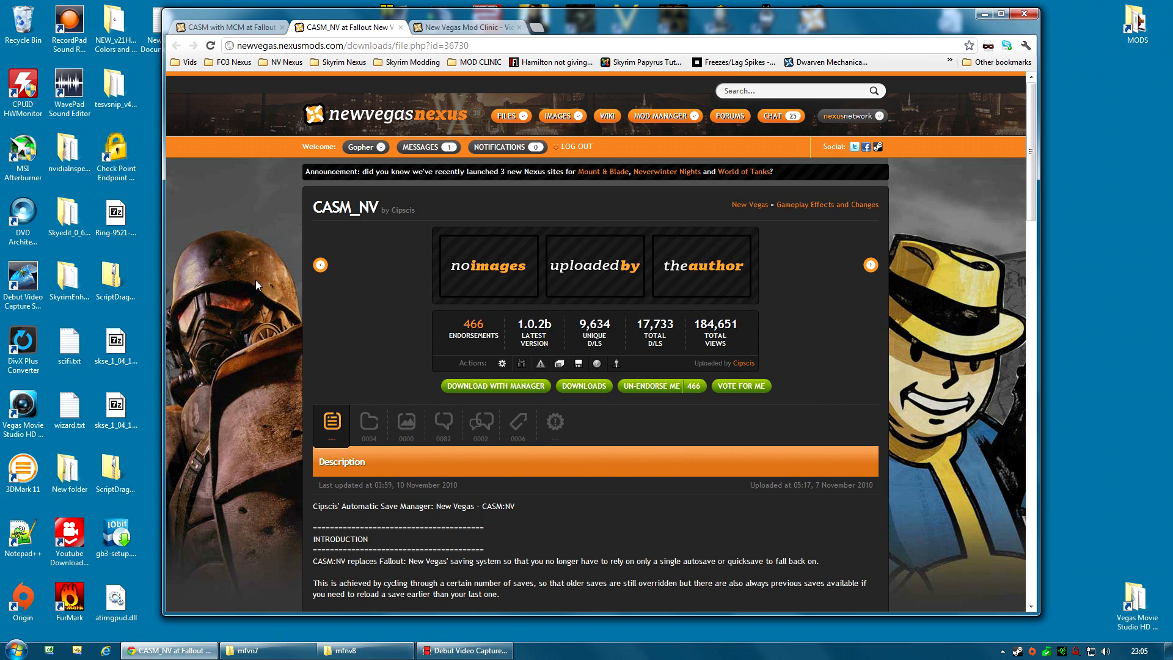
mouse_move(225, 291)
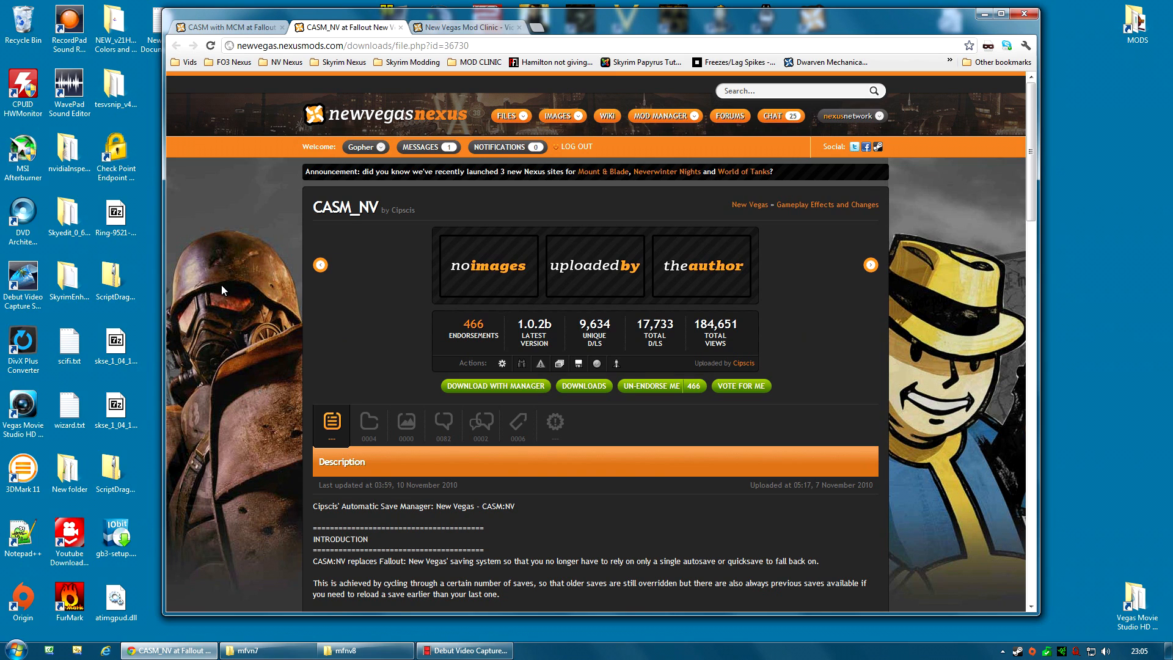
Read through the CASM_NV description and show its Files list with CASM_NV_1_0_2b
scroll("down", 3)
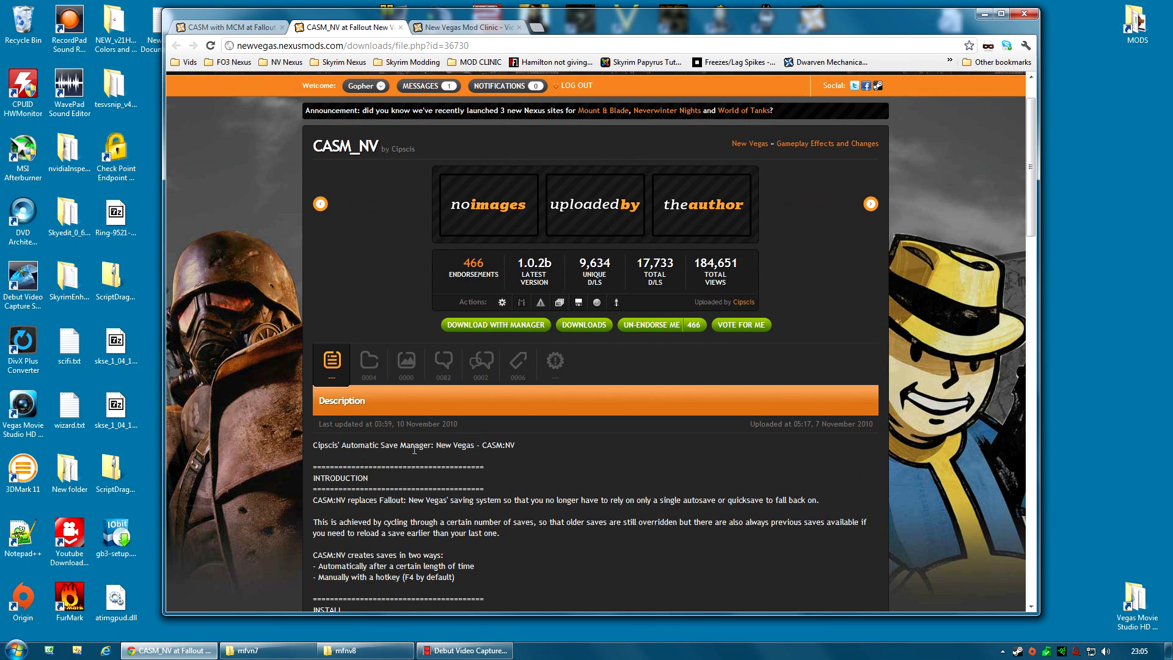
mouse_move(395, 200)
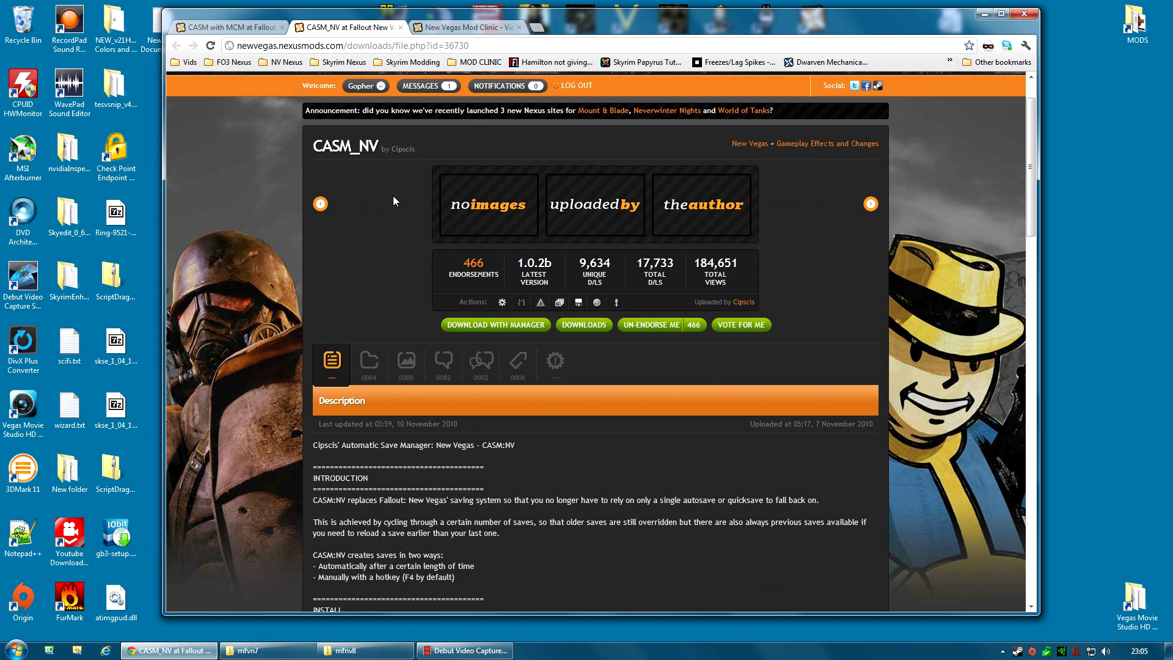
mouse_move(392, 339)
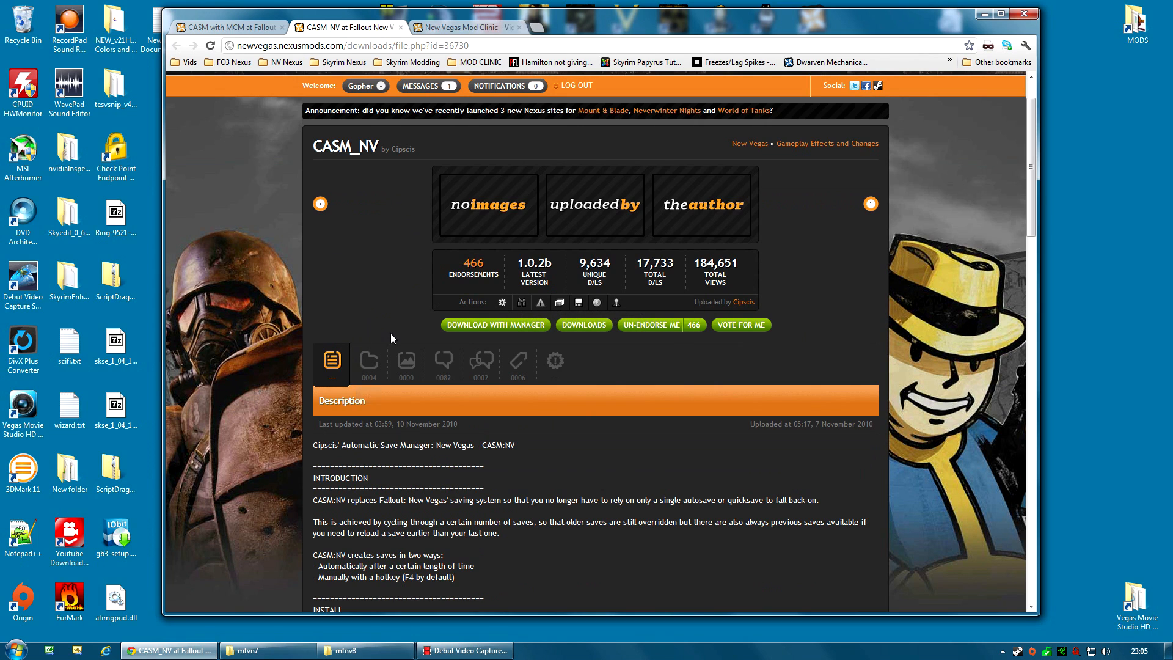
scroll("down", 3)
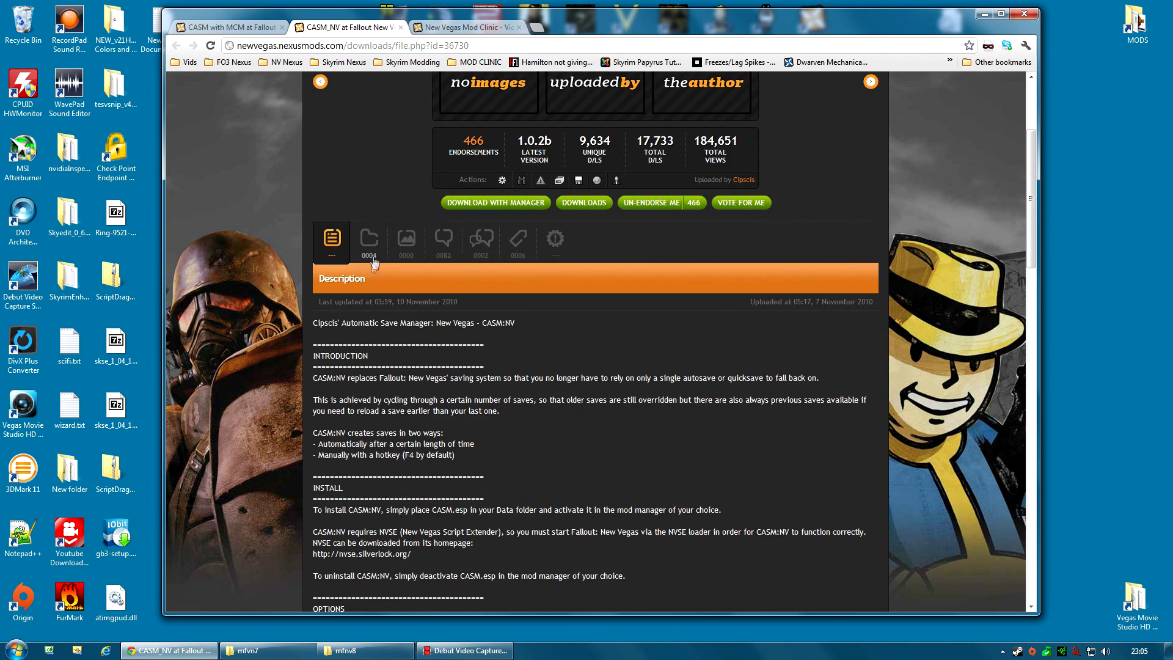
left_click(368, 241)
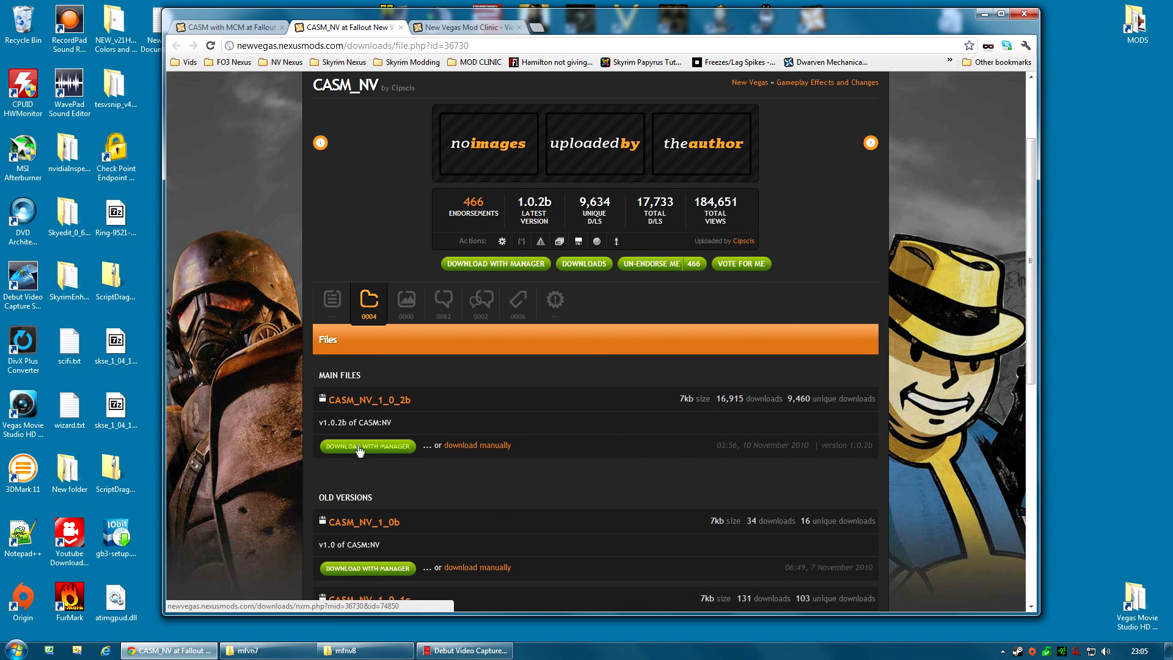
mouse_move(376, 454)
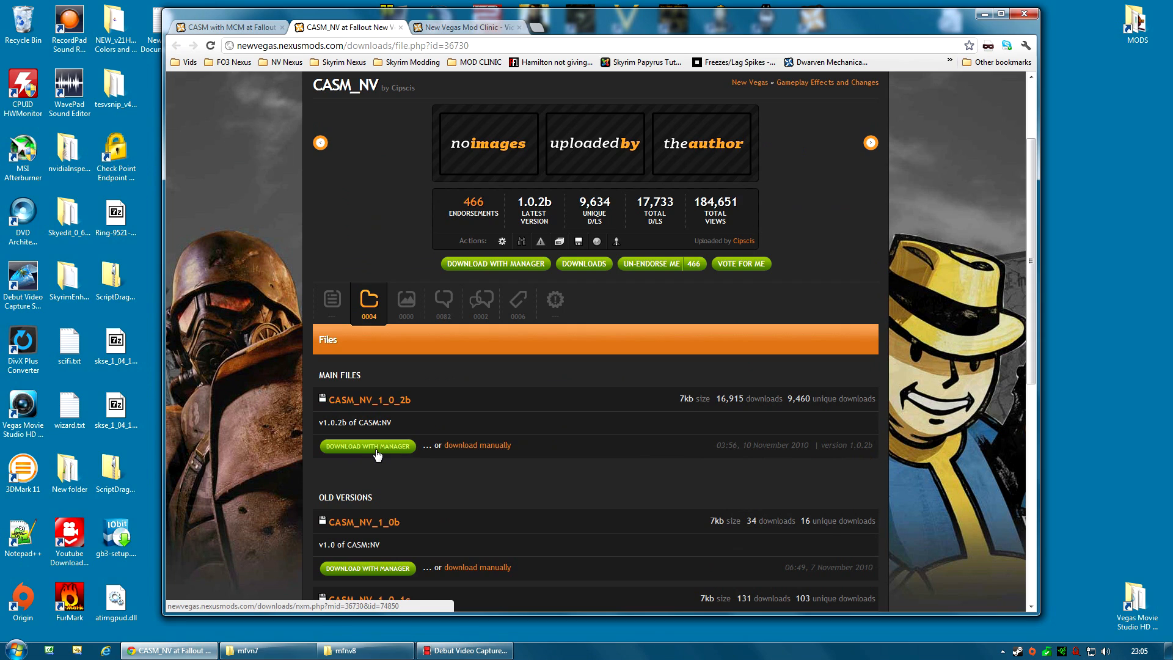
mouse_move(657, 388)
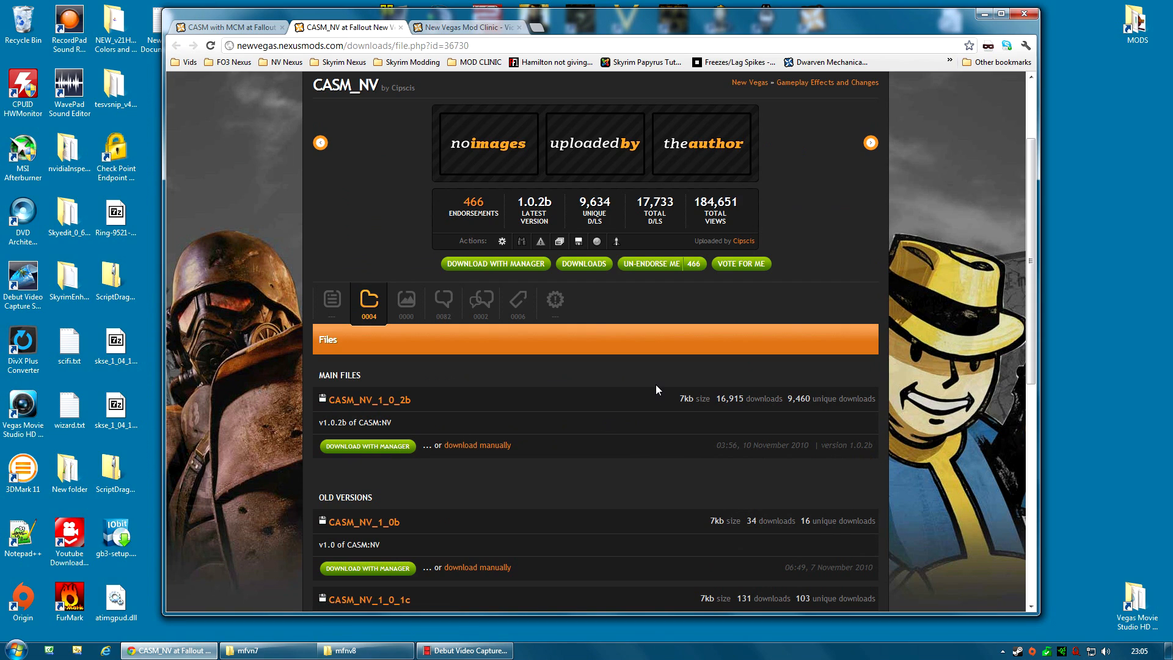
mouse_move(282, 137)
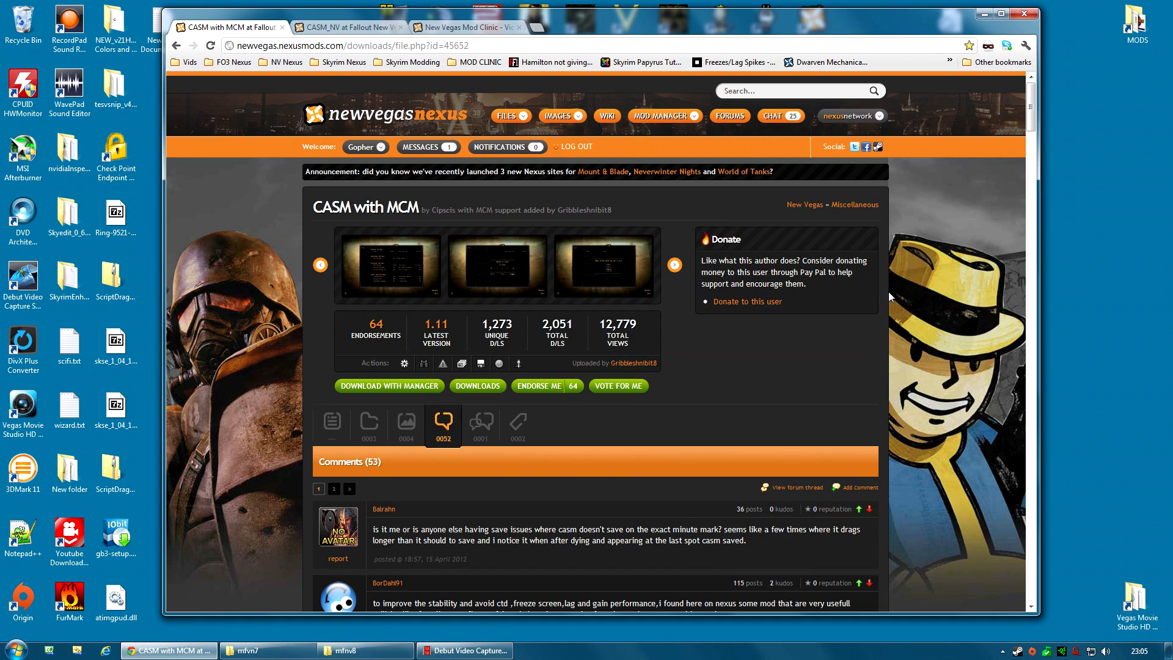
Review the CASM with MCM files including CASM v1-11 and return to its description
left_click(331, 424)
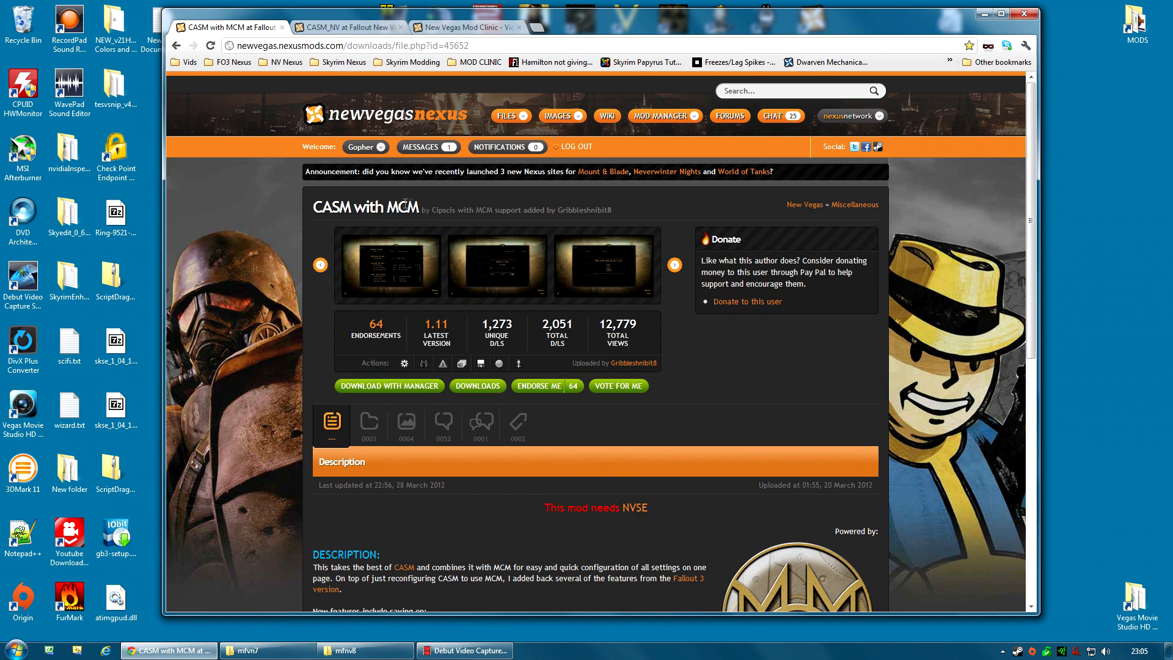
mouse_move(438, 241)
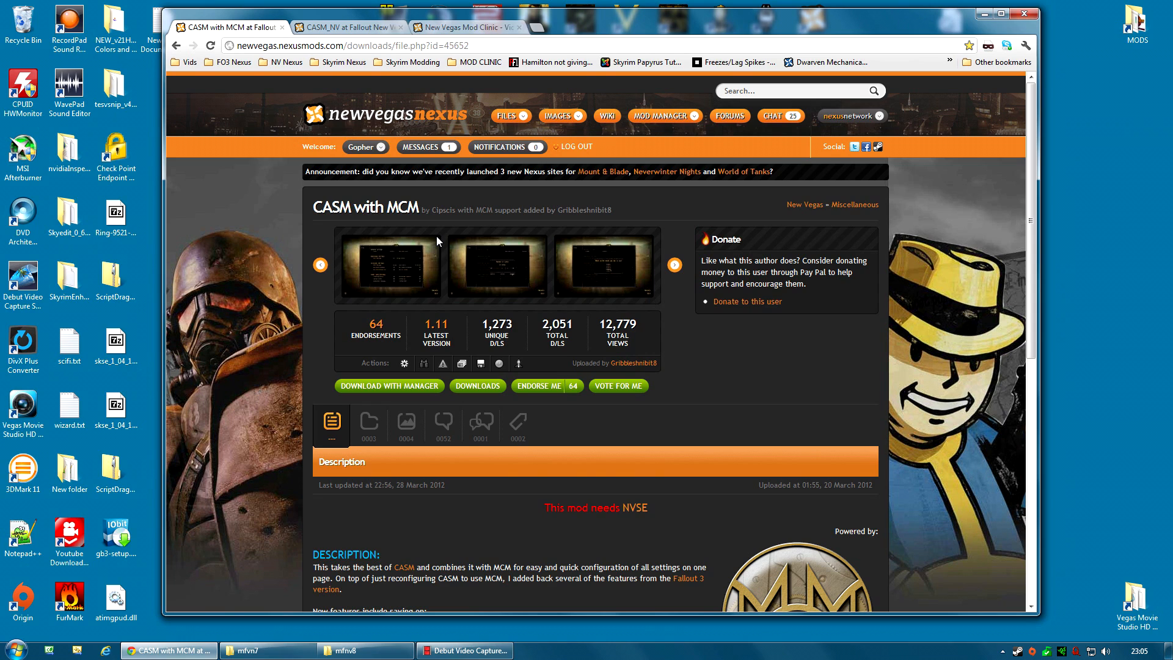
mouse_move(162, 135)
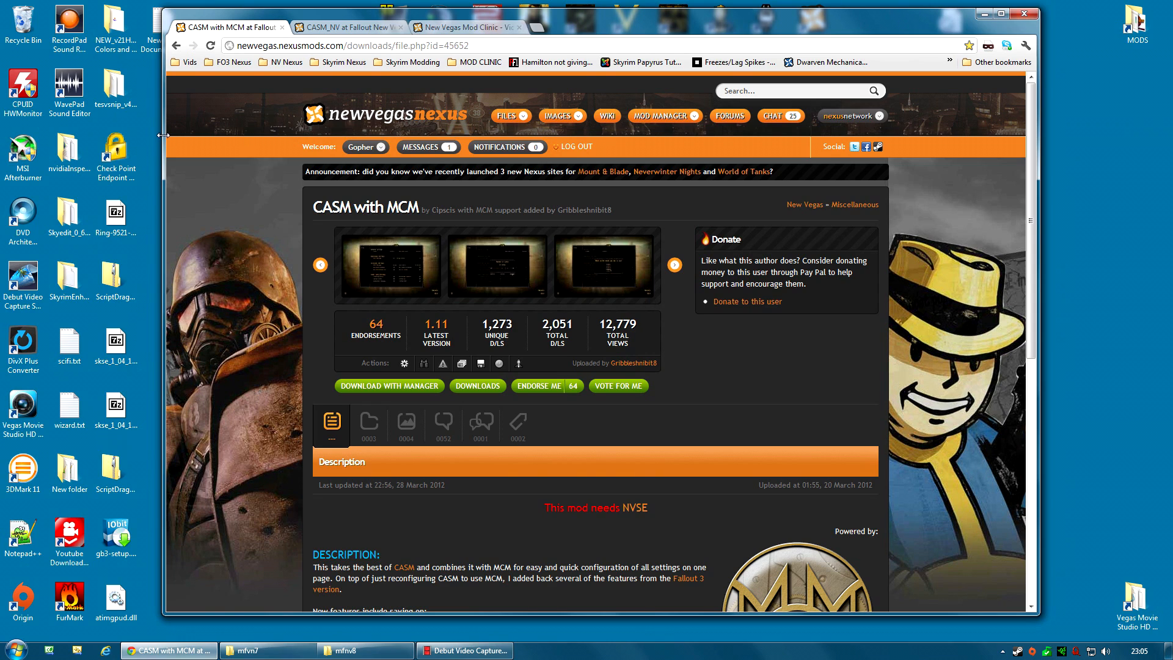
mouse_move(680, 375)
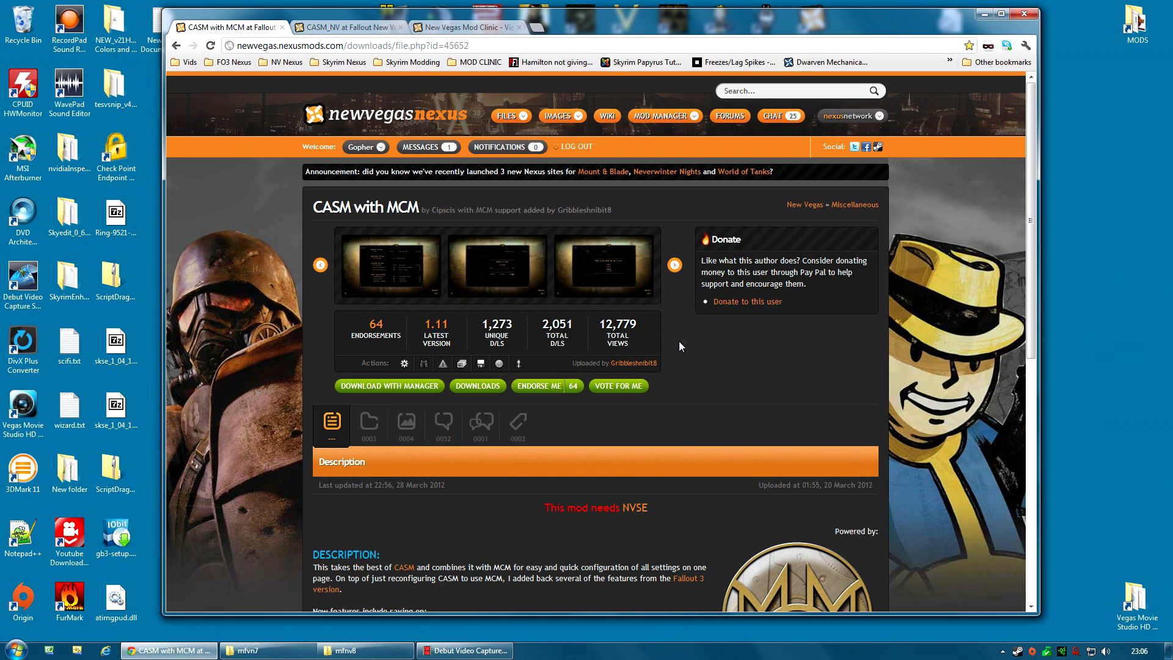
mouse_move(331, 419)
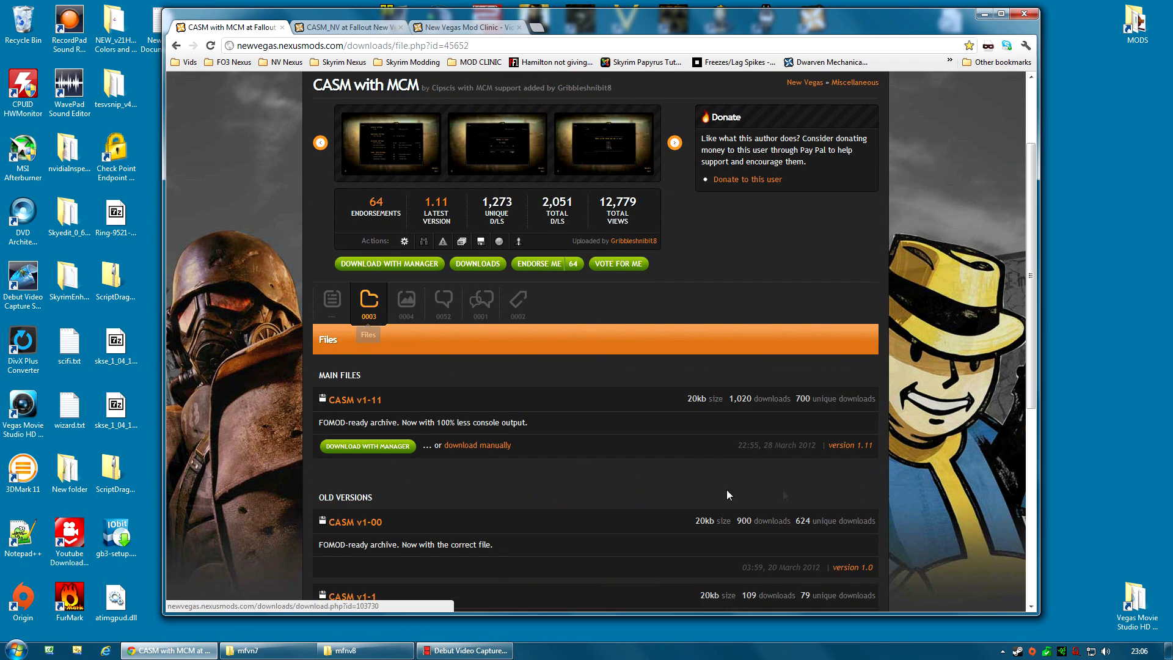
scroll("down", 3)
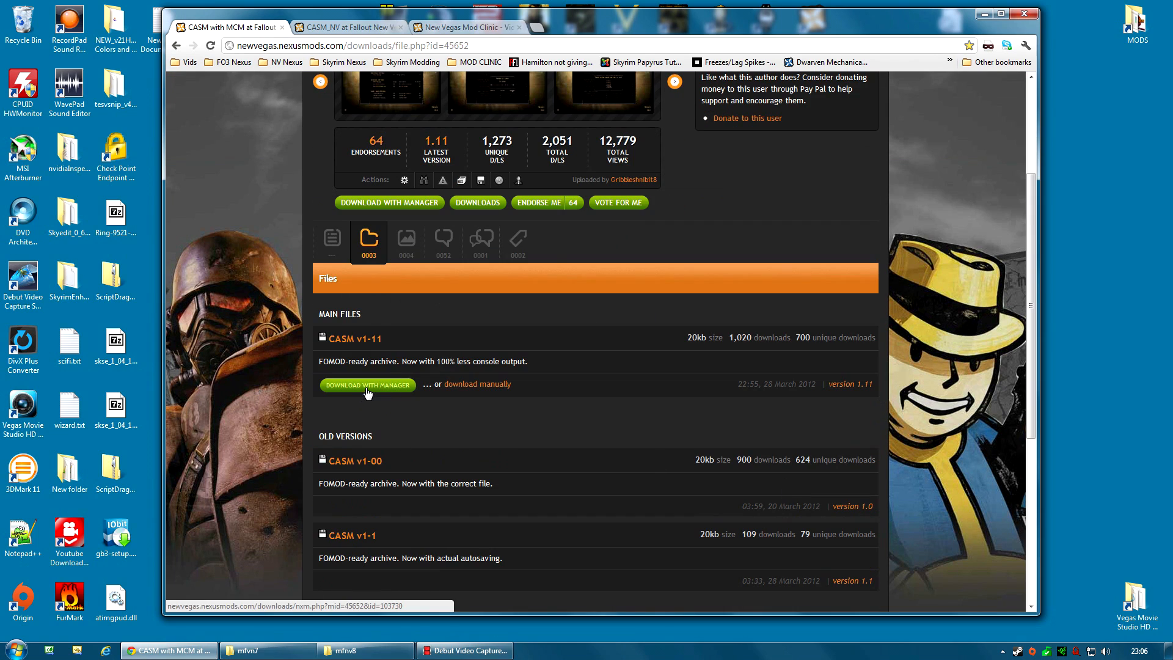
scroll("up", 3)
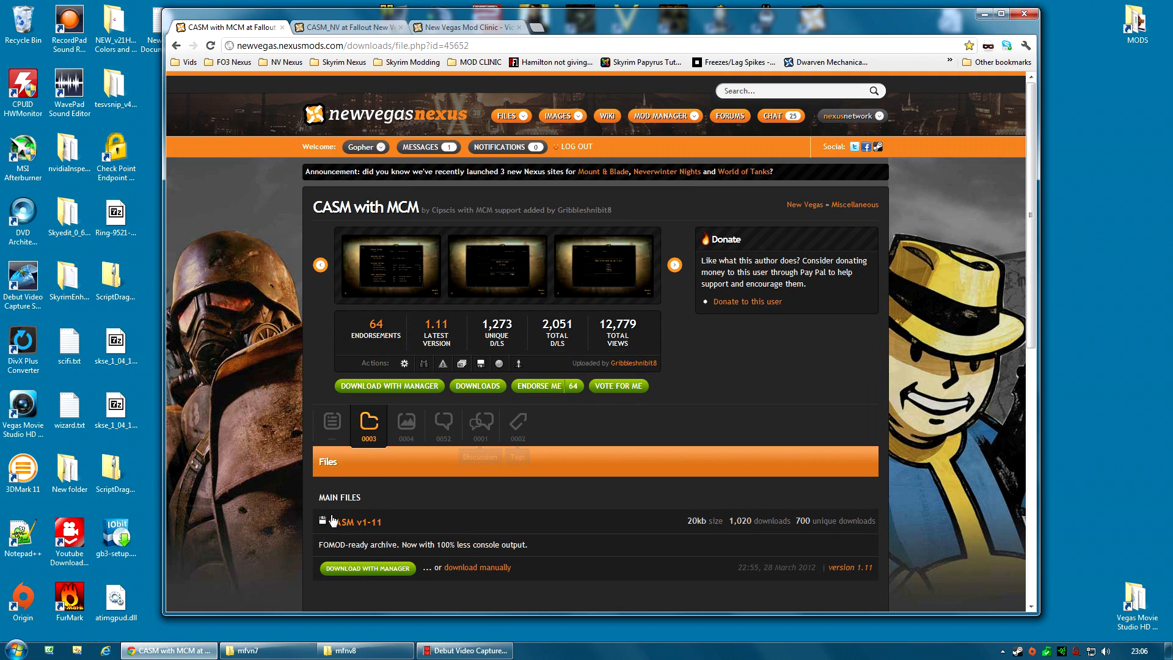
left_click(331, 419)
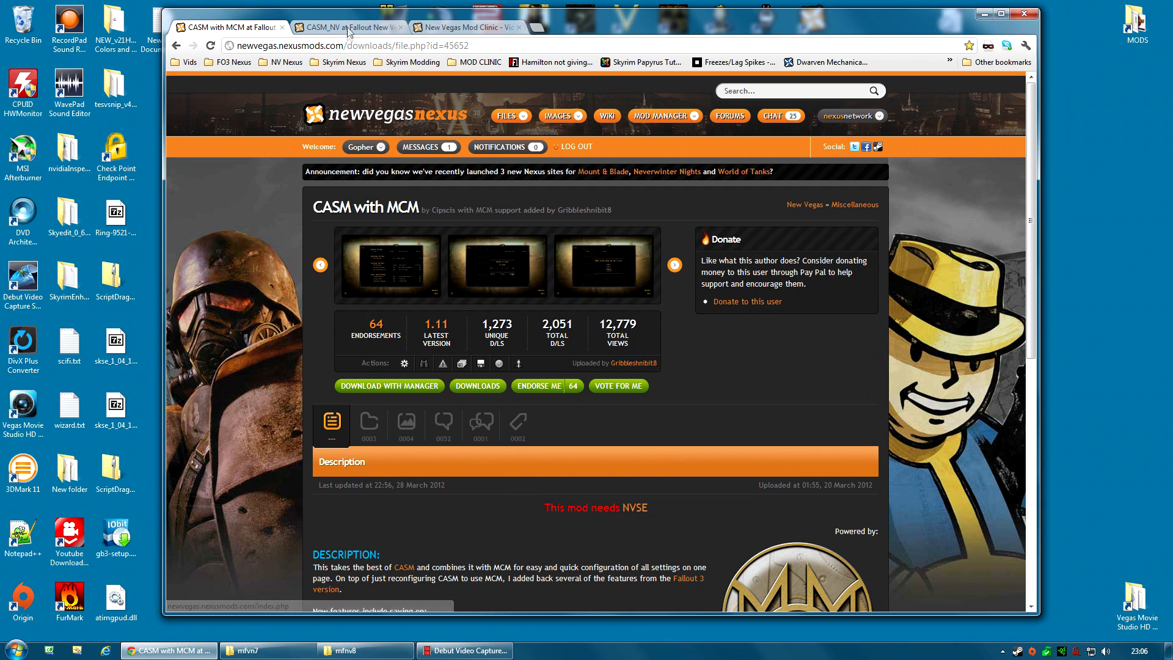
Switch to the CASM_NV page and show its description with the introduction text
left_click(348, 27)
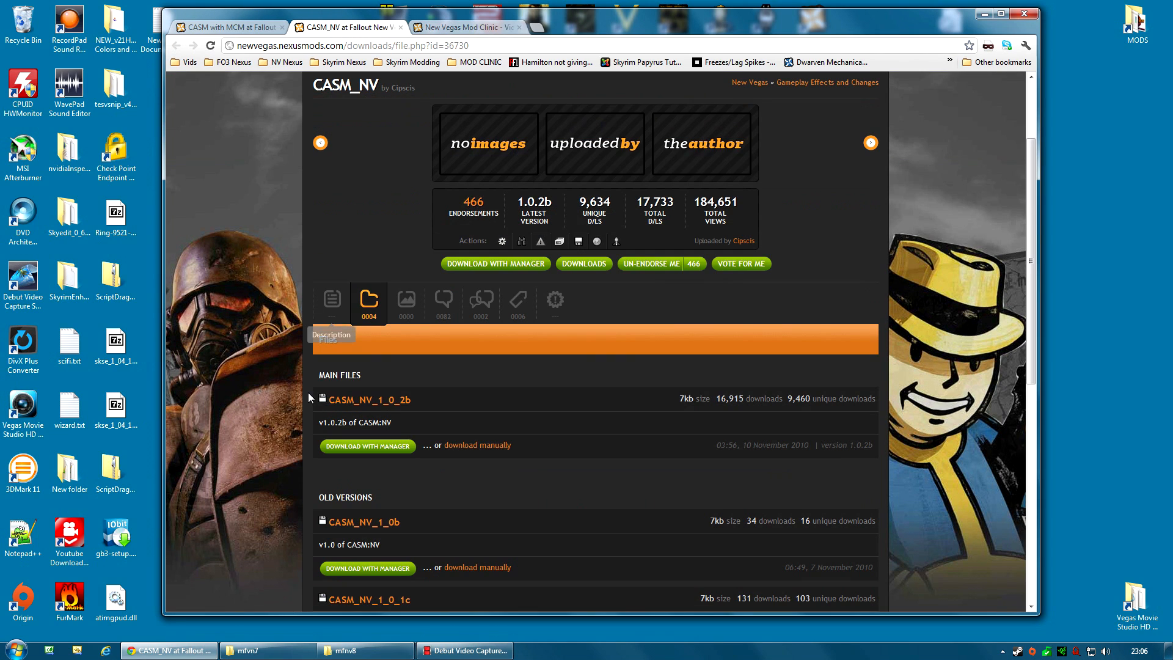
scroll("up", 3)
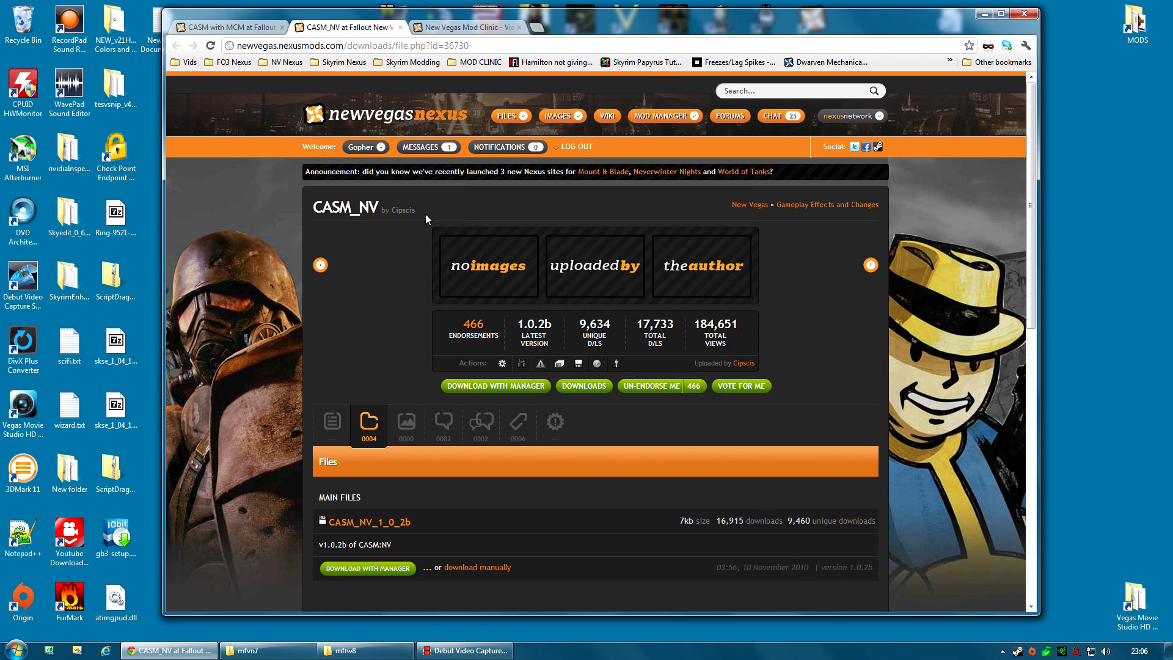
left_click(331, 420)
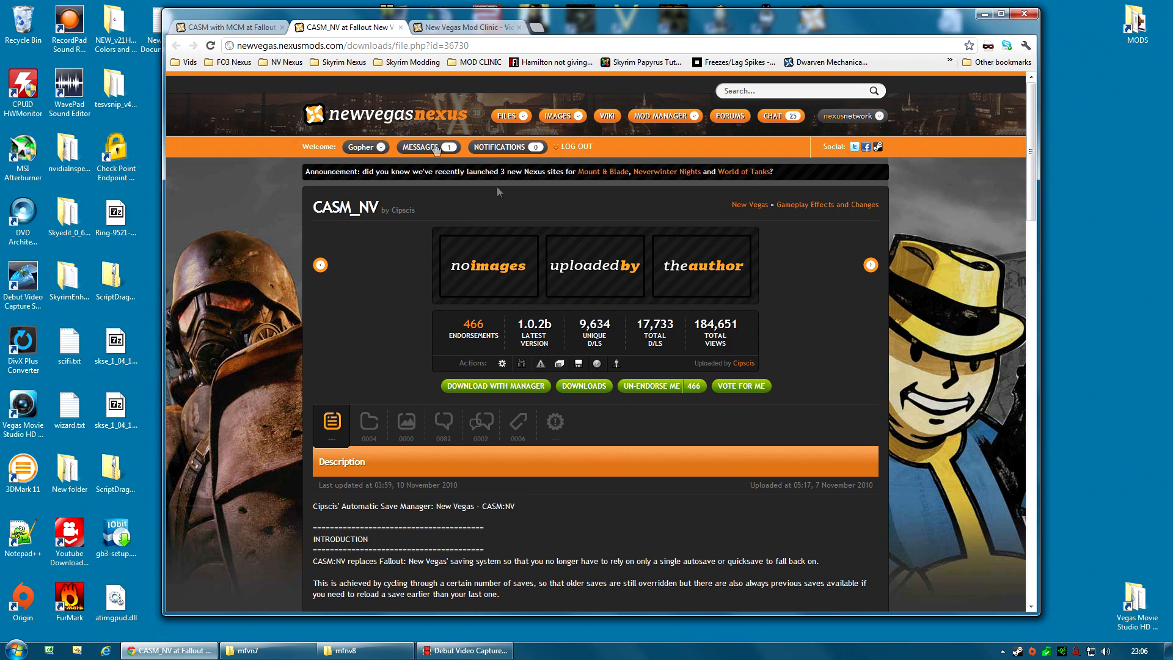
Review the CASM with MCM page once more
left_click(232, 29)
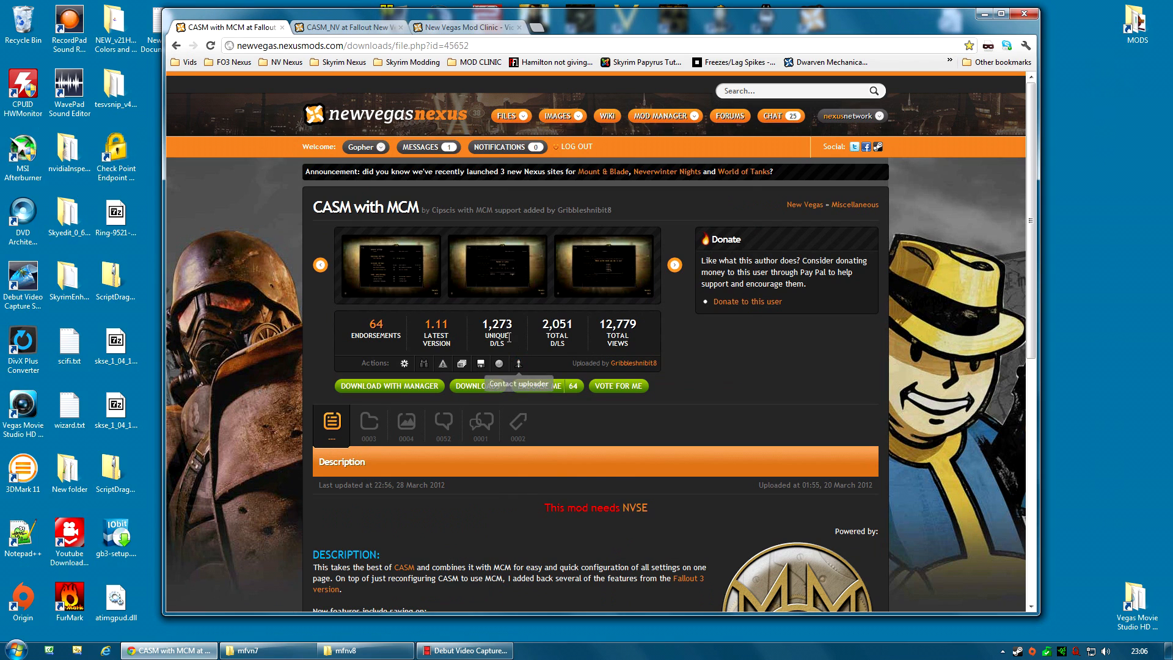
mouse_move(381, 288)
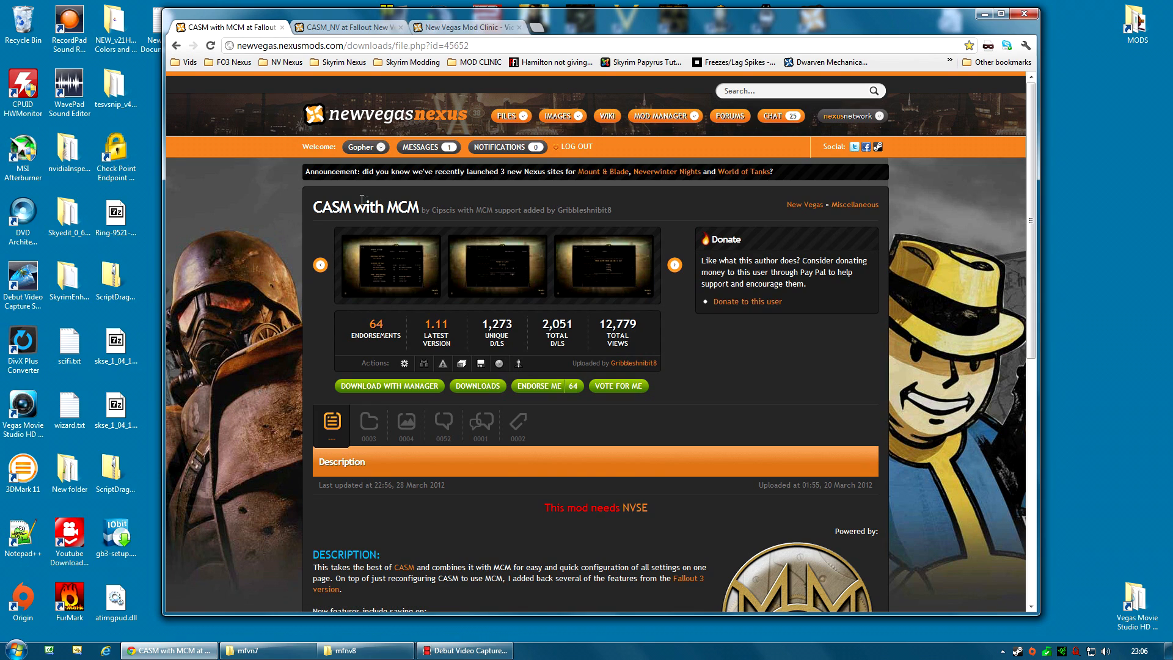
mouse_move(289, 297)
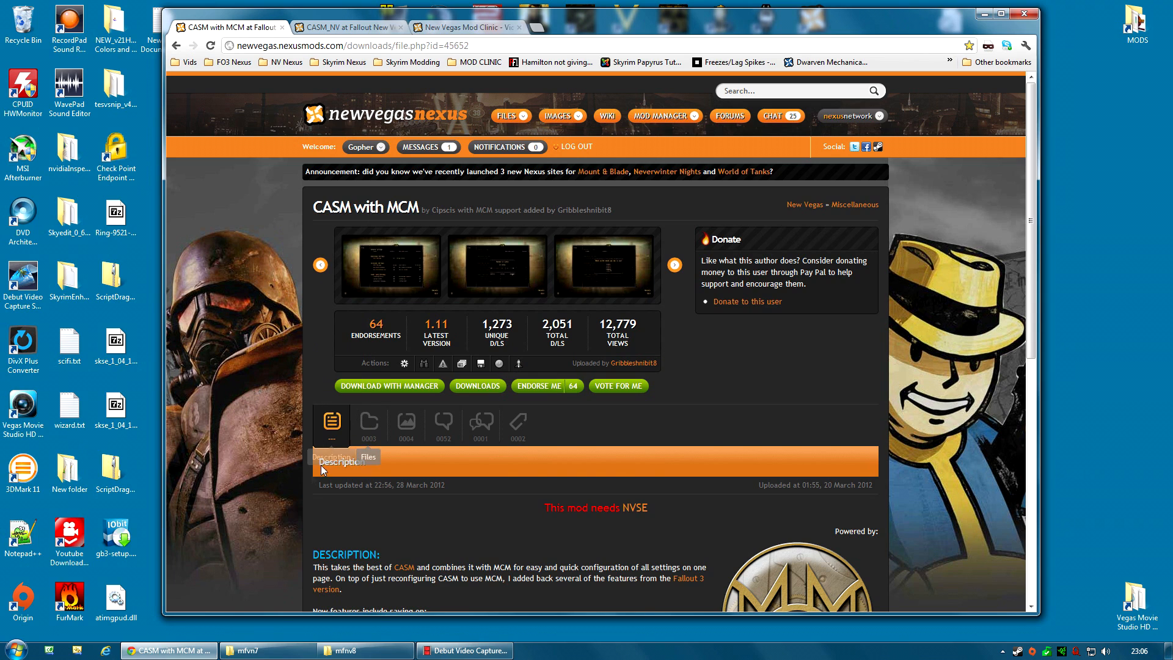
scroll("down", 3)
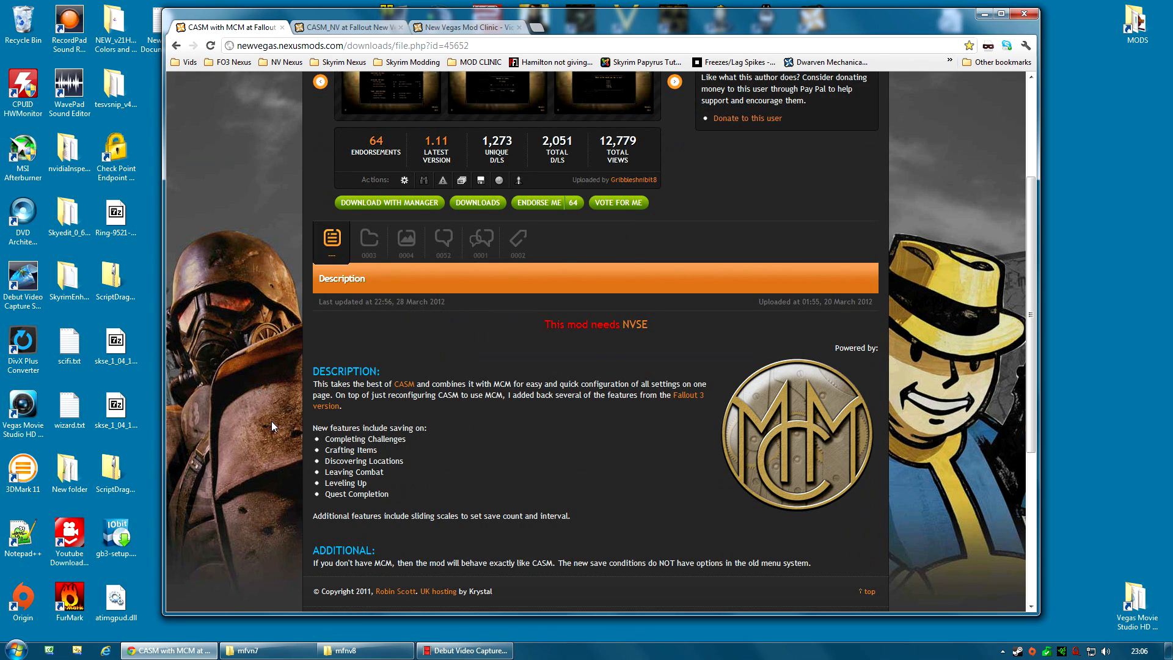
scroll("up", 3)
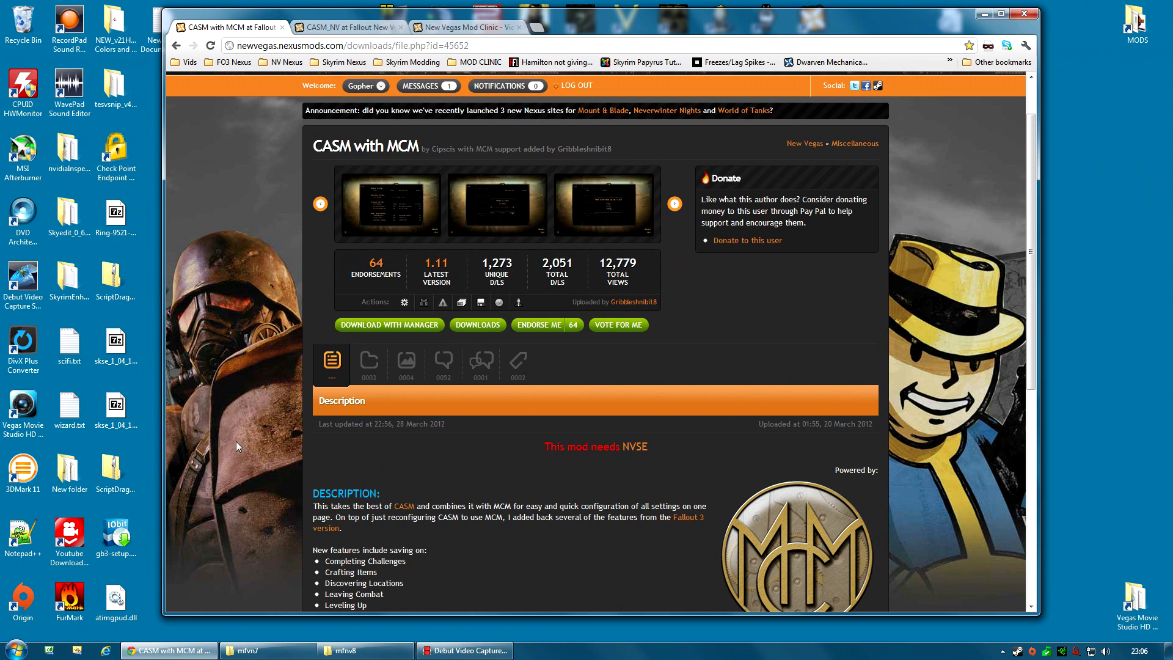
mouse_move(354, 394)
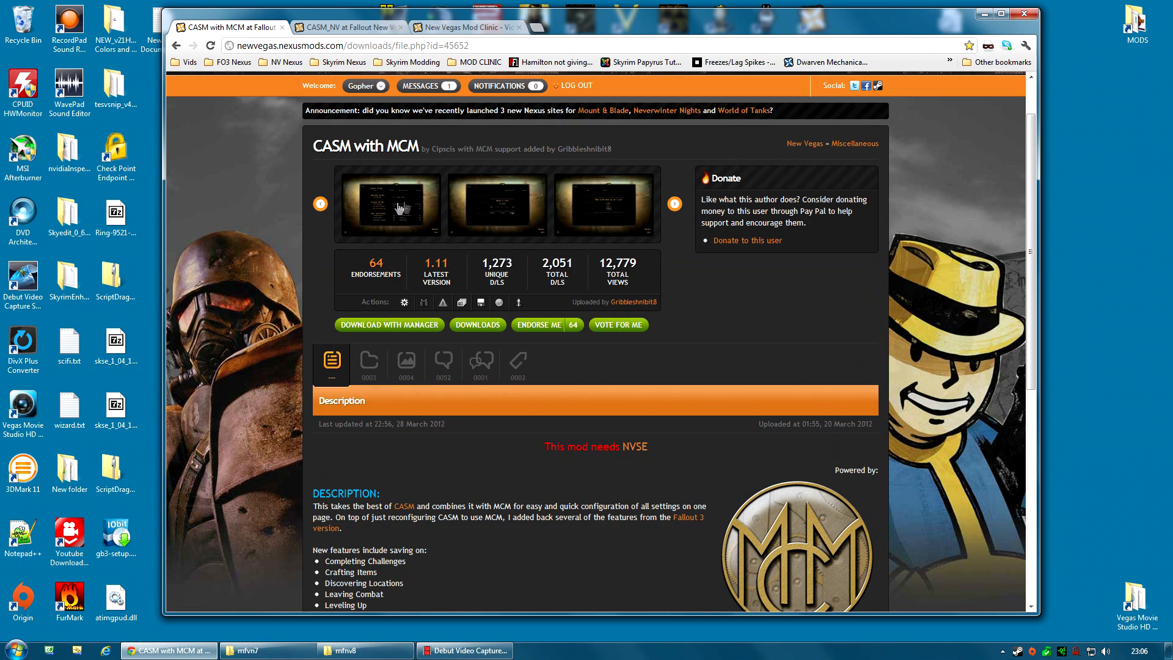
mouse_move(389, 167)
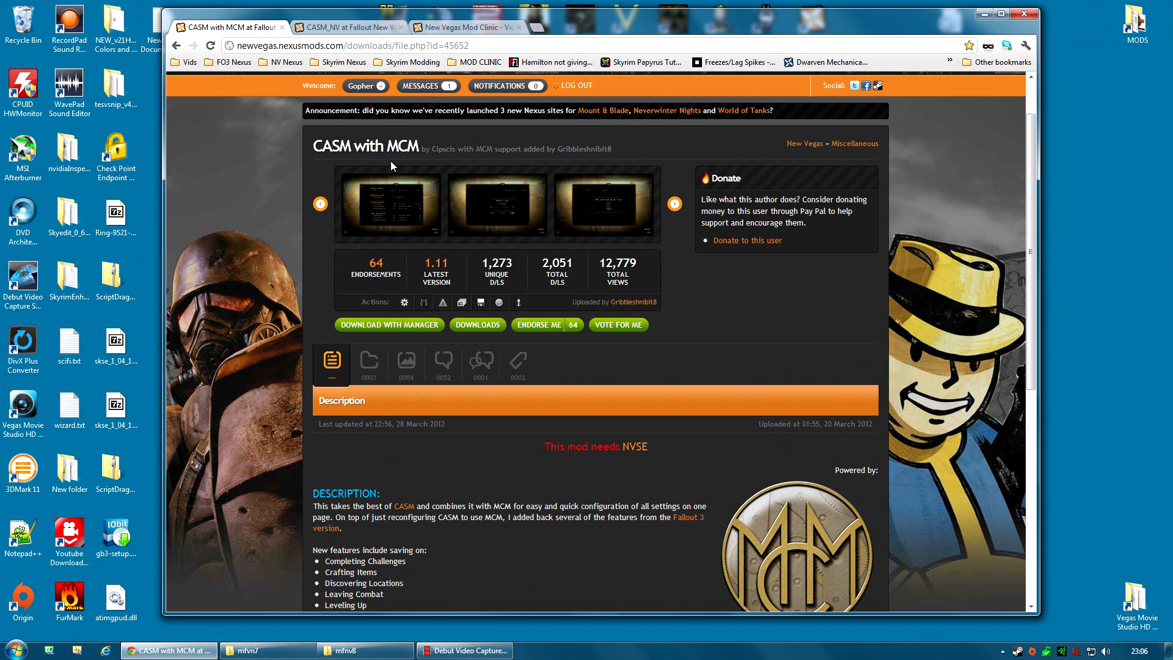
mouse_move(402, 154)
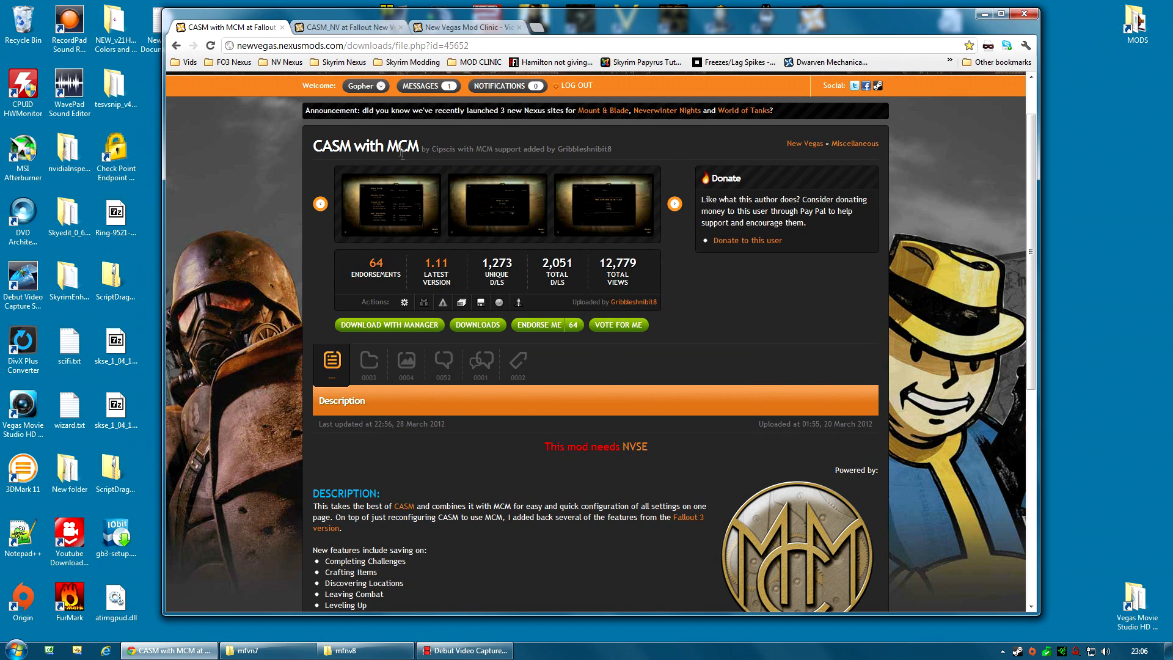
mouse_move(616, 305)
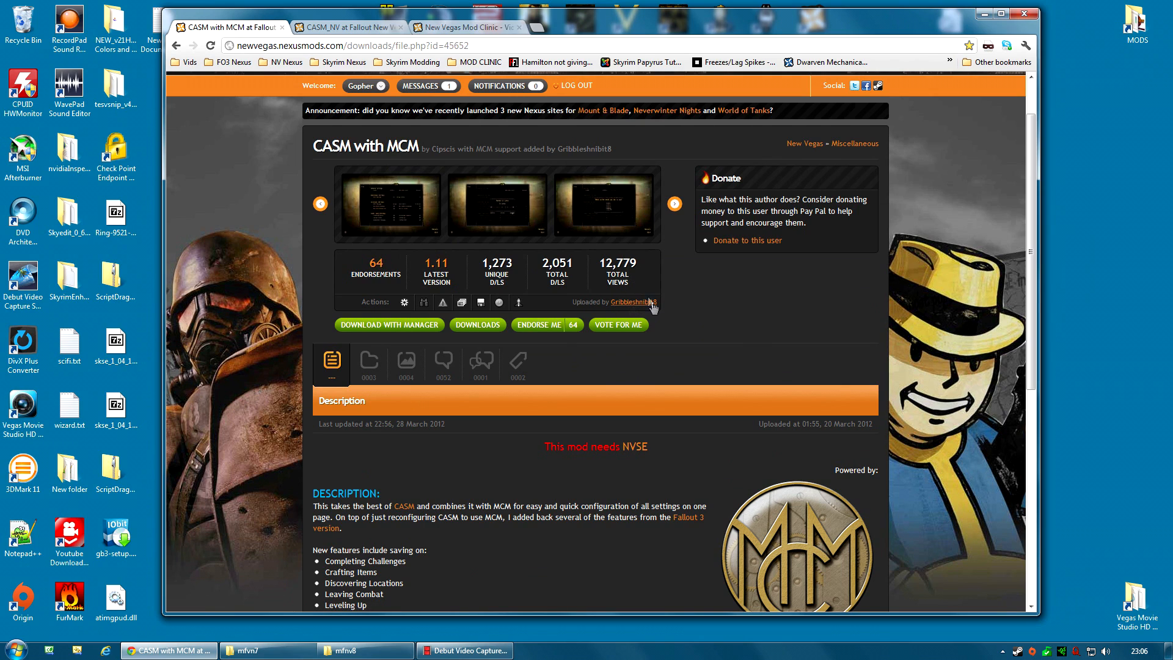
mouse_move(717, 324)
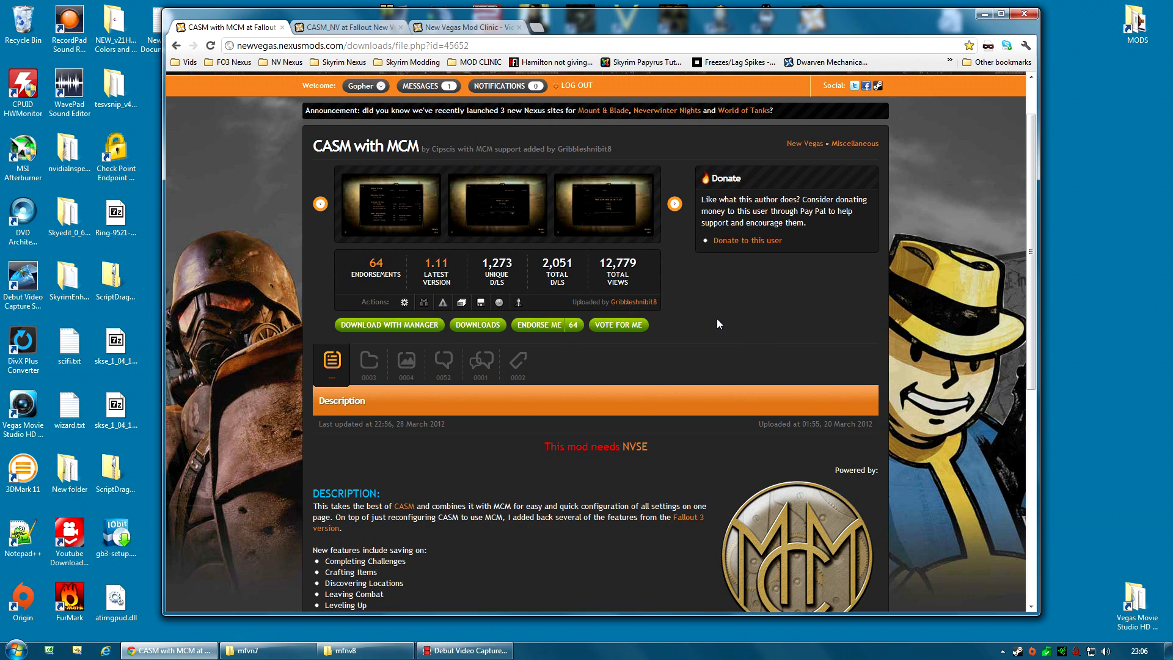
mouse_move(495, 199)
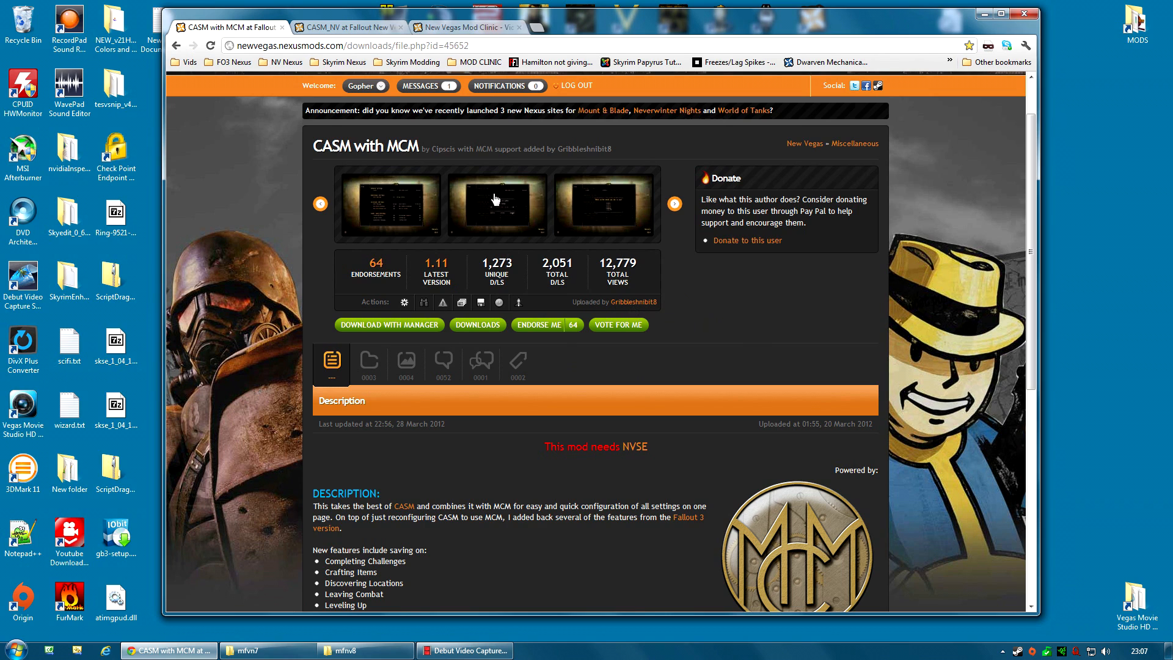
mouse_move(576, 85)
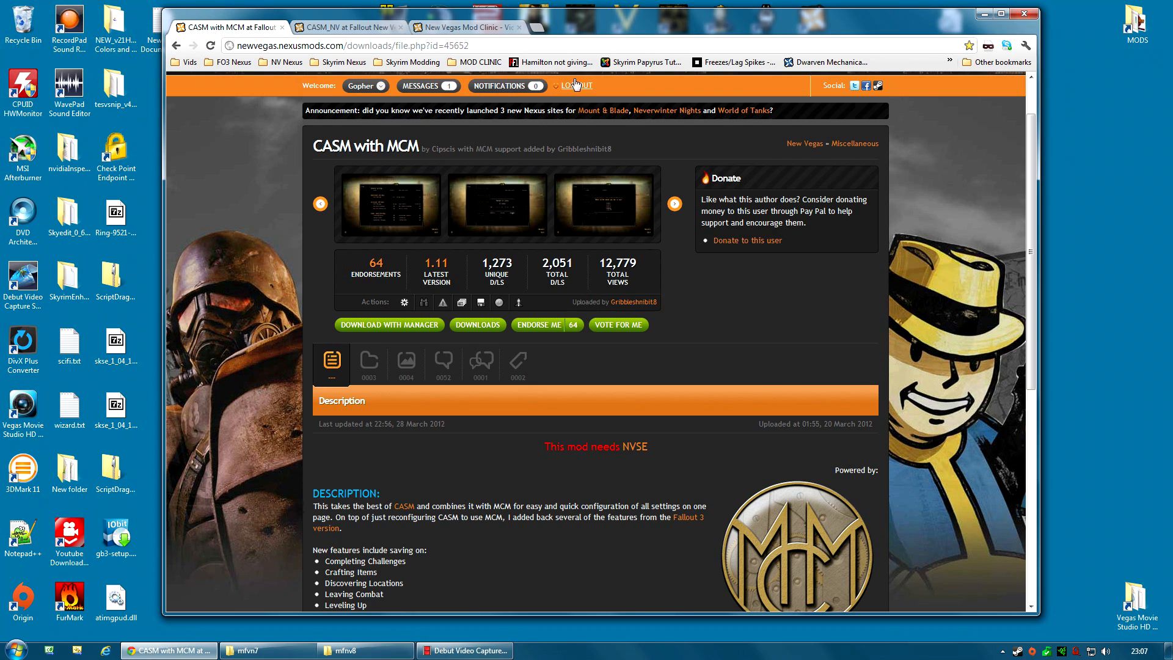
From the New Vegas Mod Clinic page, reach the New Vegas Stutter Remover mod page
left_click(464, 27)
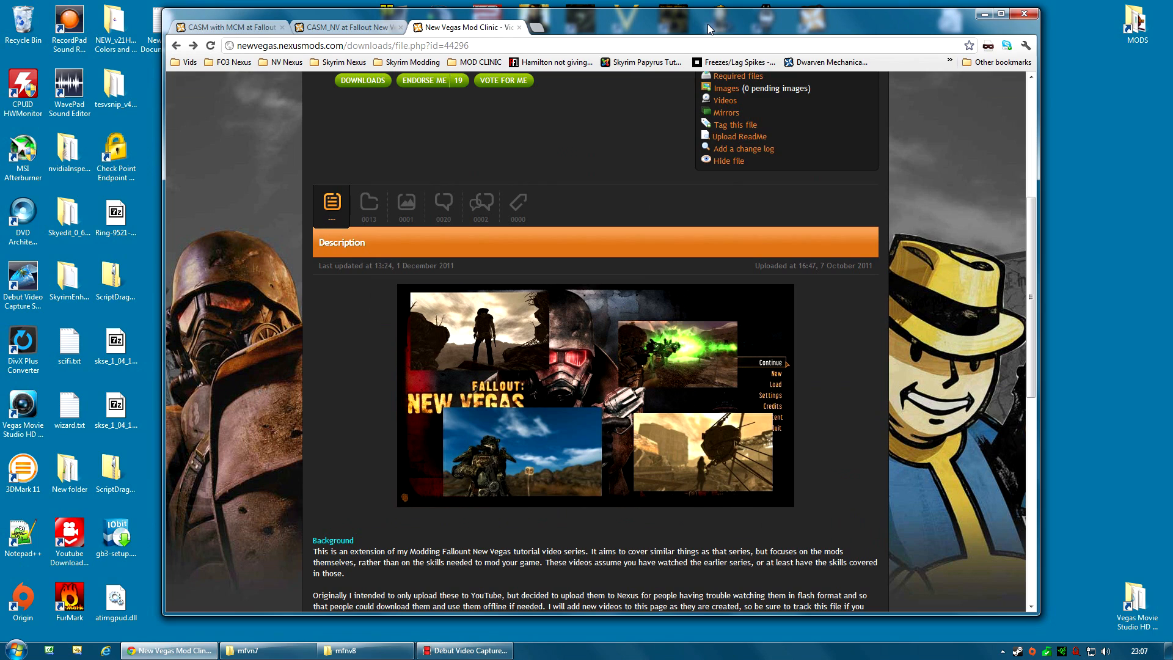
left_click(588, 26)
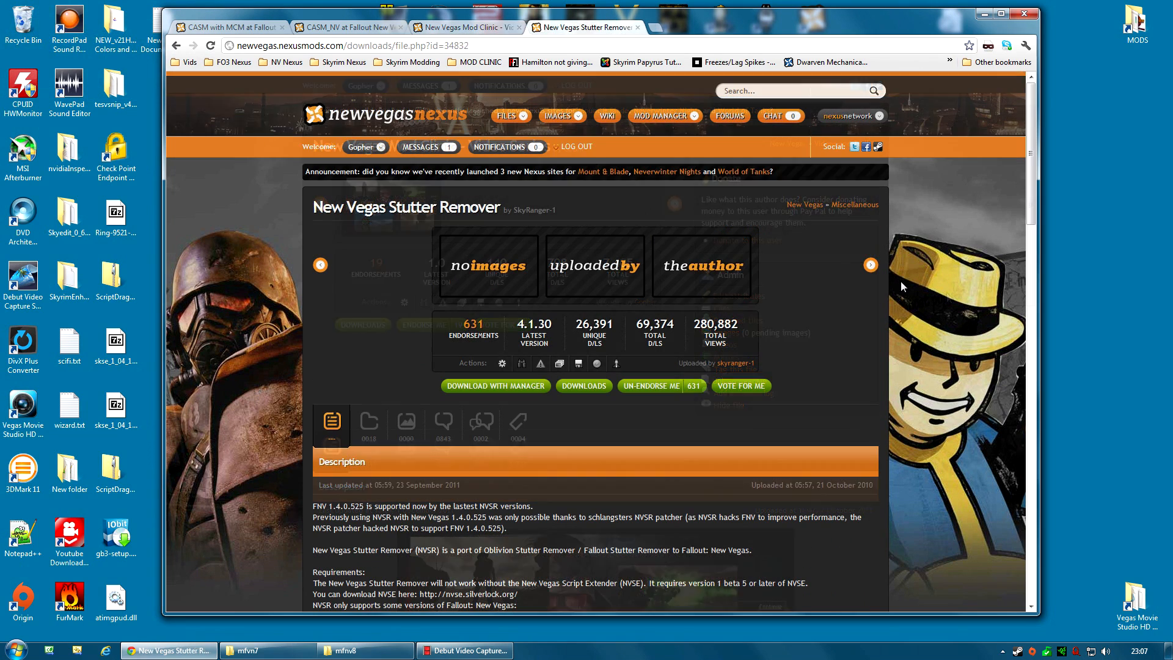